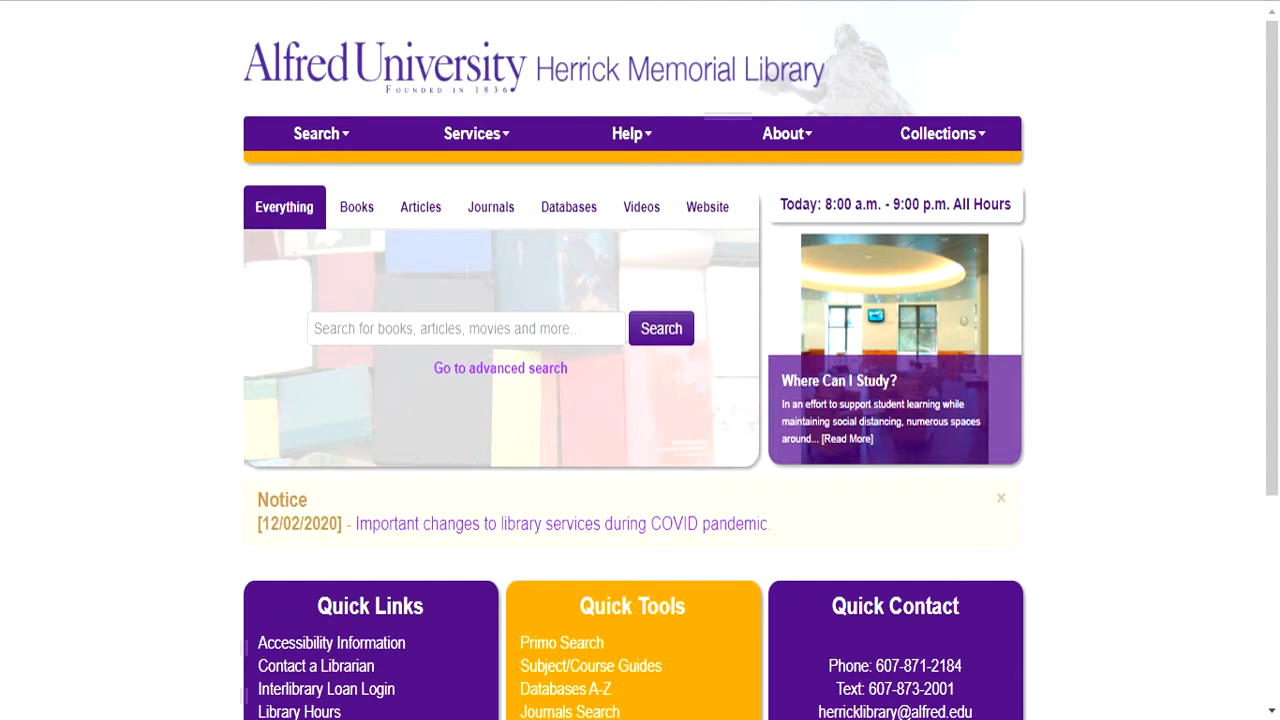
mouse_move(560, 408)
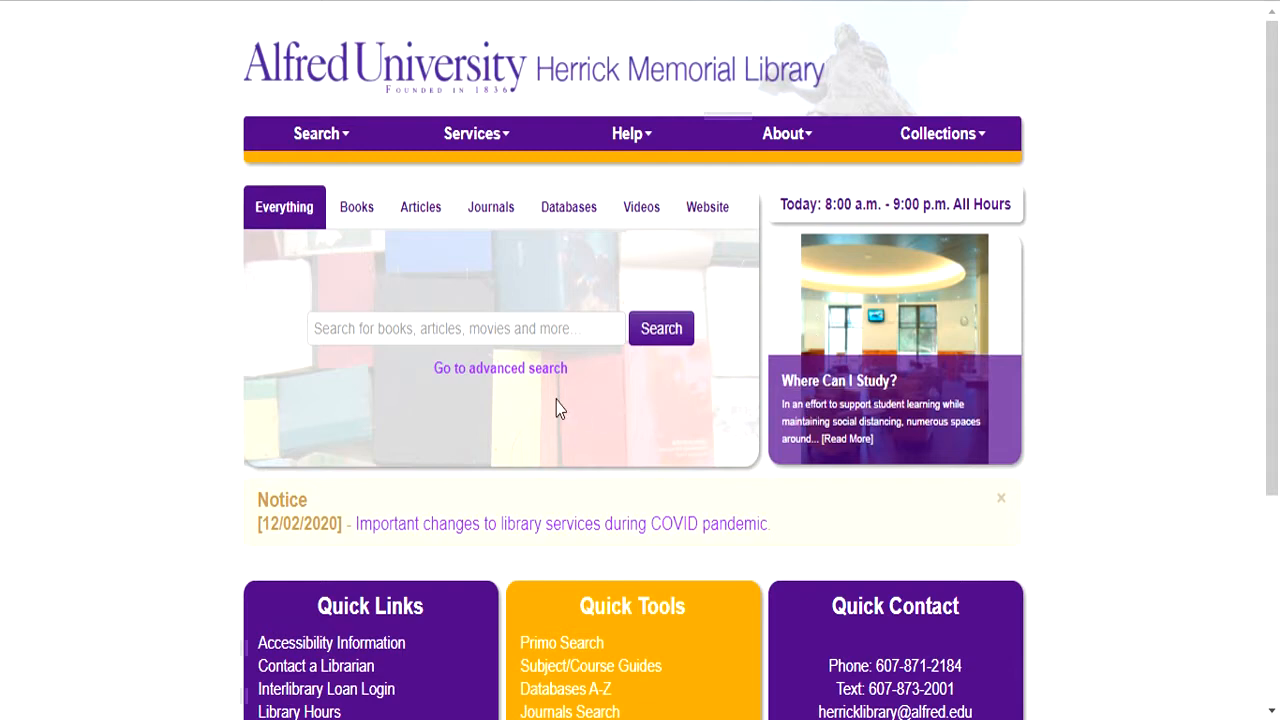
Step: Enter 'Critical Race Theory : Key Writings that formed the movement' as a Title search limited to Books/Ebooks
click(500, 368)
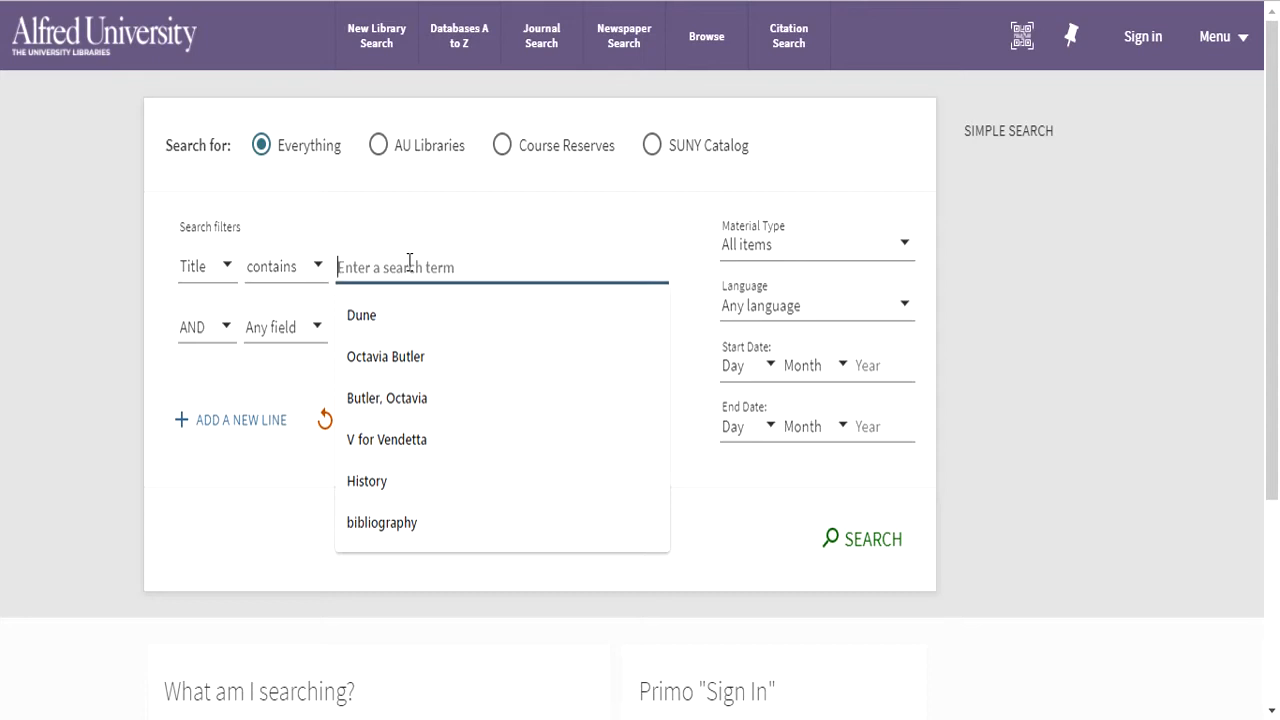
text(Criical)
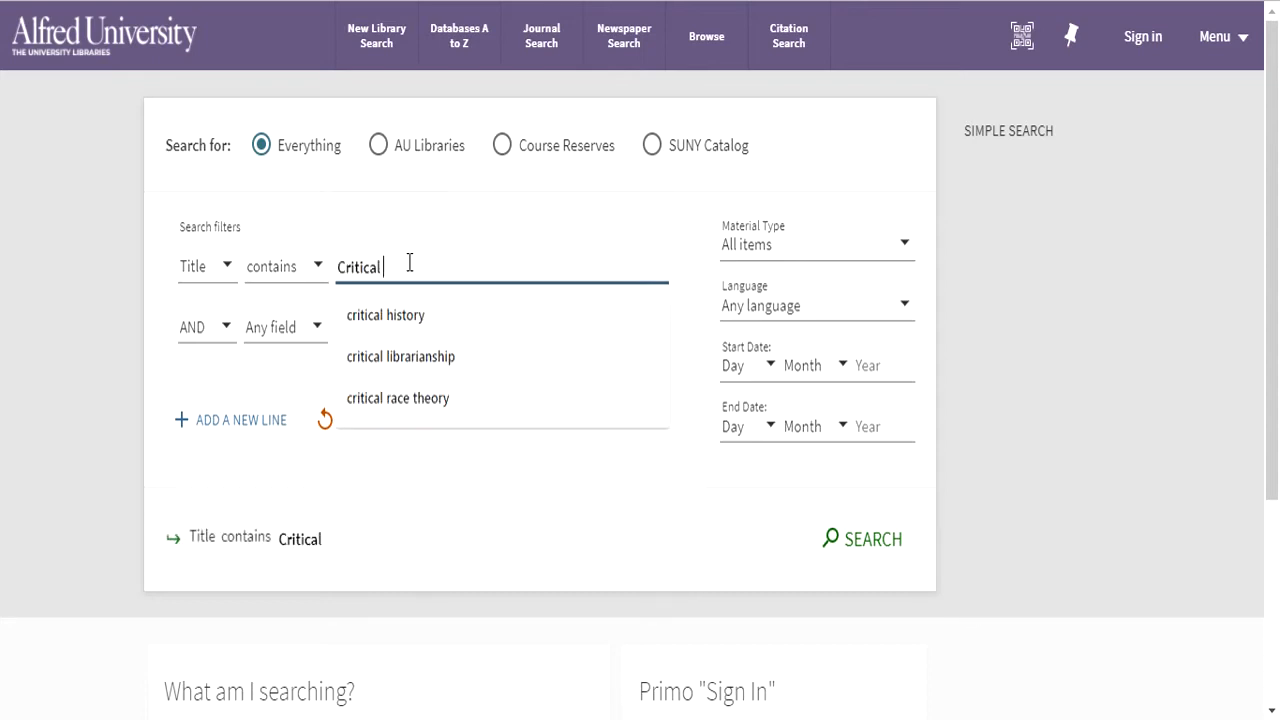
click(396, 398)
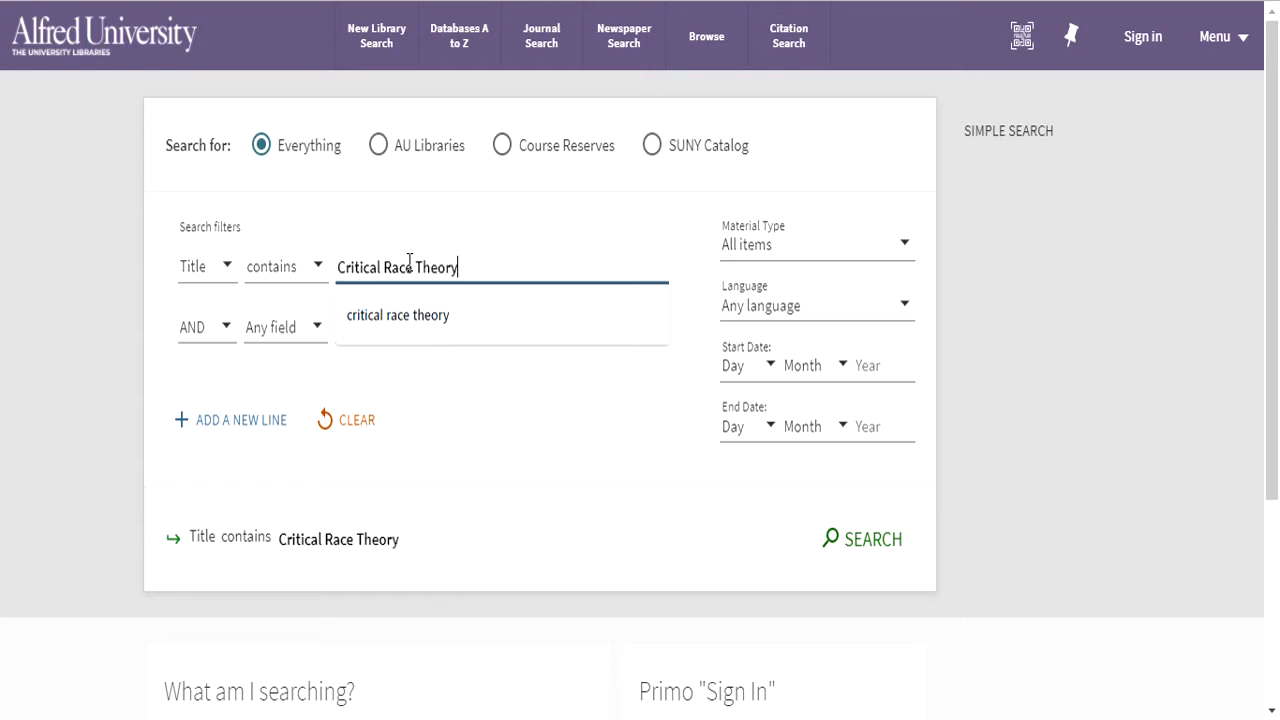
text(: Key)
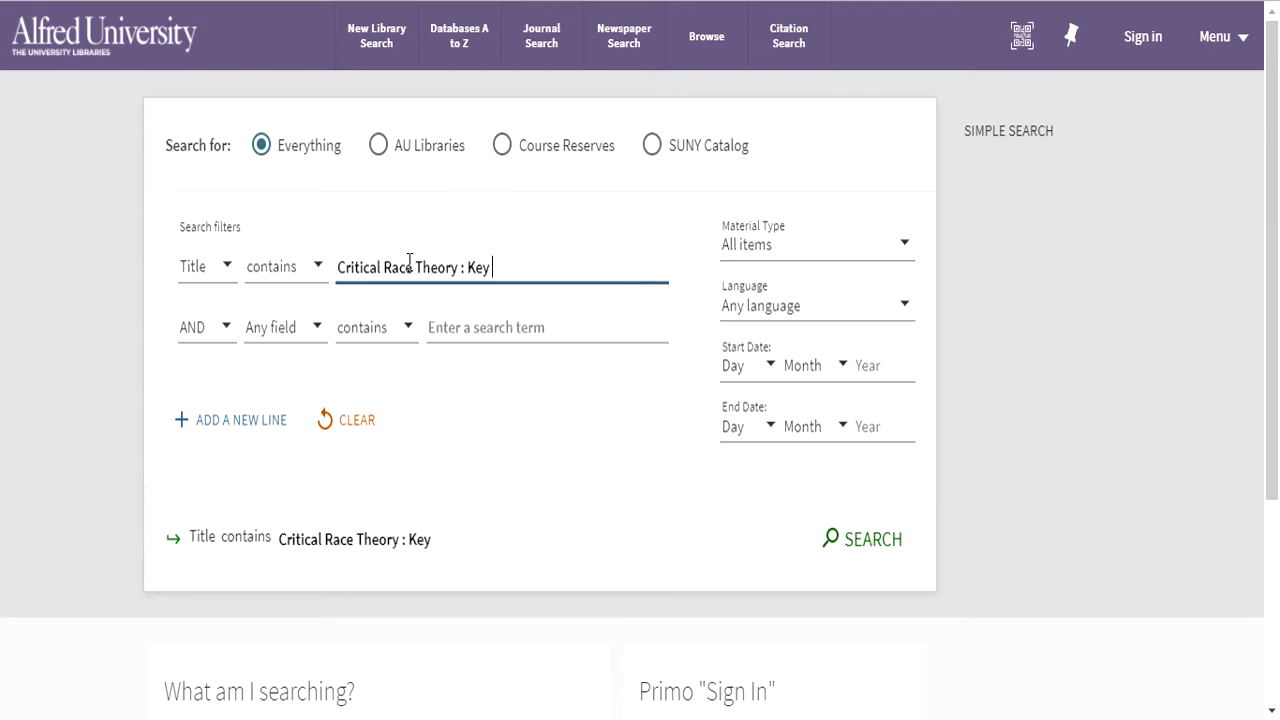
text(Writings that fo)
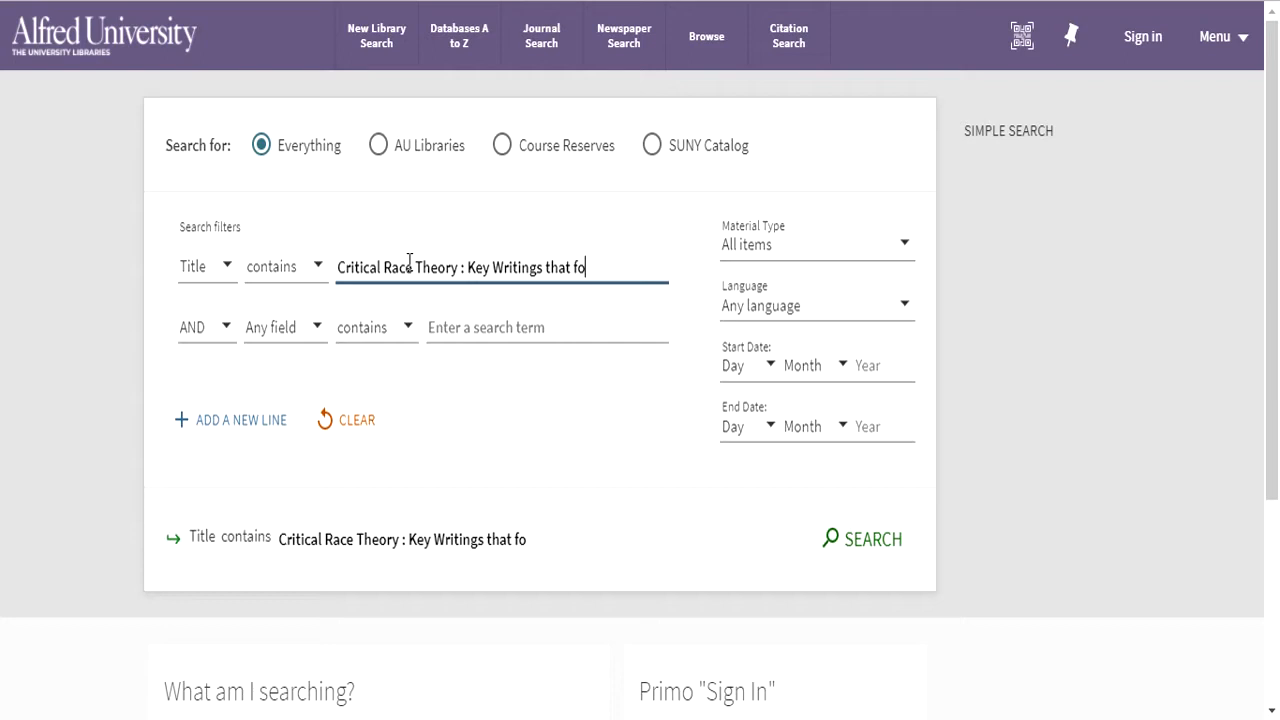
text(rmed the movement)
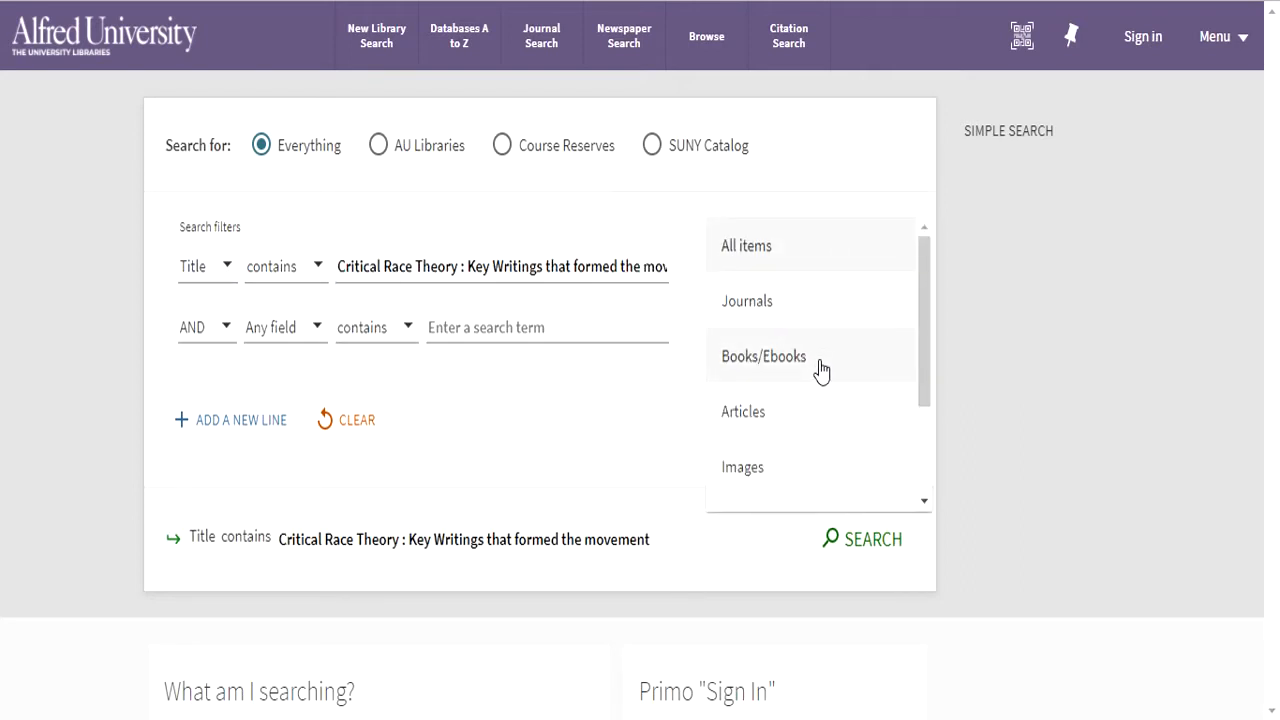
click(764, 356)
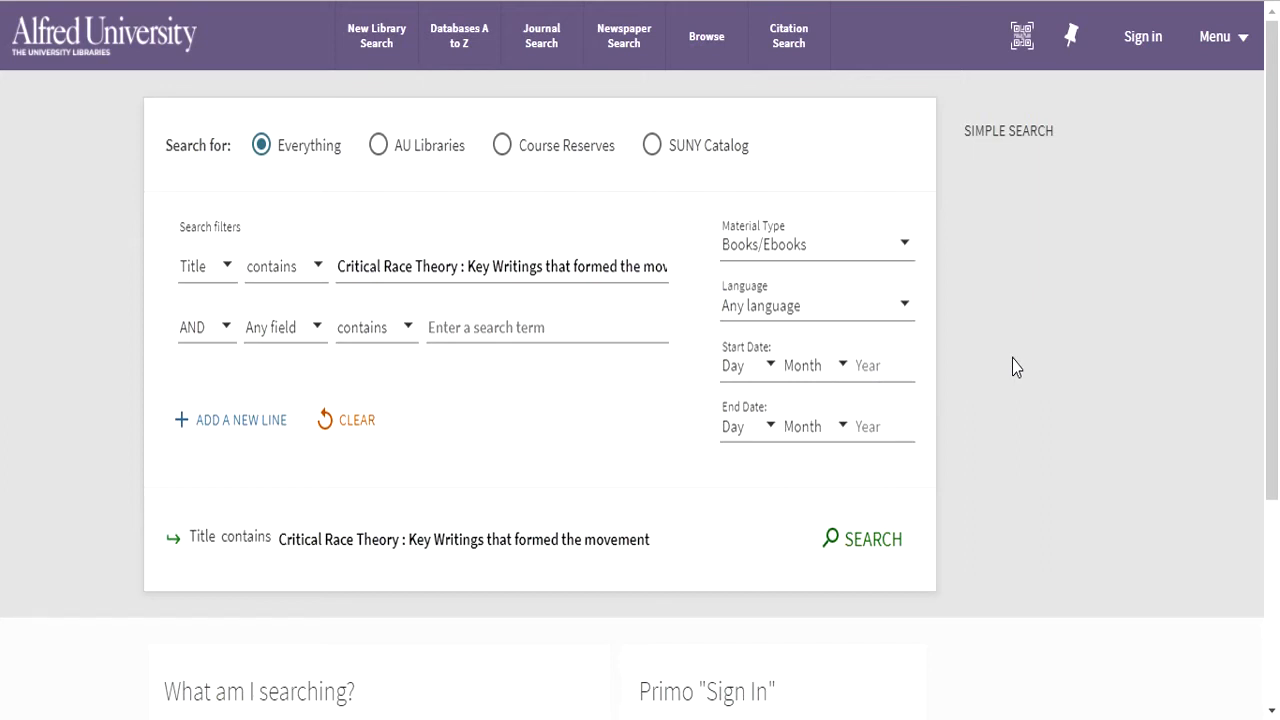
mouse_move(528, 268)
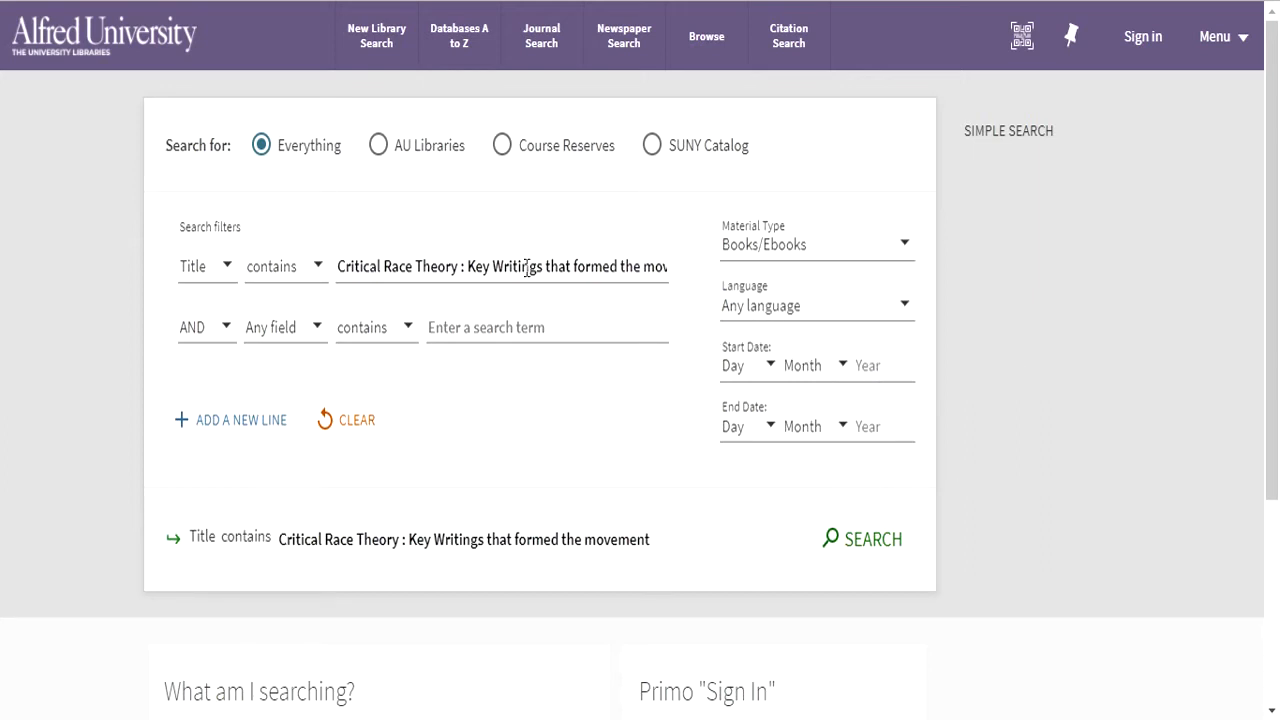
mouse_move(868, 476)
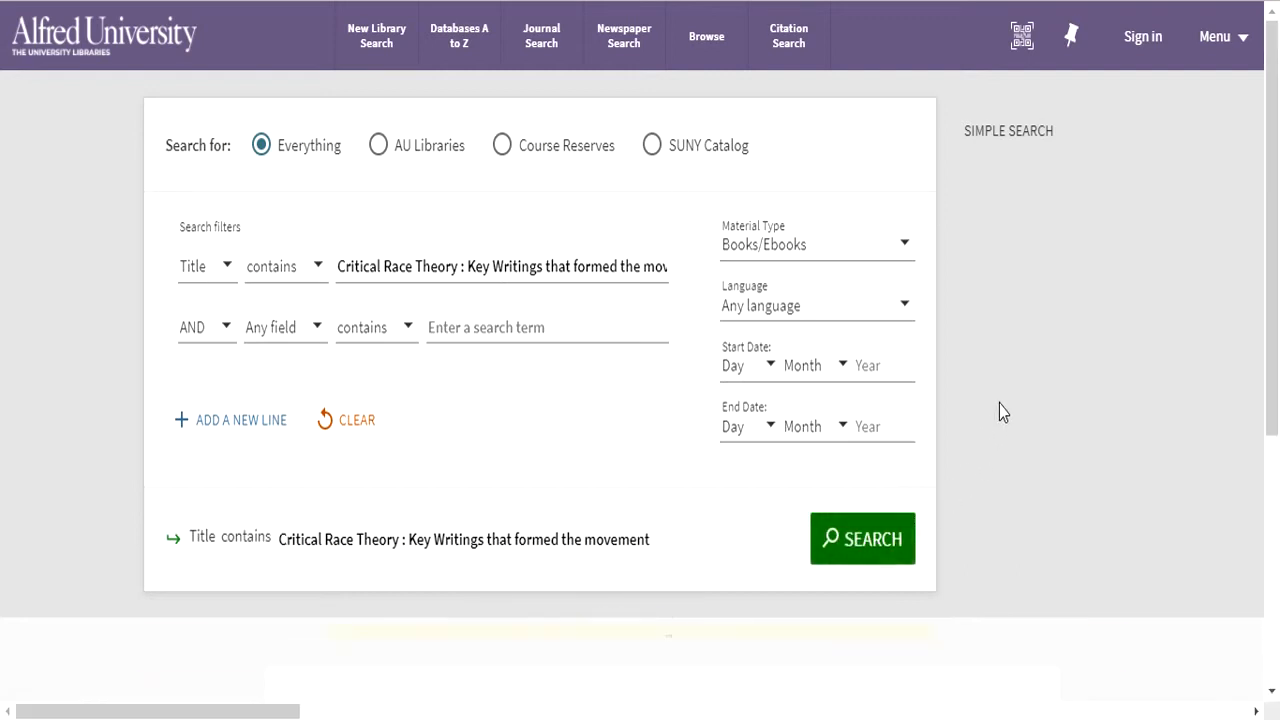
Step: Run the title search across Everything, which returns no records found
click(862, 538)
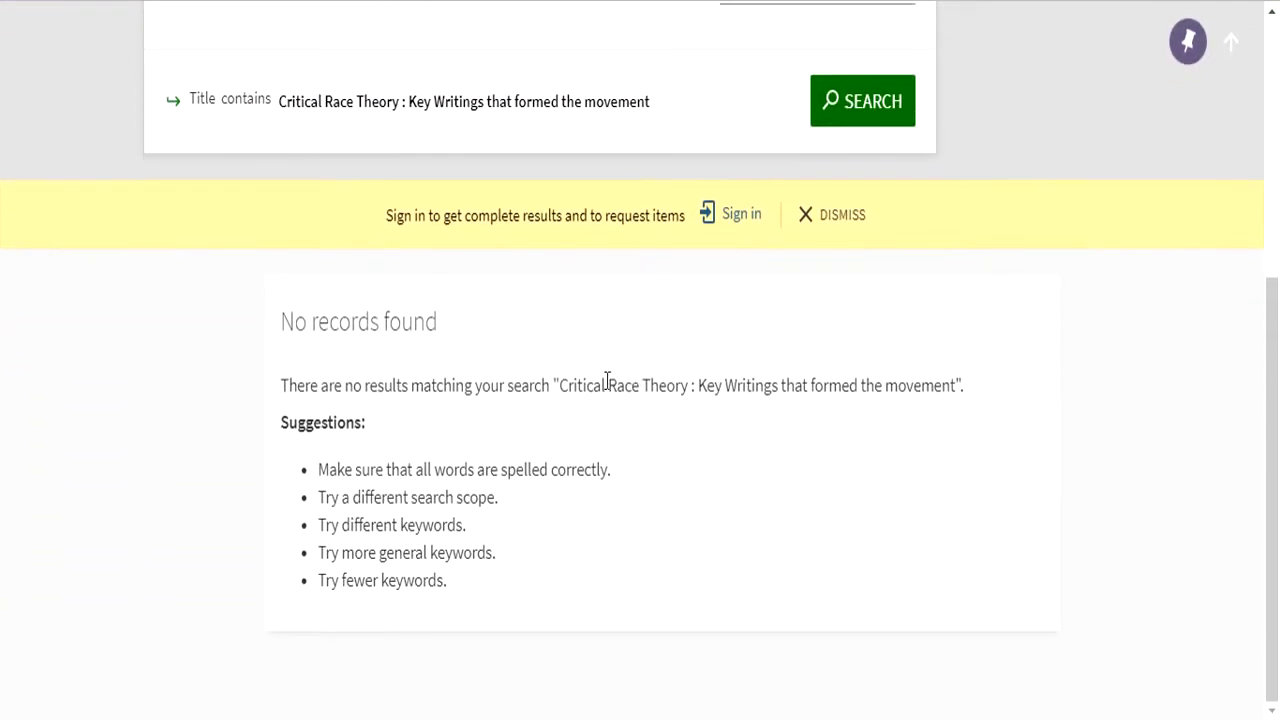
mouse_move(650, 356)
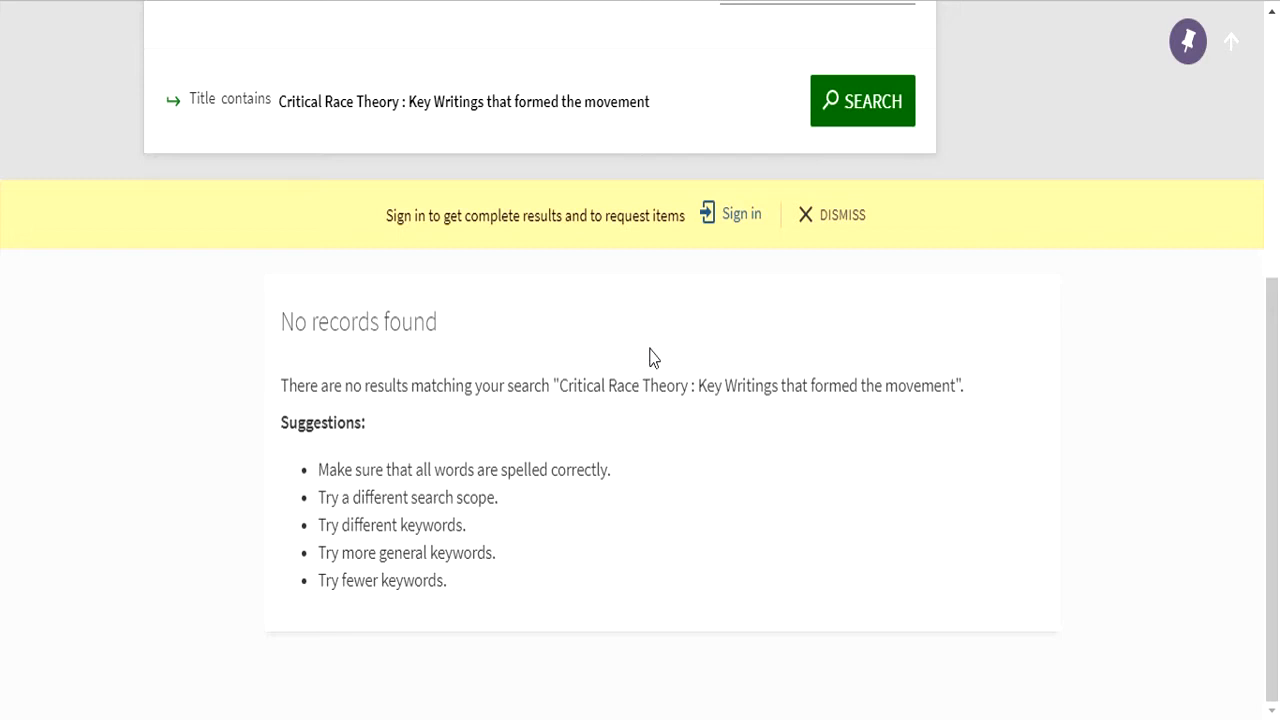
scroll(up, 3)
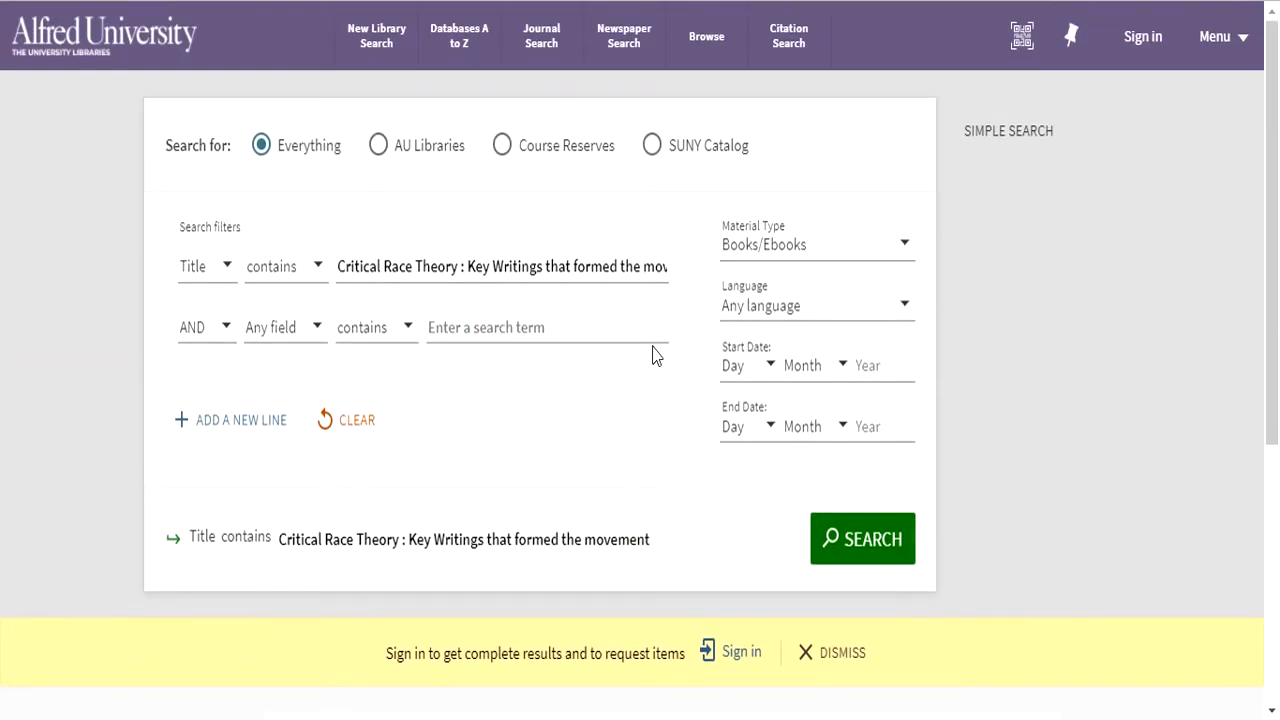
mouse_move(410, 328)
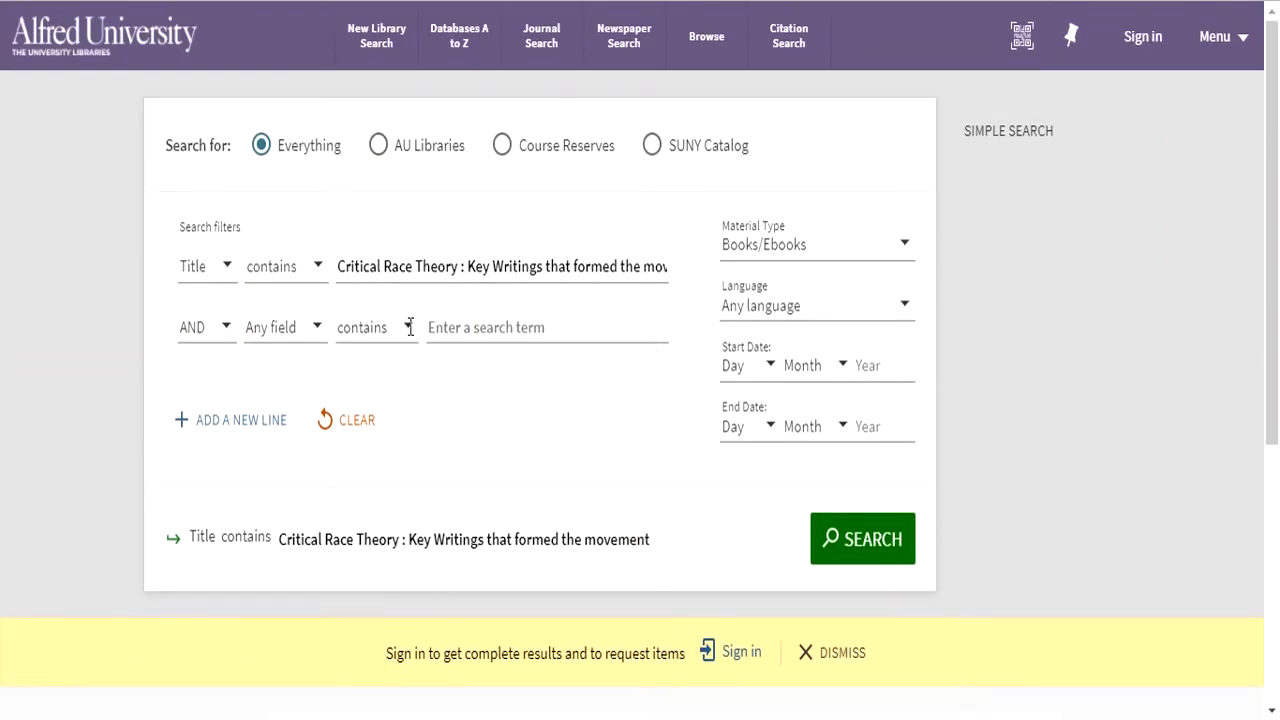
mouse_move(296, 160)
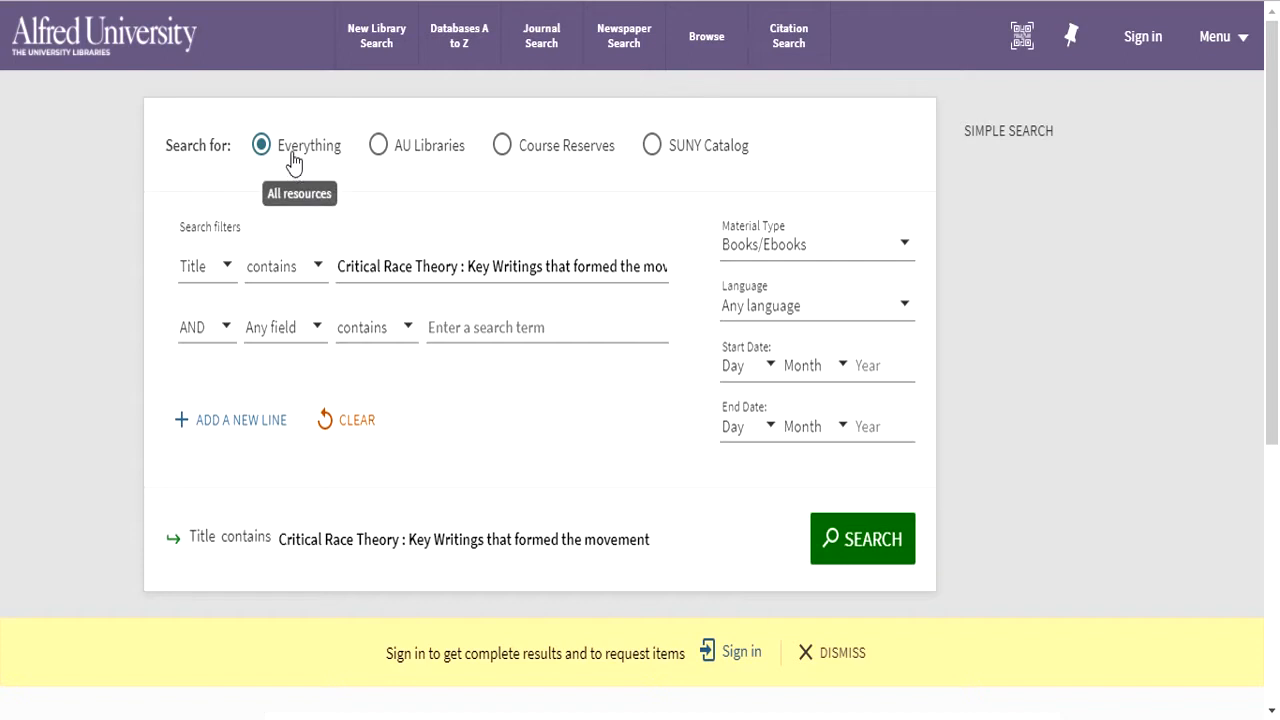
mouse_move(678, 152)
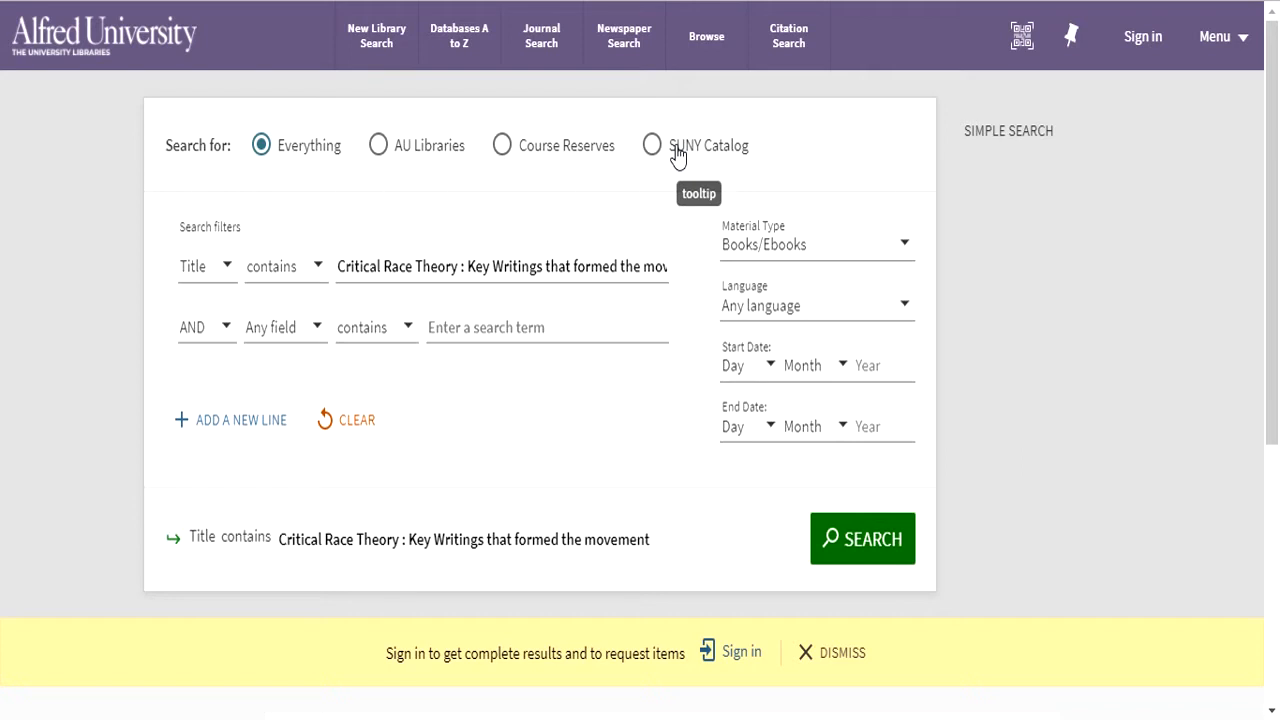
Step: Rerun the title search in the SUNY Catalog scope, returning the 1995 Critical race theory record
click(652, 144)
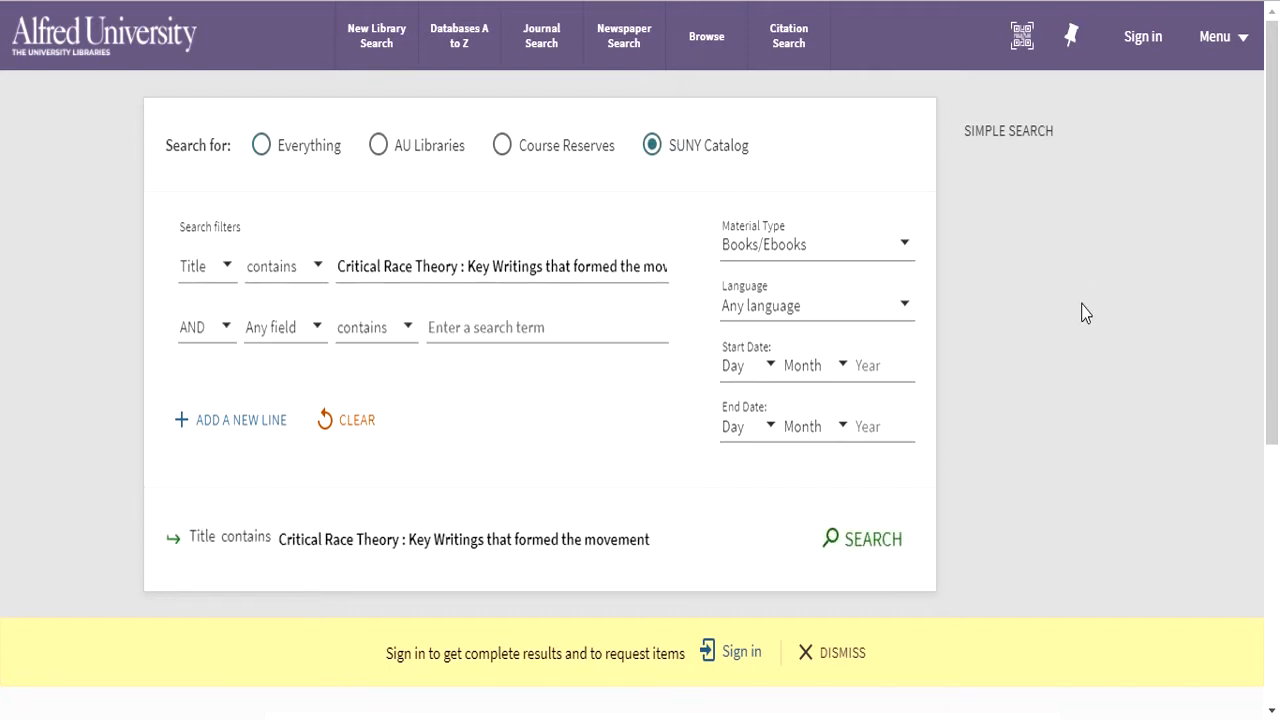
mouse_move(1070, 304)
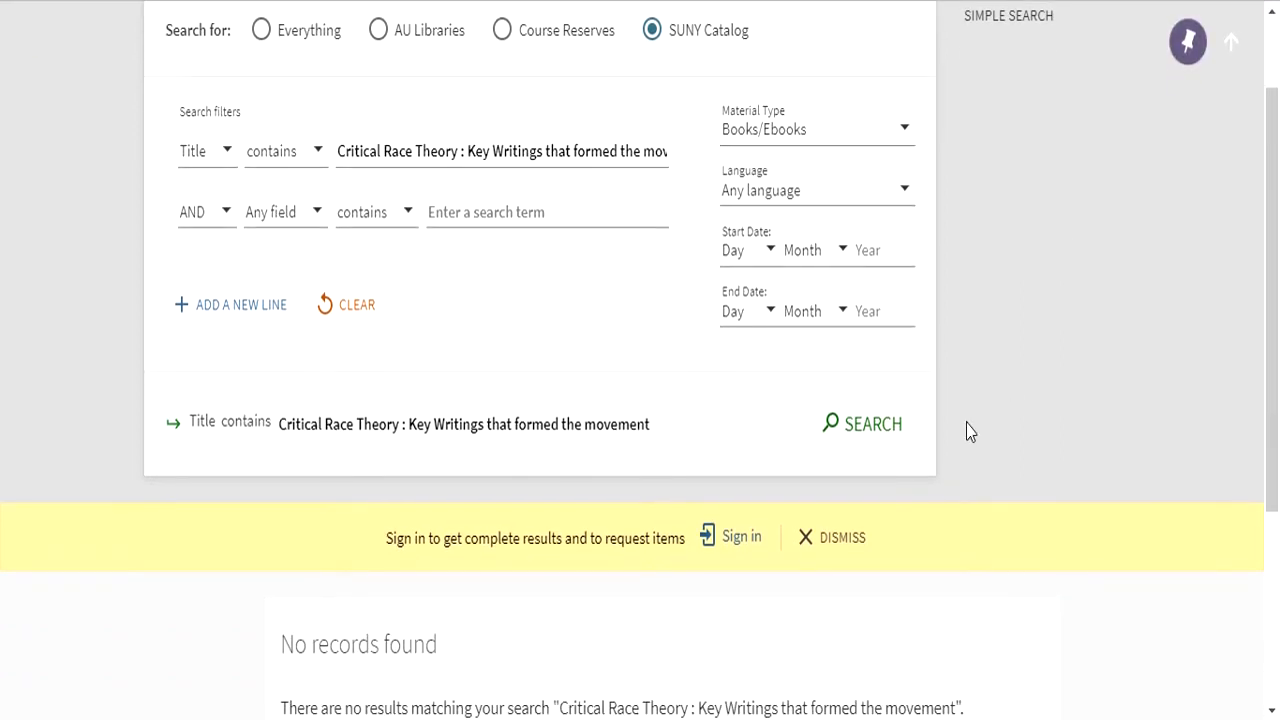
scroll(up, 3)
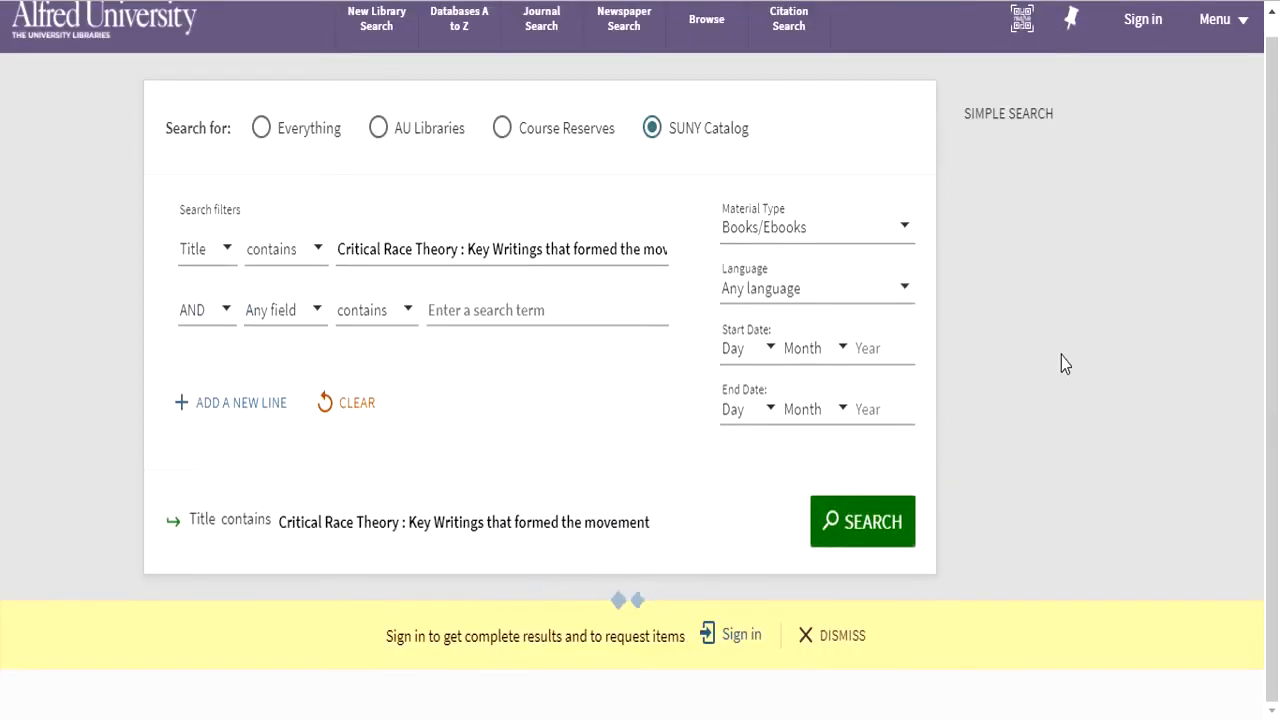
click(862, 520)
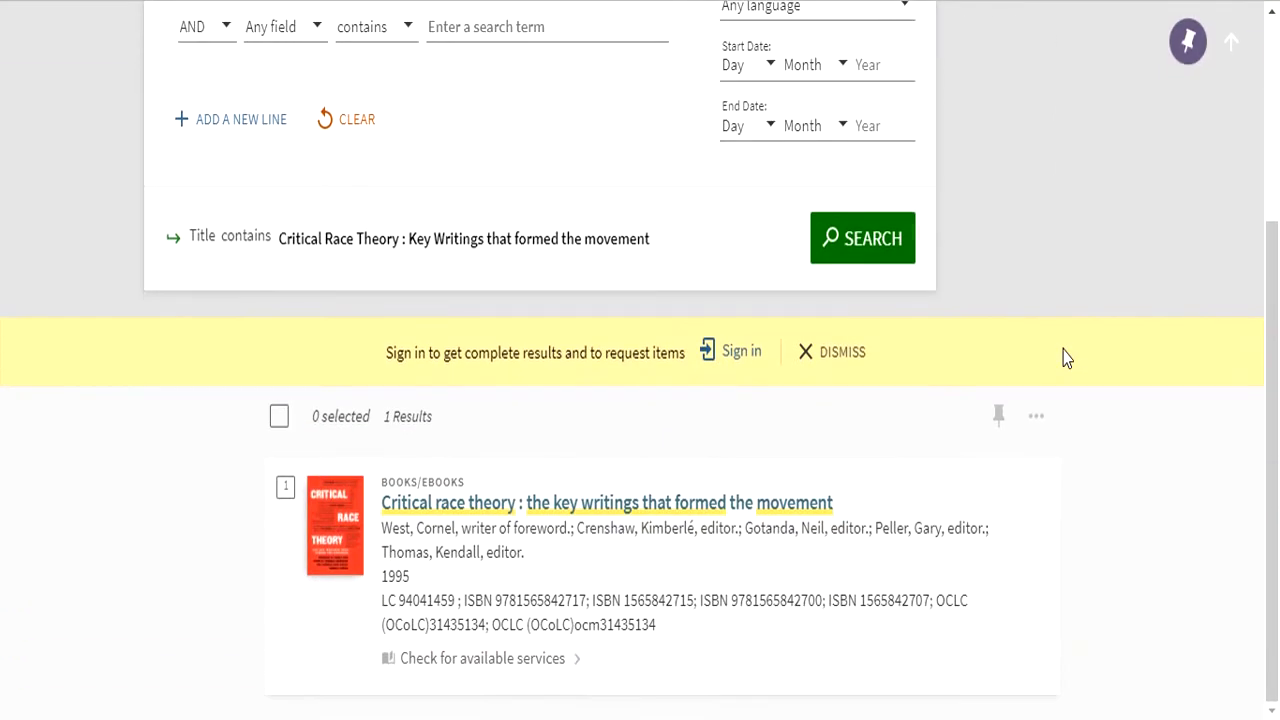
mouse_move(1110, 324)
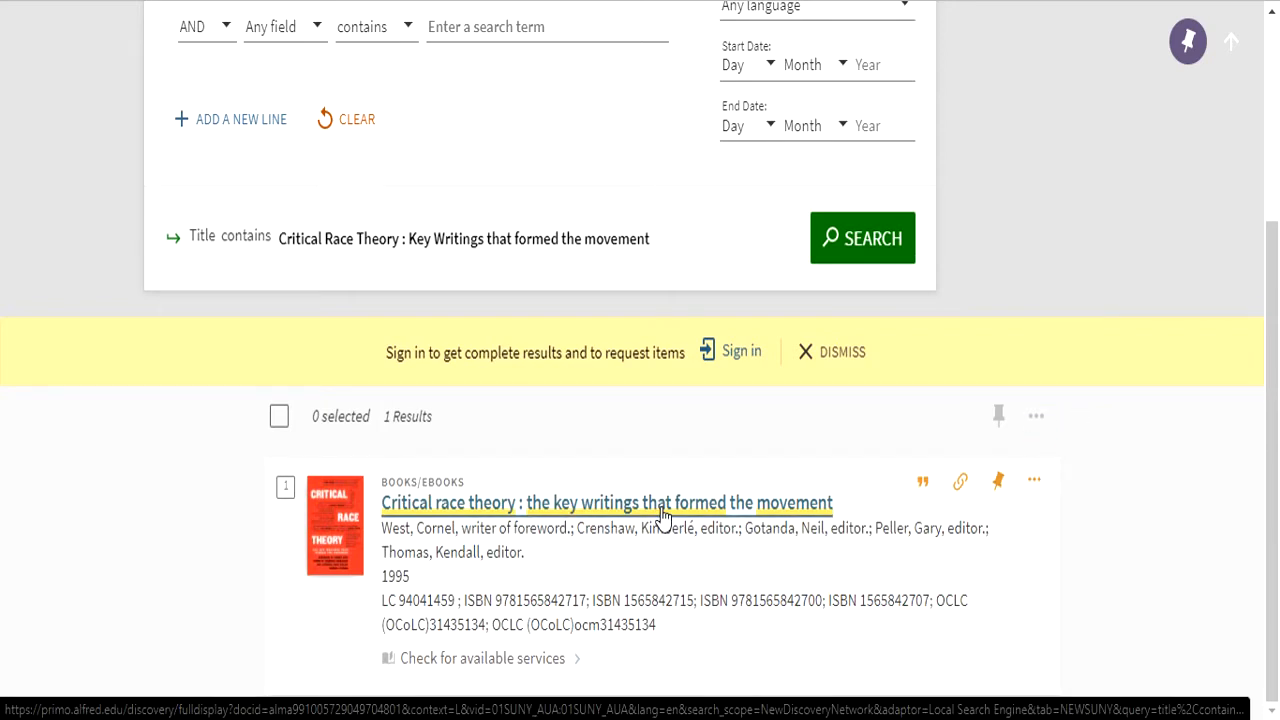
click(608, 502)
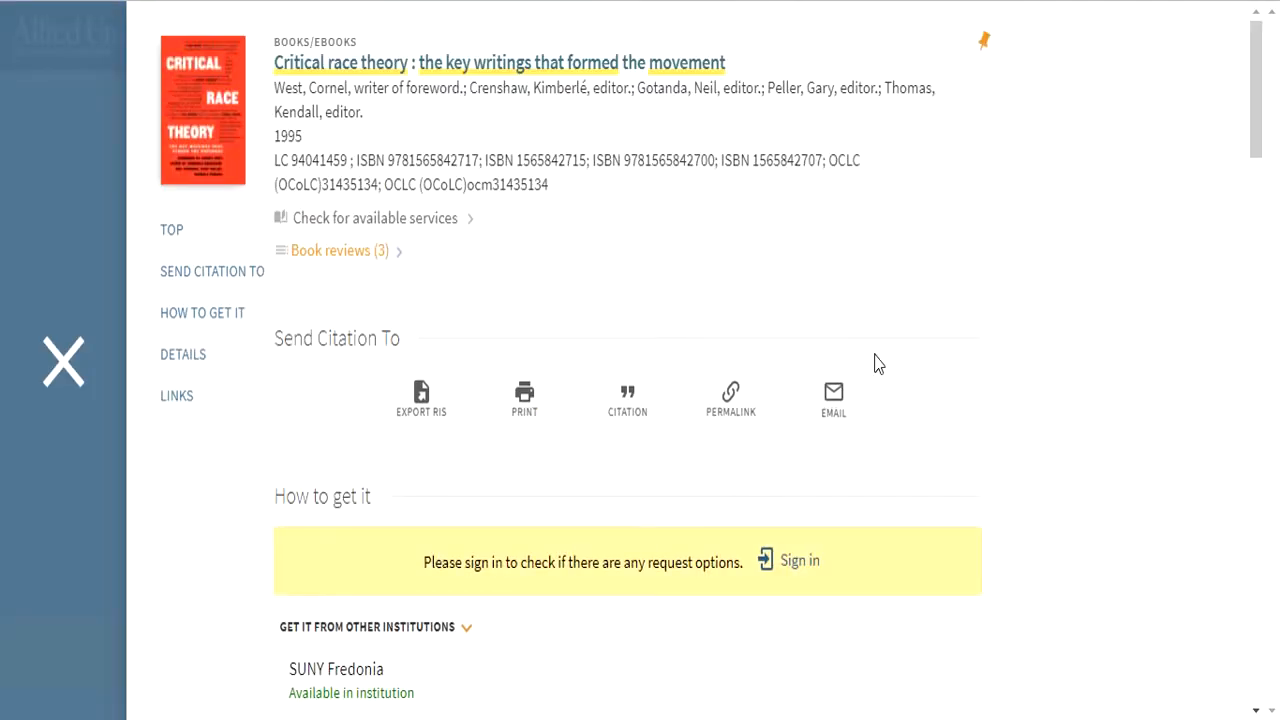
mouse_move(832, 276)
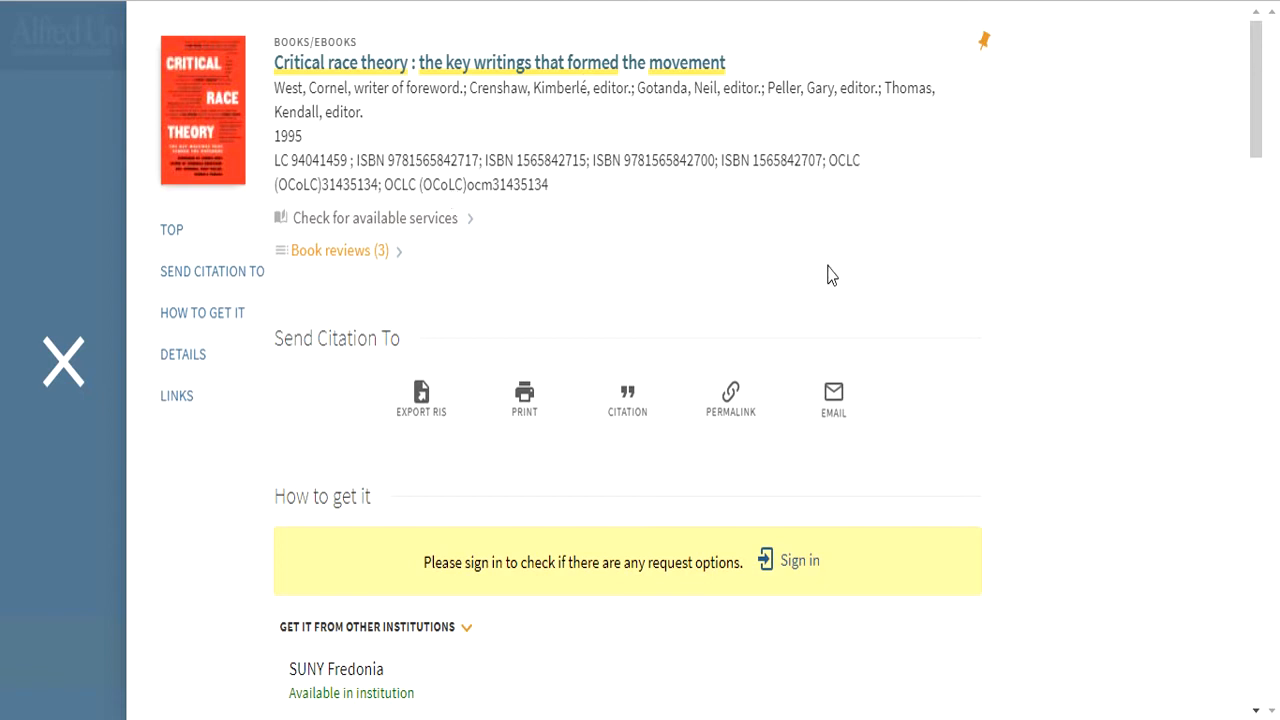
mouse_move(878, 278)
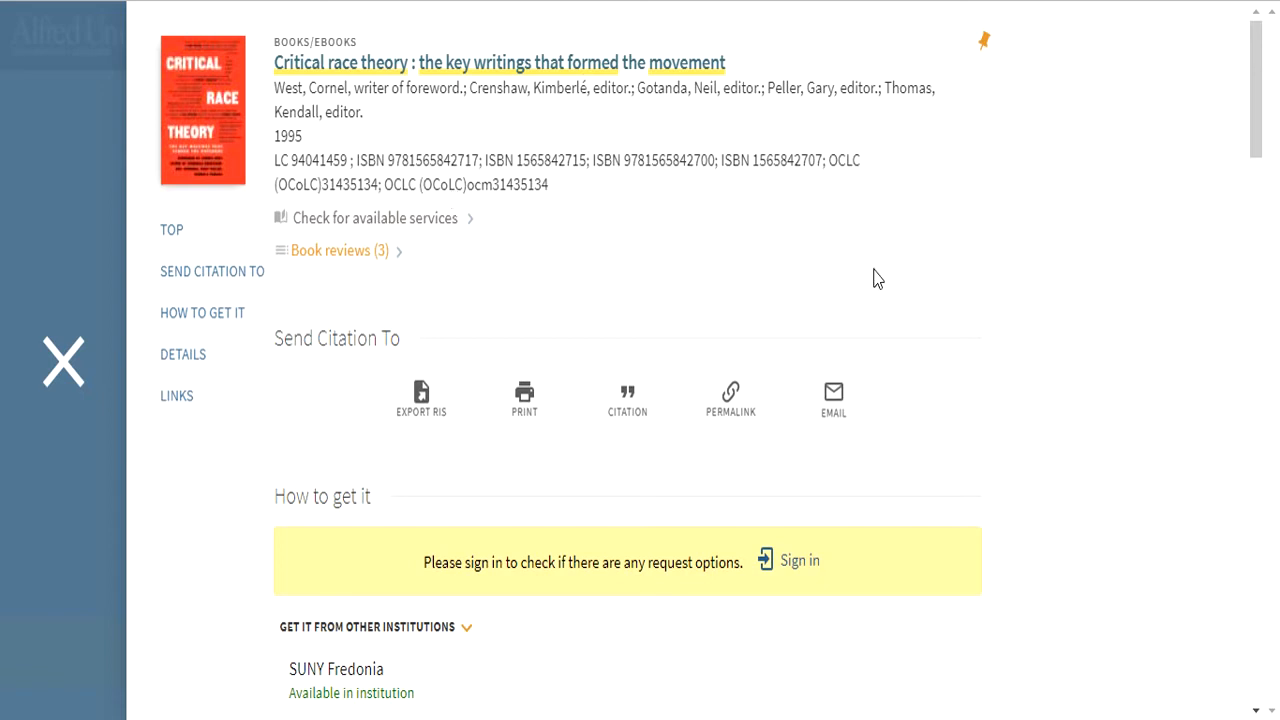
scroll(down, 3)
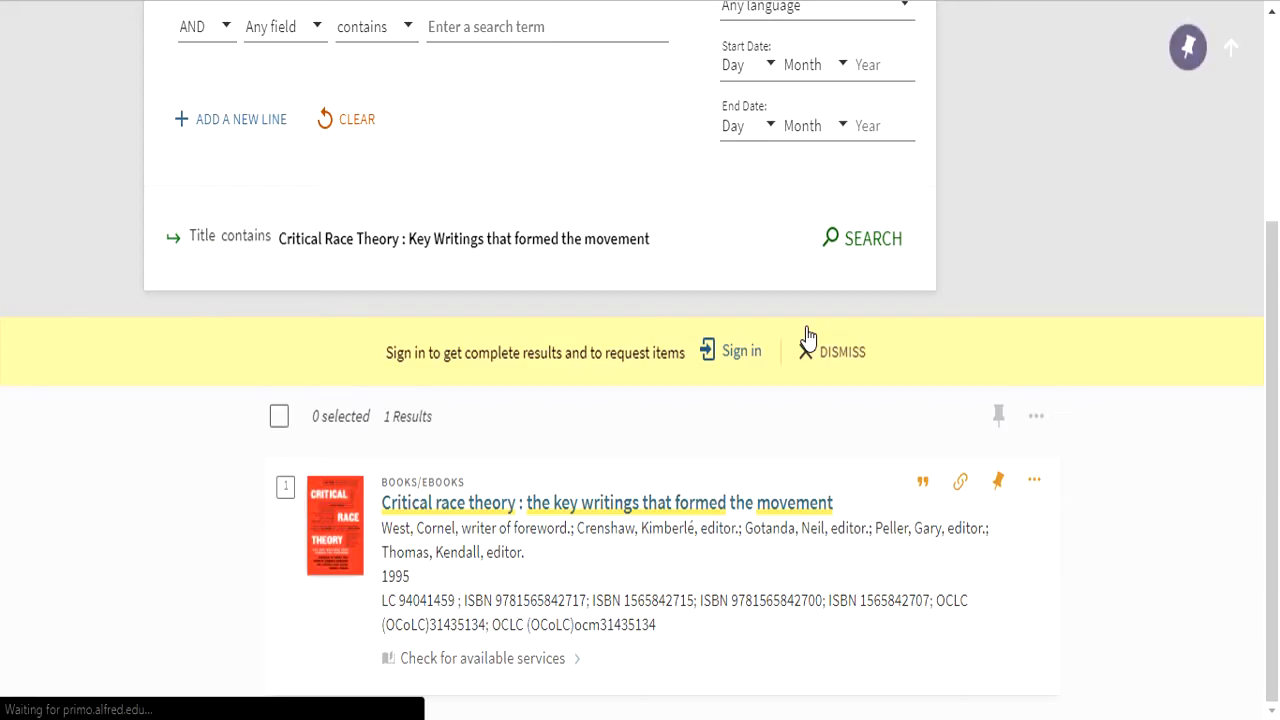
Step: Log in to the library account so the record lists availability at other SUNY libraries
click(740, 352)
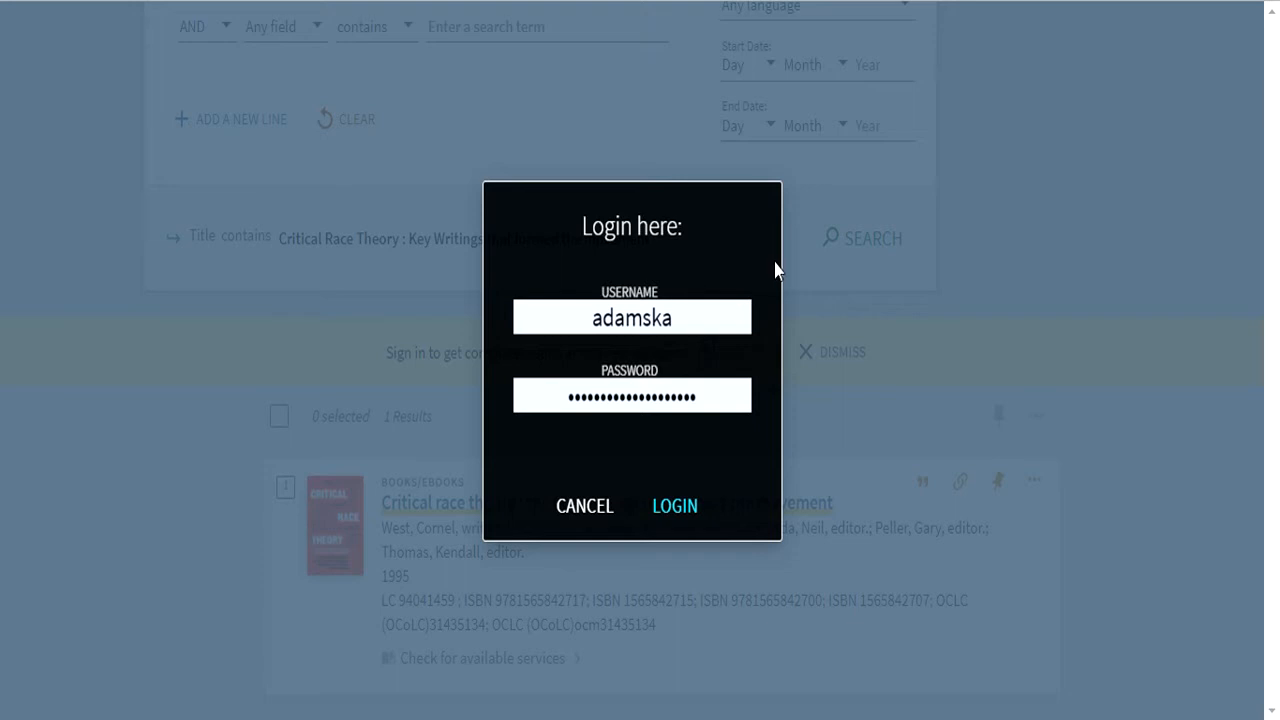
mouse_move(742, 408)
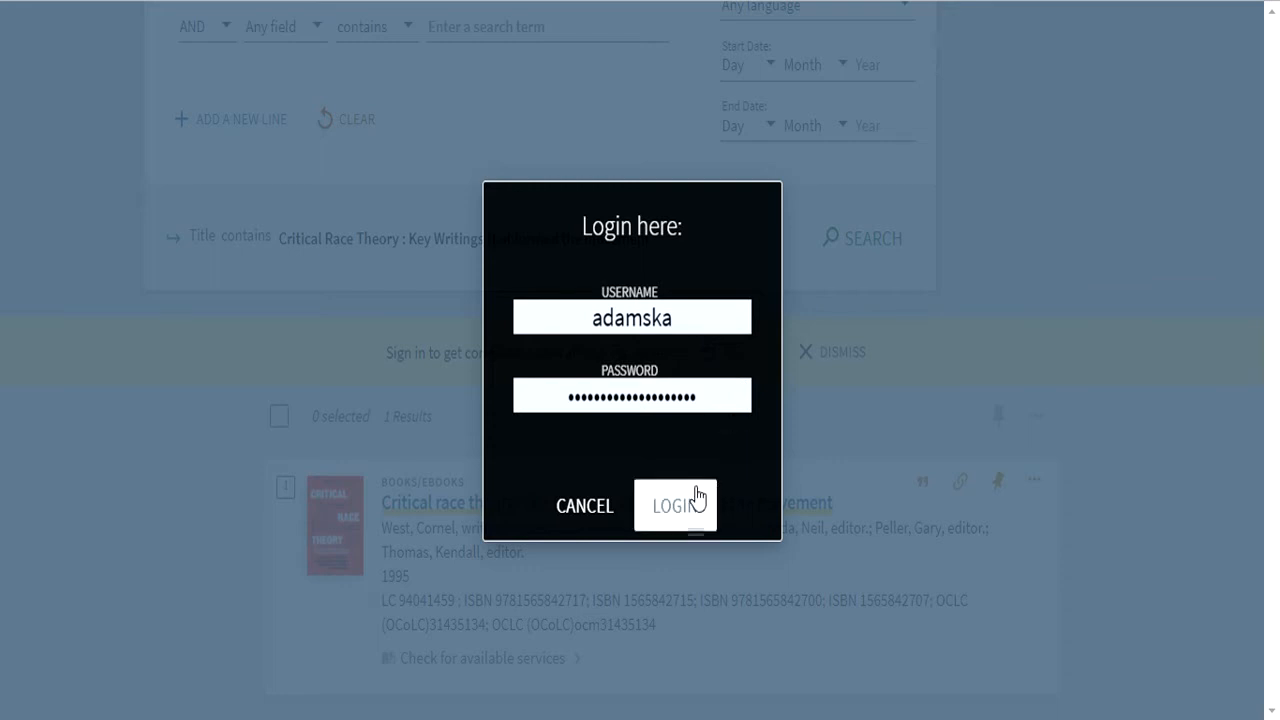
mouse_move(976, 336)
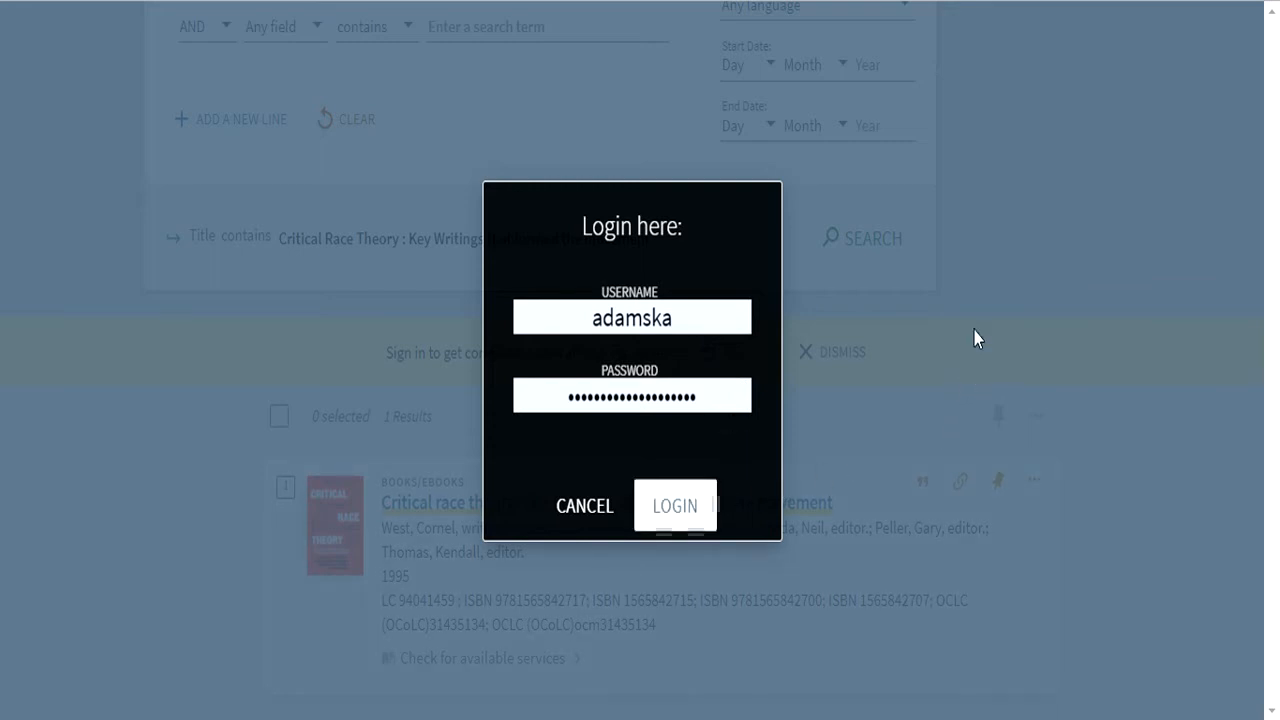
click(676, 504)
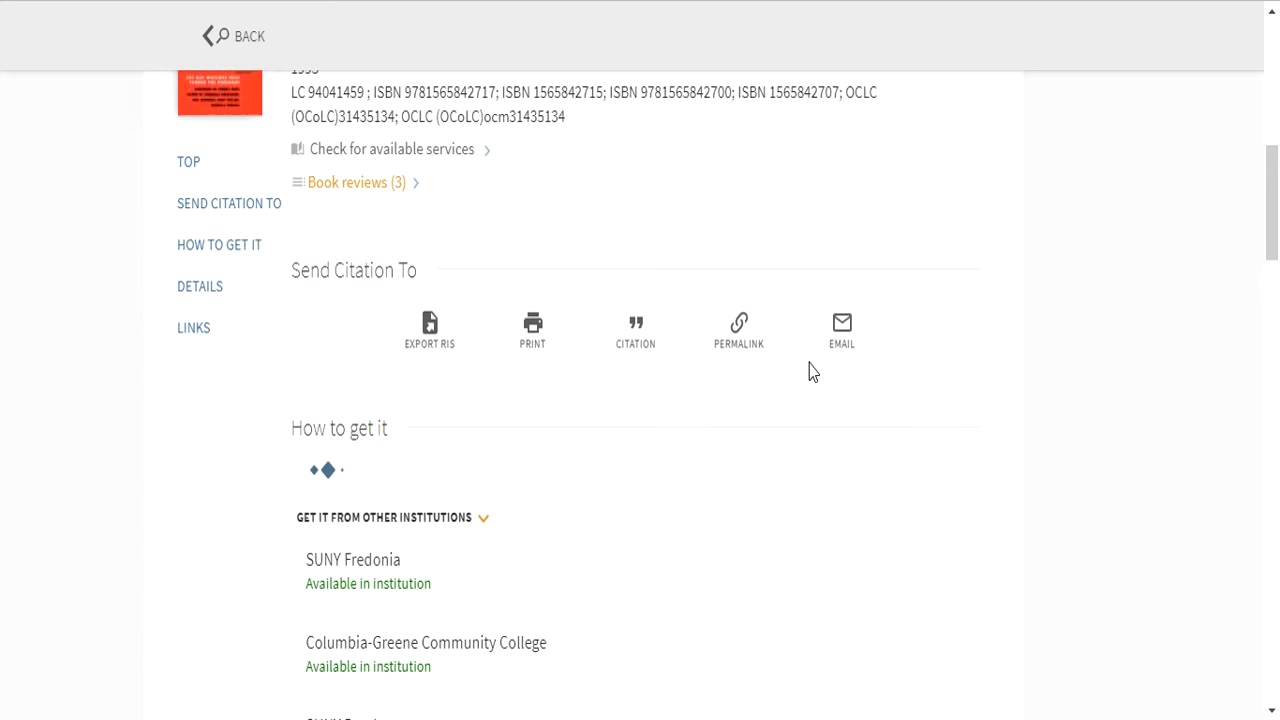
Step: Request the book from another library with Scholes Library pickup, then start a new search
scroll(down, 3)
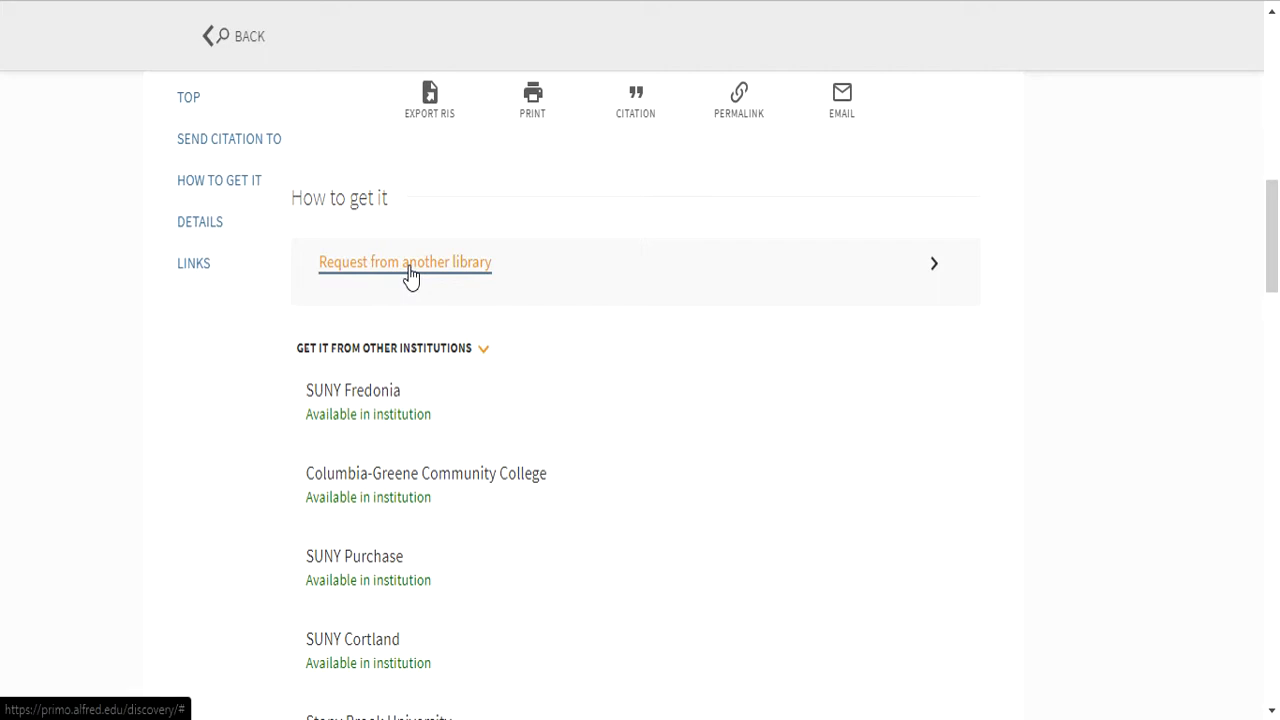
scroll(down, 3)
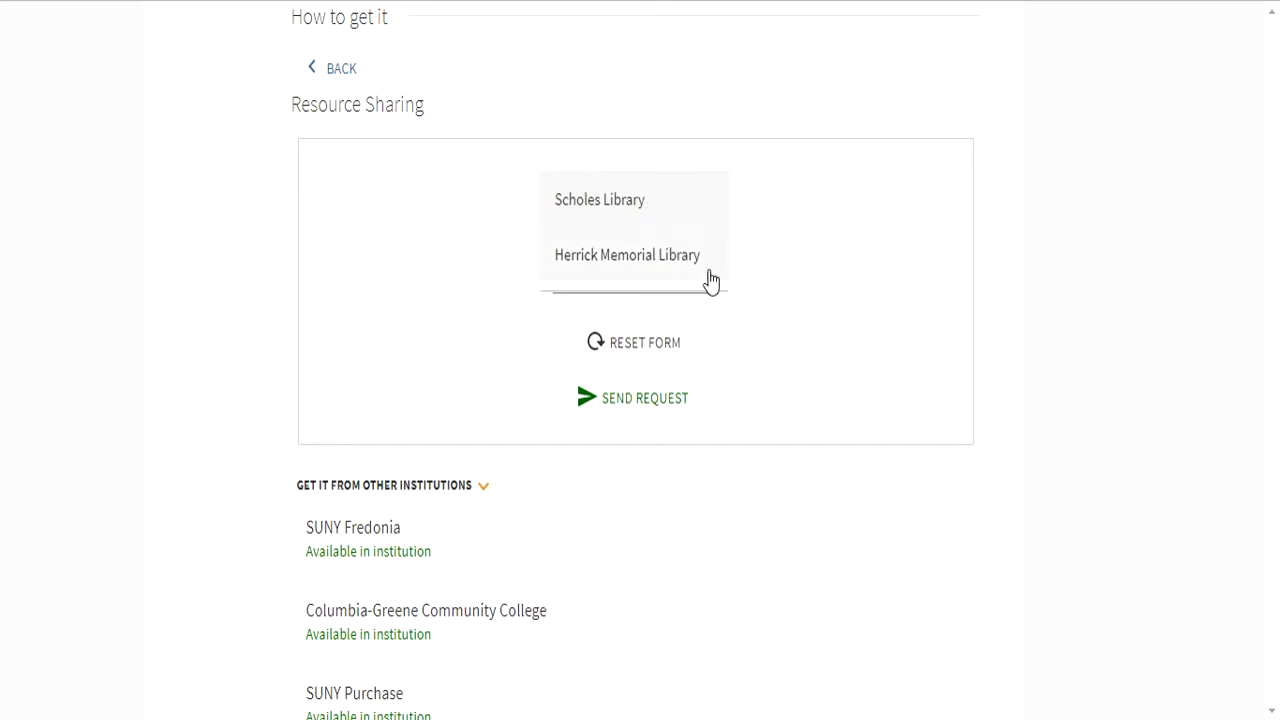
click(600, 200)
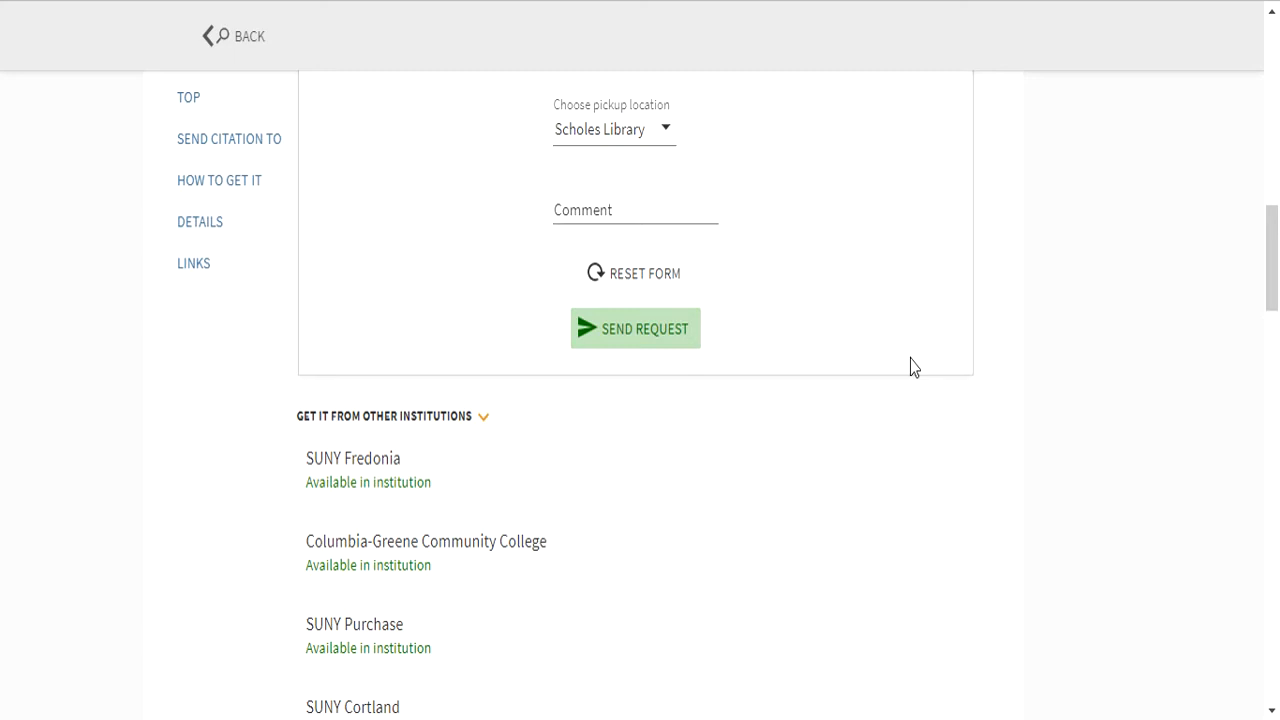
mouse_move(1212, 448)
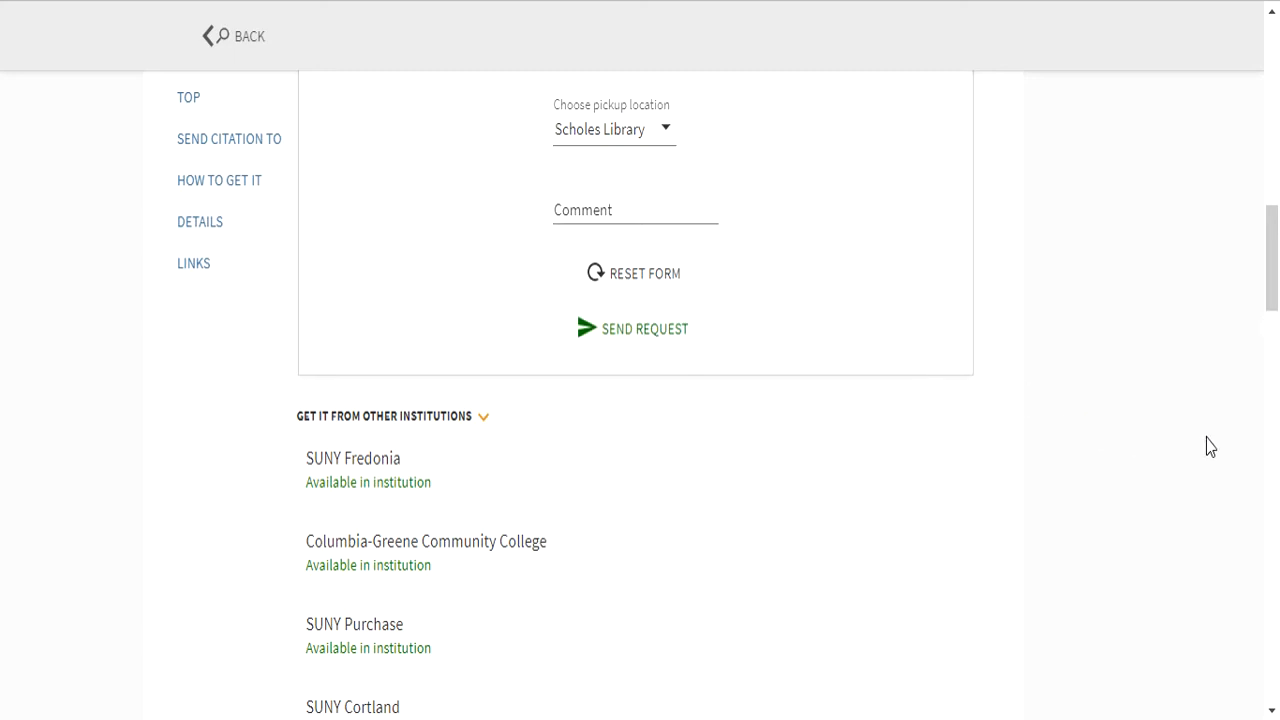
mouse_move(1132, 486)
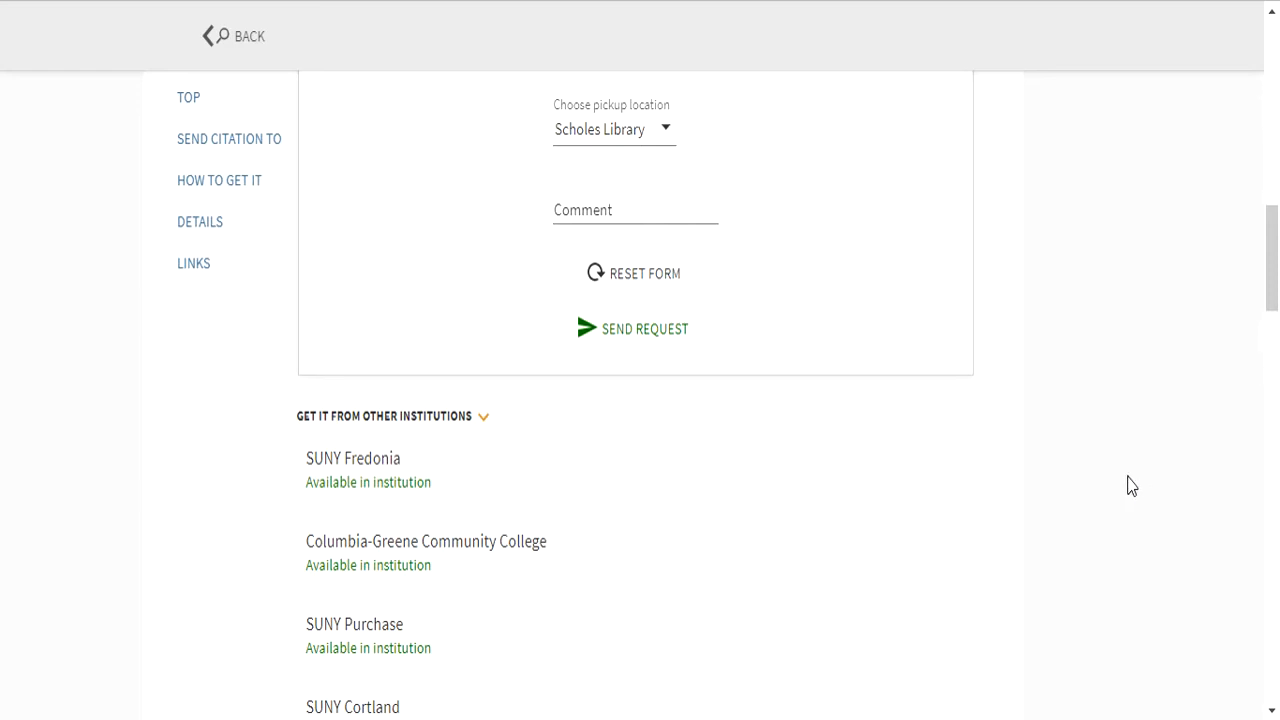
mouse_move(1116, 460)
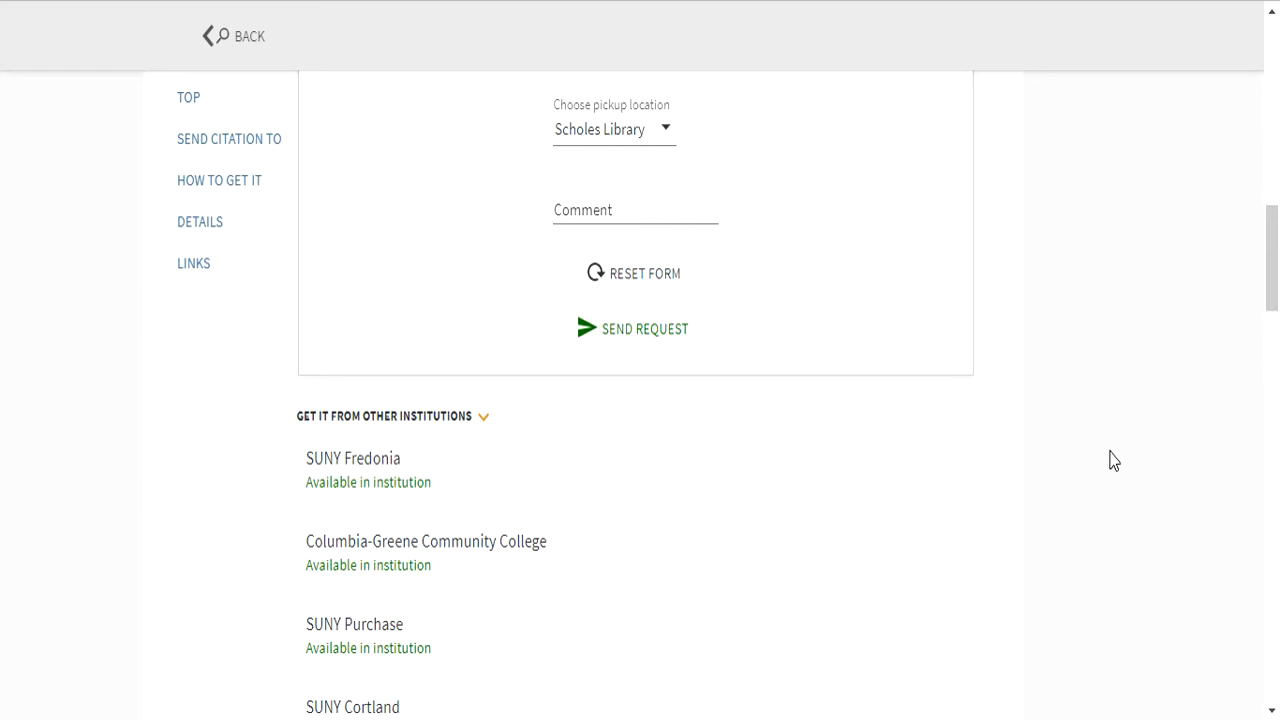
mouse_move(1110, 448)
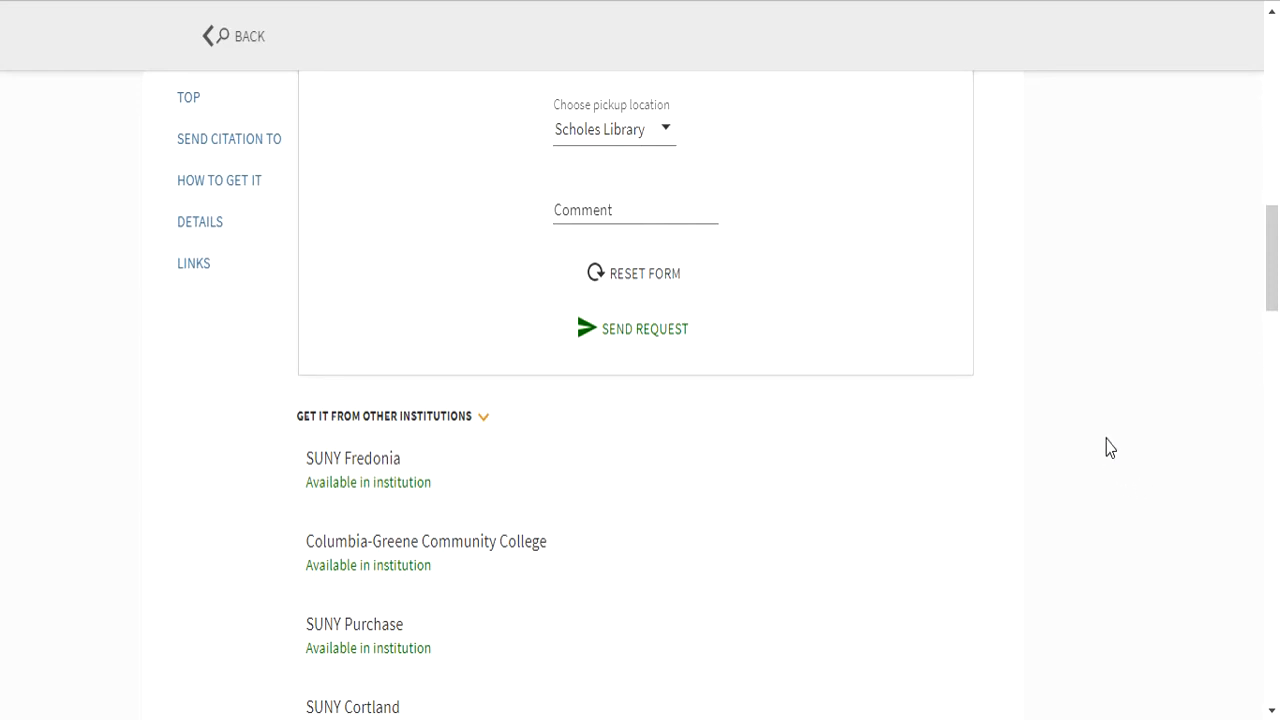
click(232, 36)
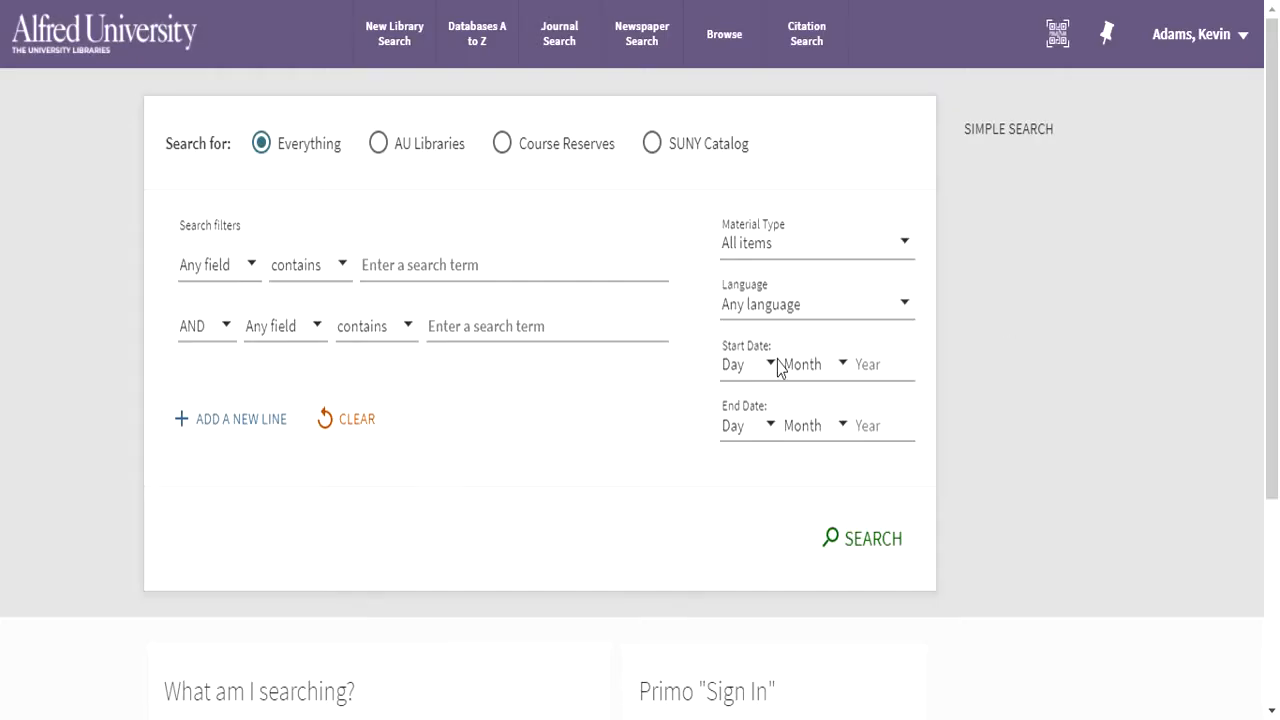
mouse_move(780, 368)
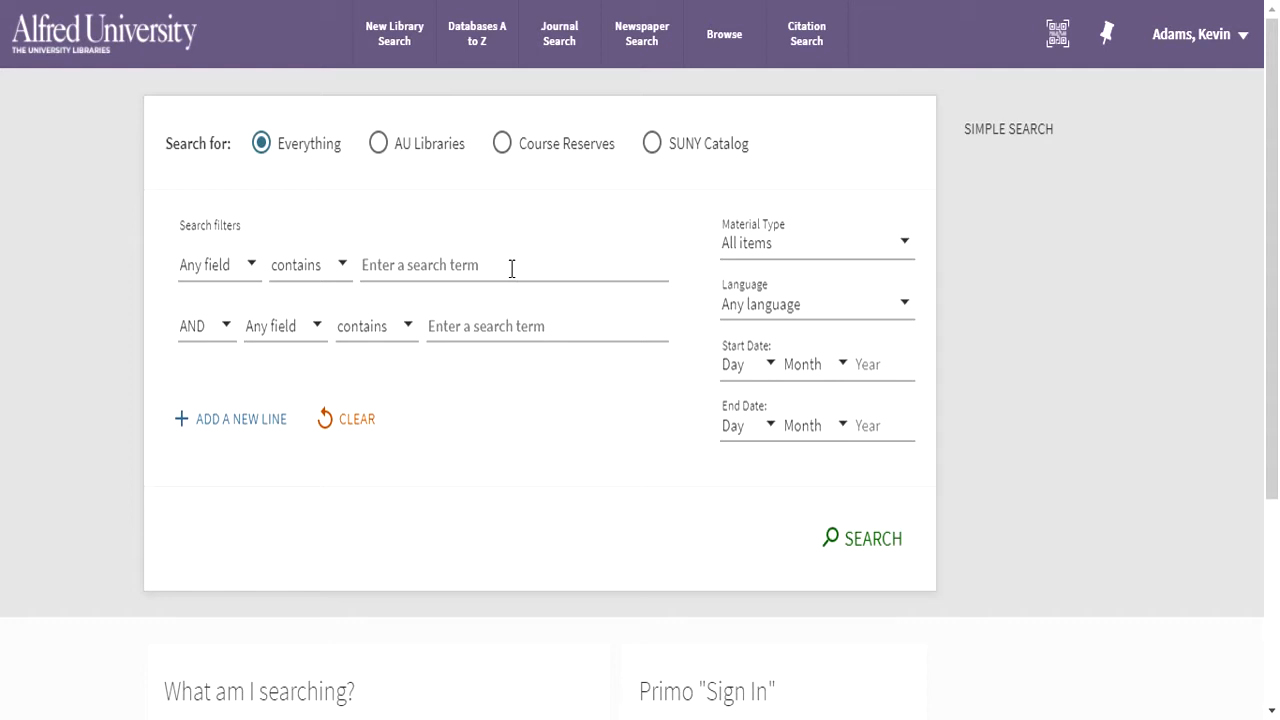
Step: Search titles for the Pedagogy of empowerment article and bring up its single result record
click(500, 264)
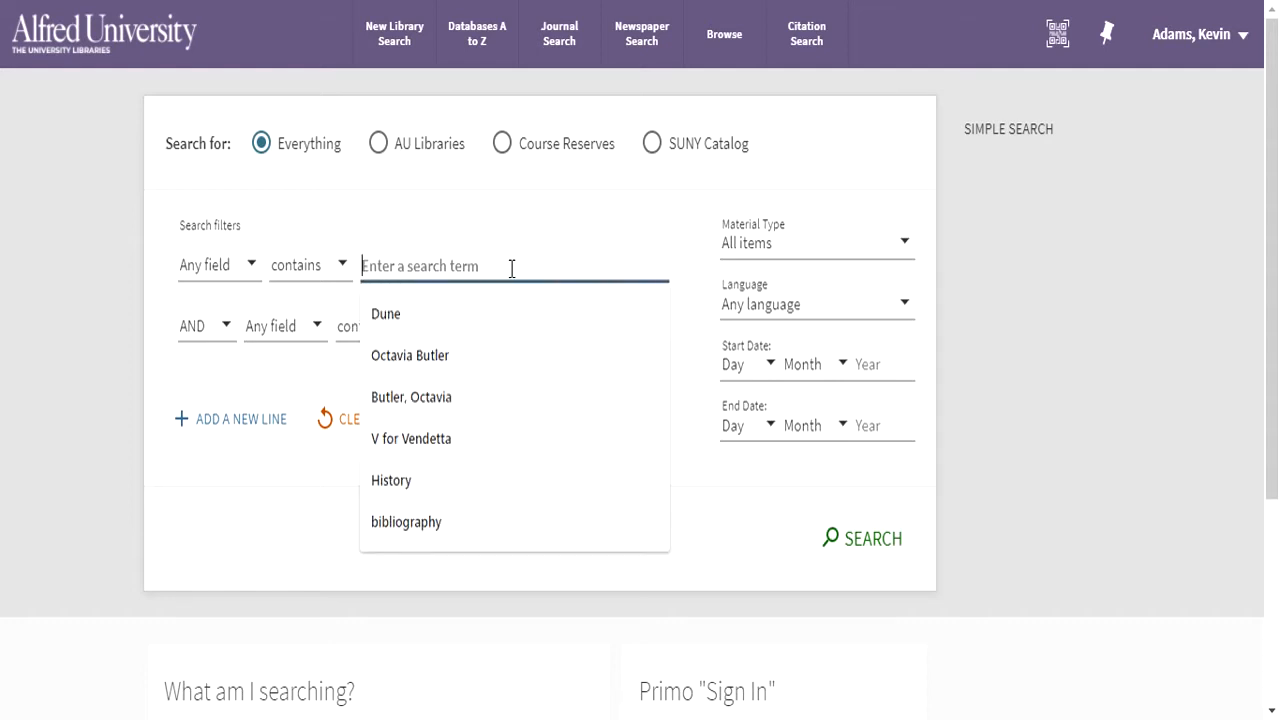
text(ation at a high-performing African American school)
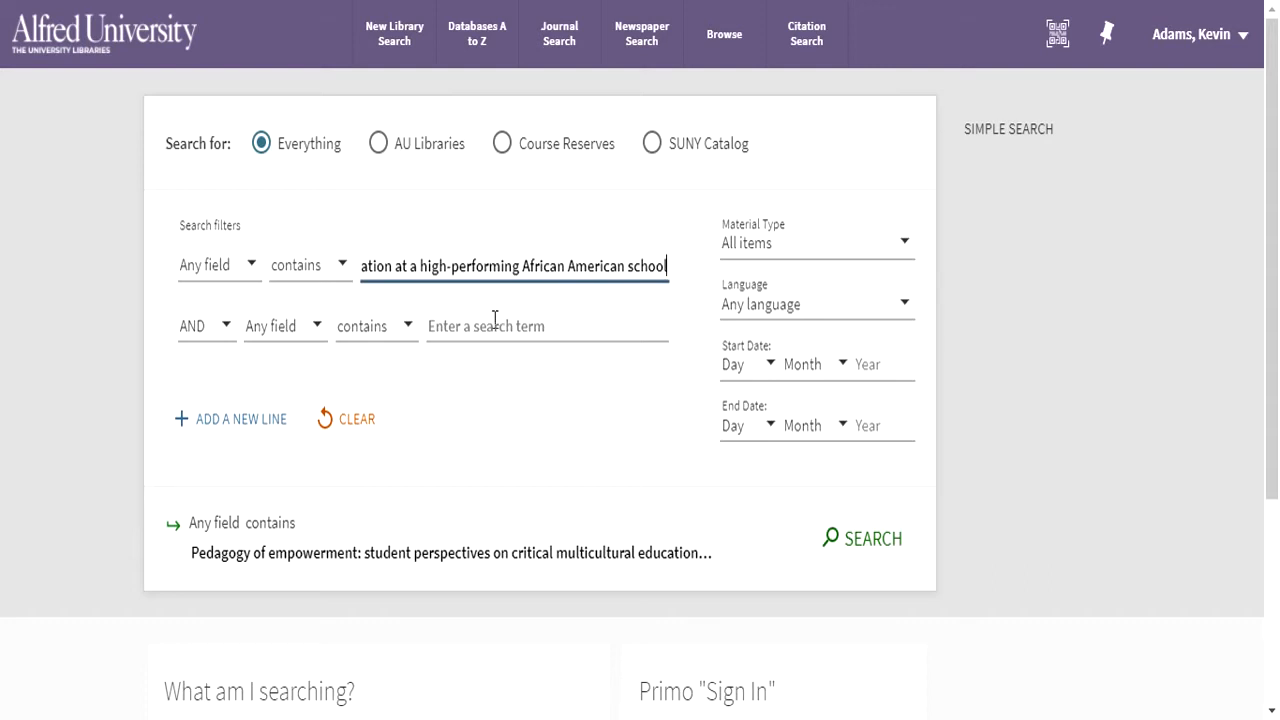
click(216, 264)
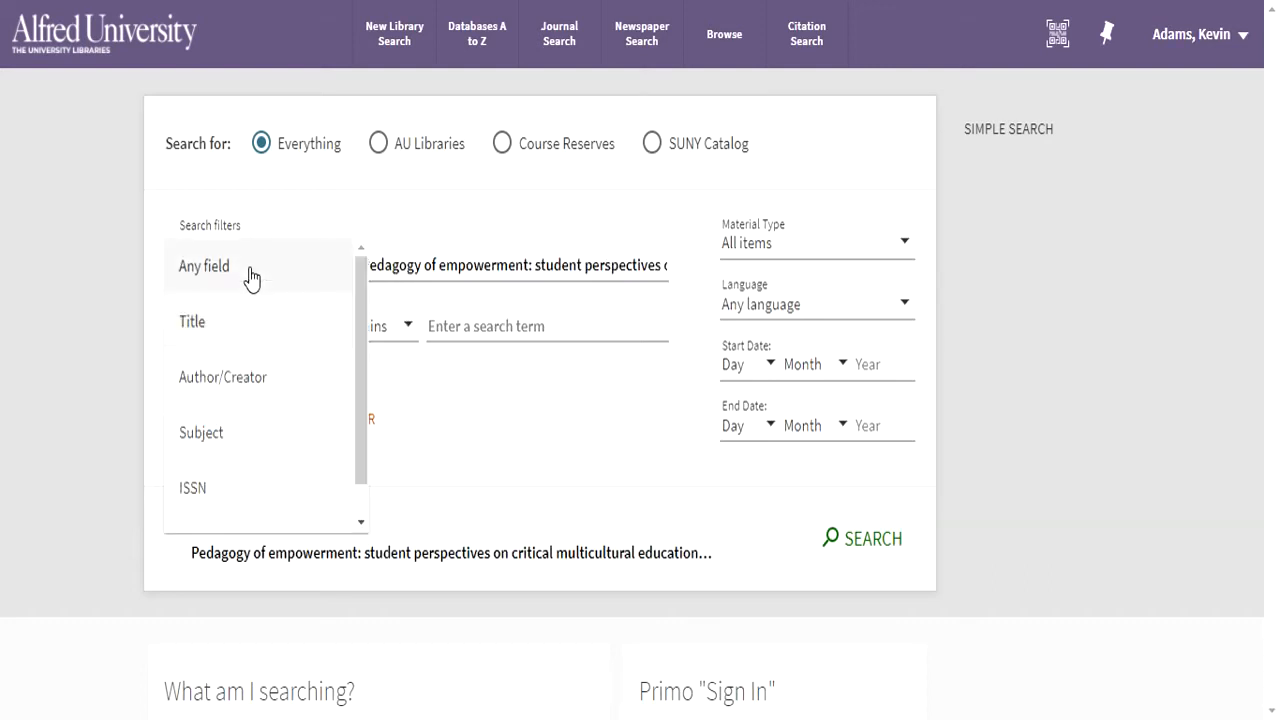
click(192, 320)
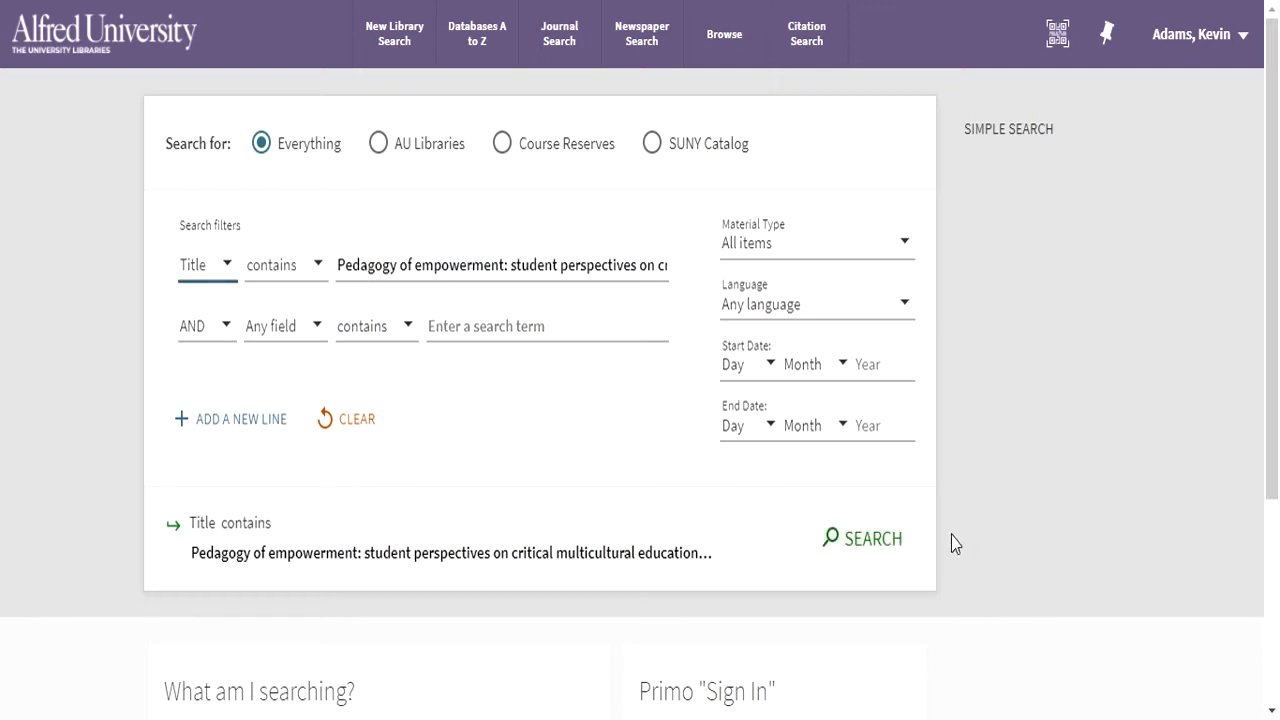
click(862, 538)
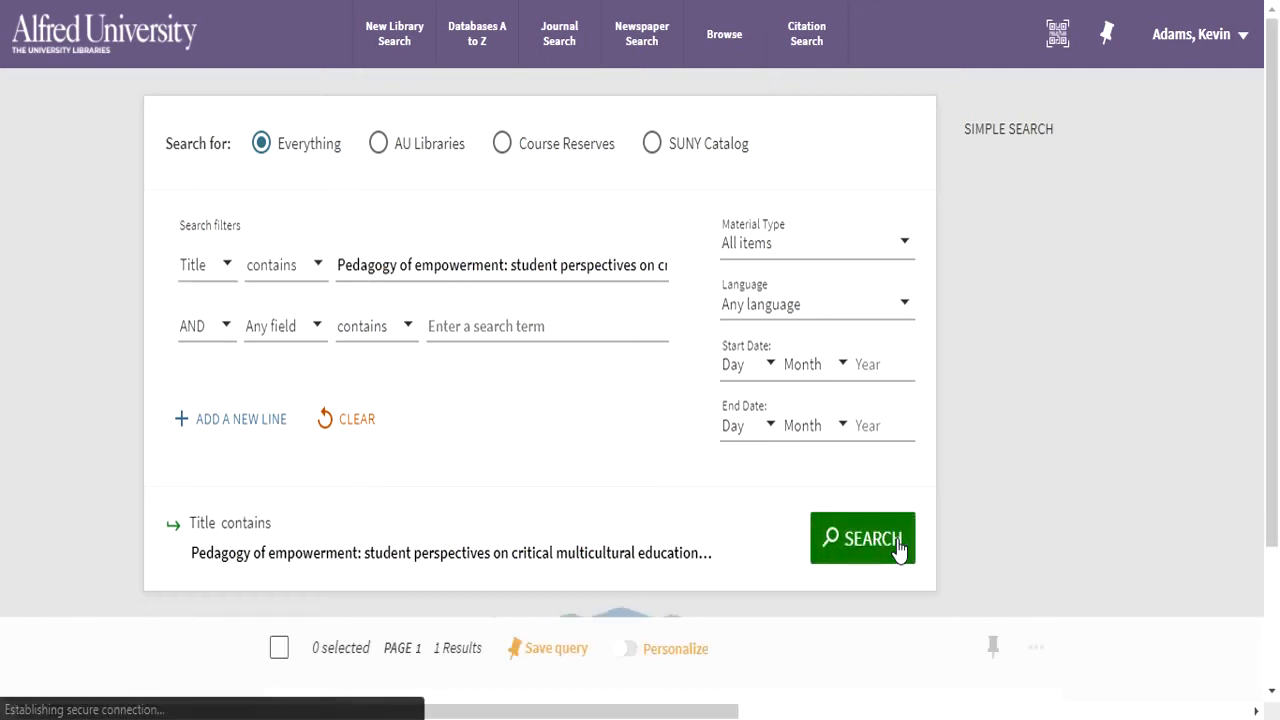
click(862, 538)
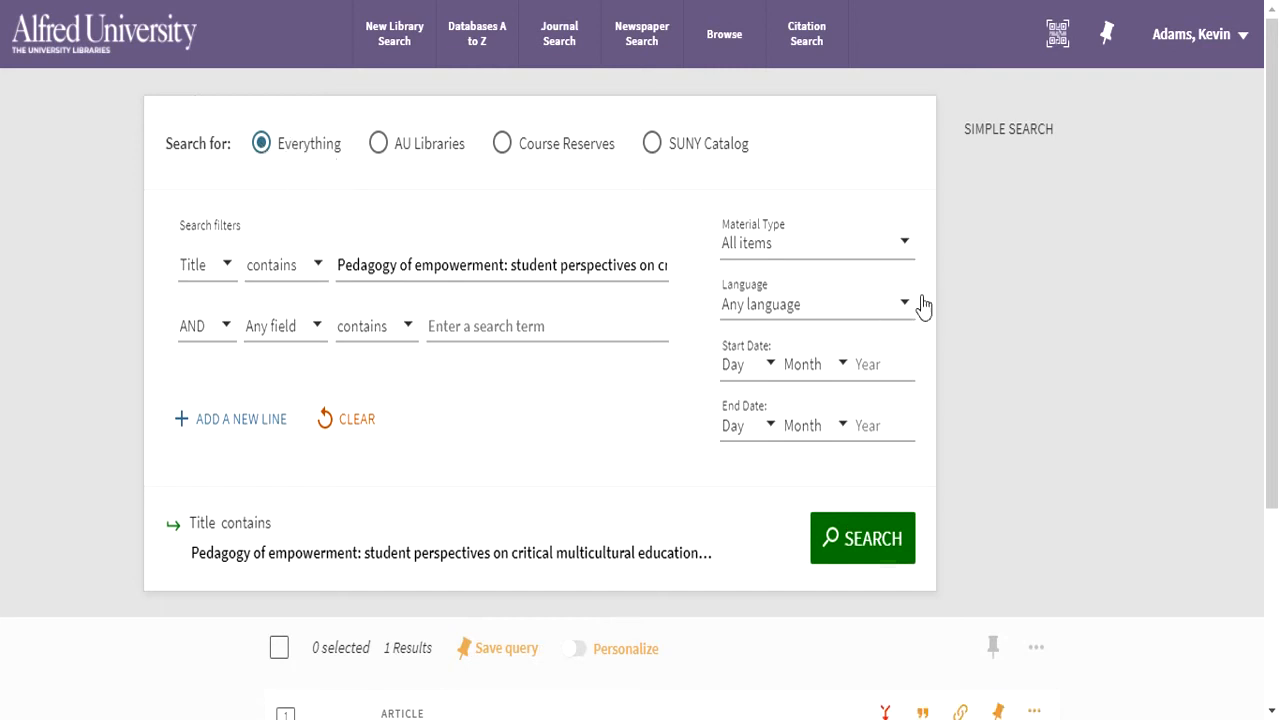
mouse_move(1042, 338)
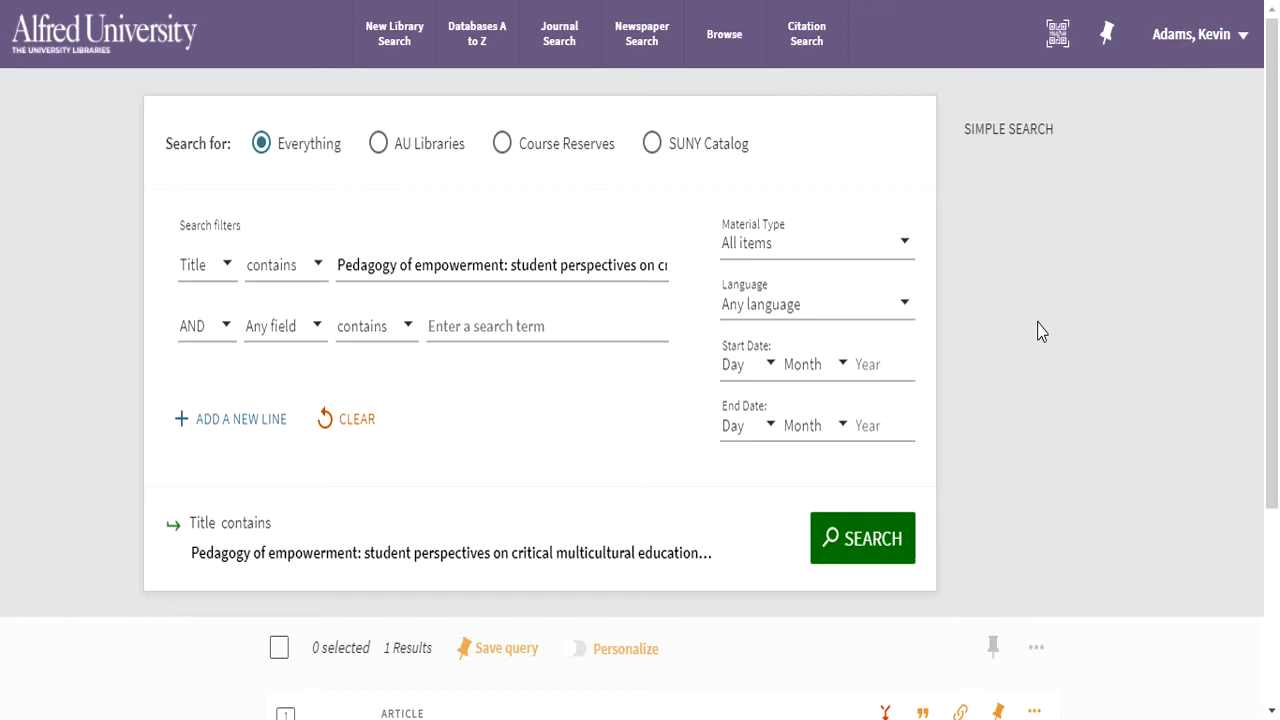
mouse_move(620, 584)
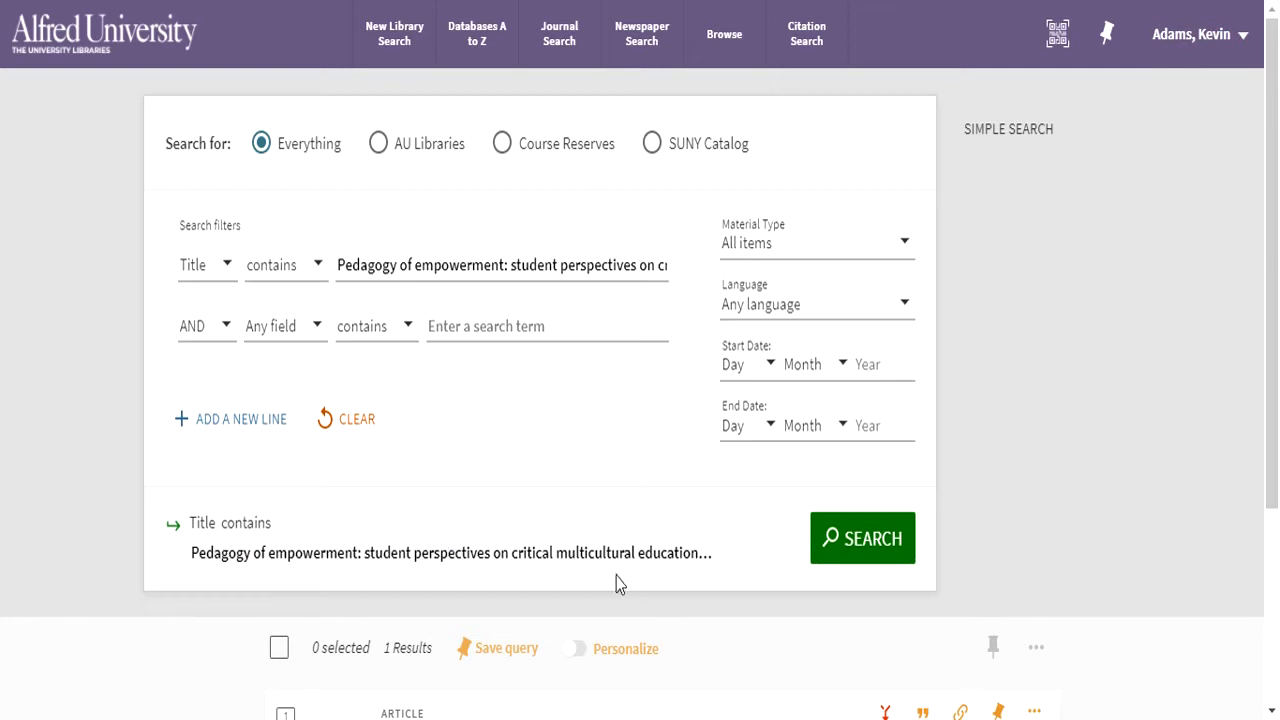
scroll(down, 3)
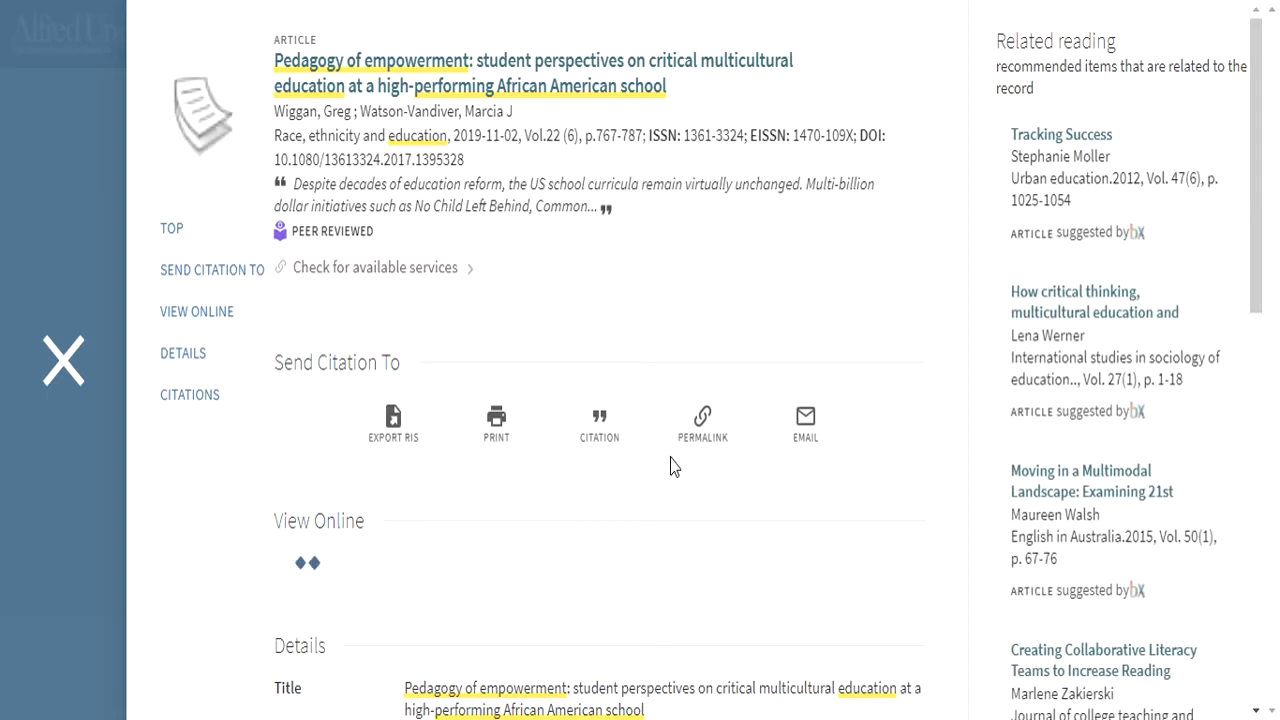
Step: Review the article record's Details section, subjects and description, returning to How to get it
click(196, 312)
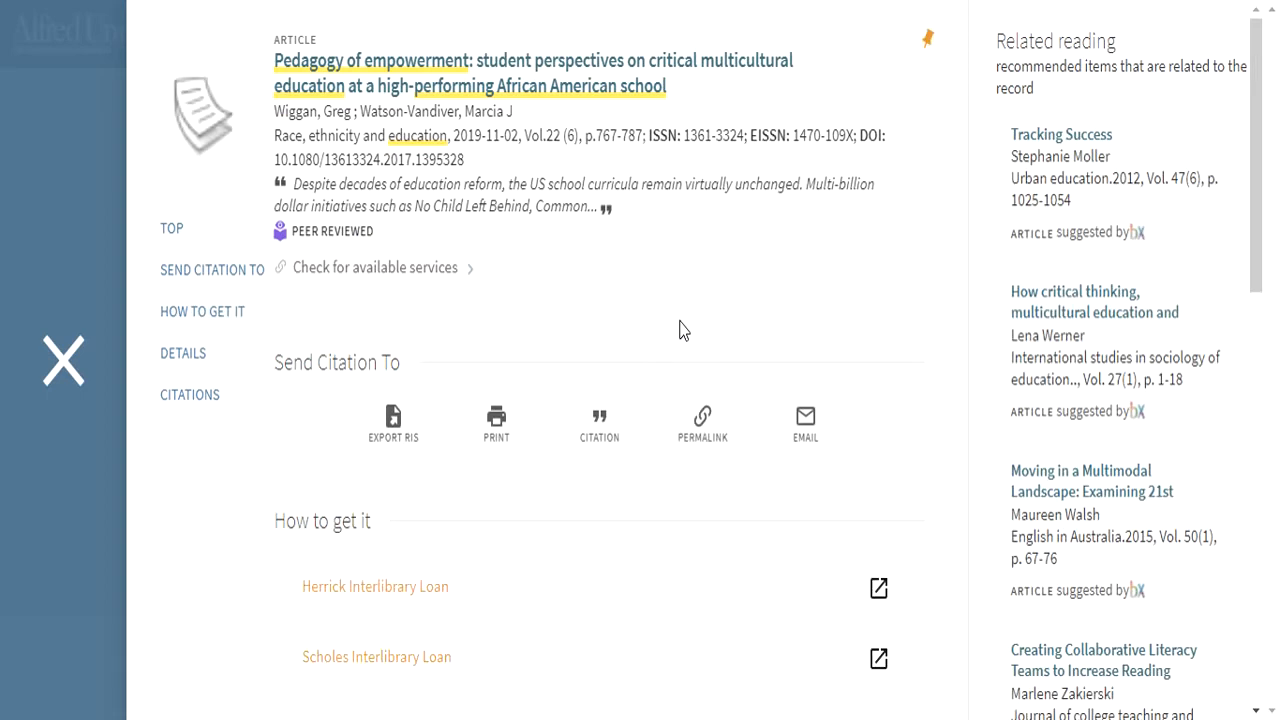
mouse_move(396, 640)
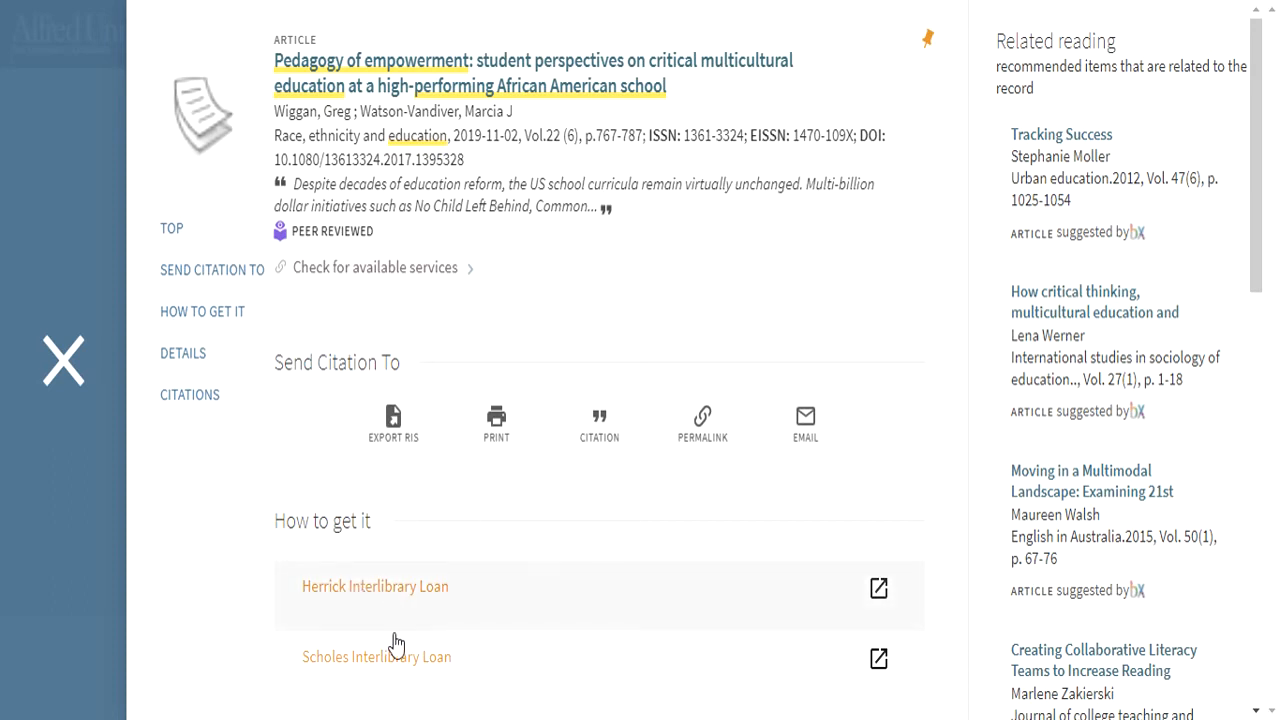
mouse_move(476, 556)
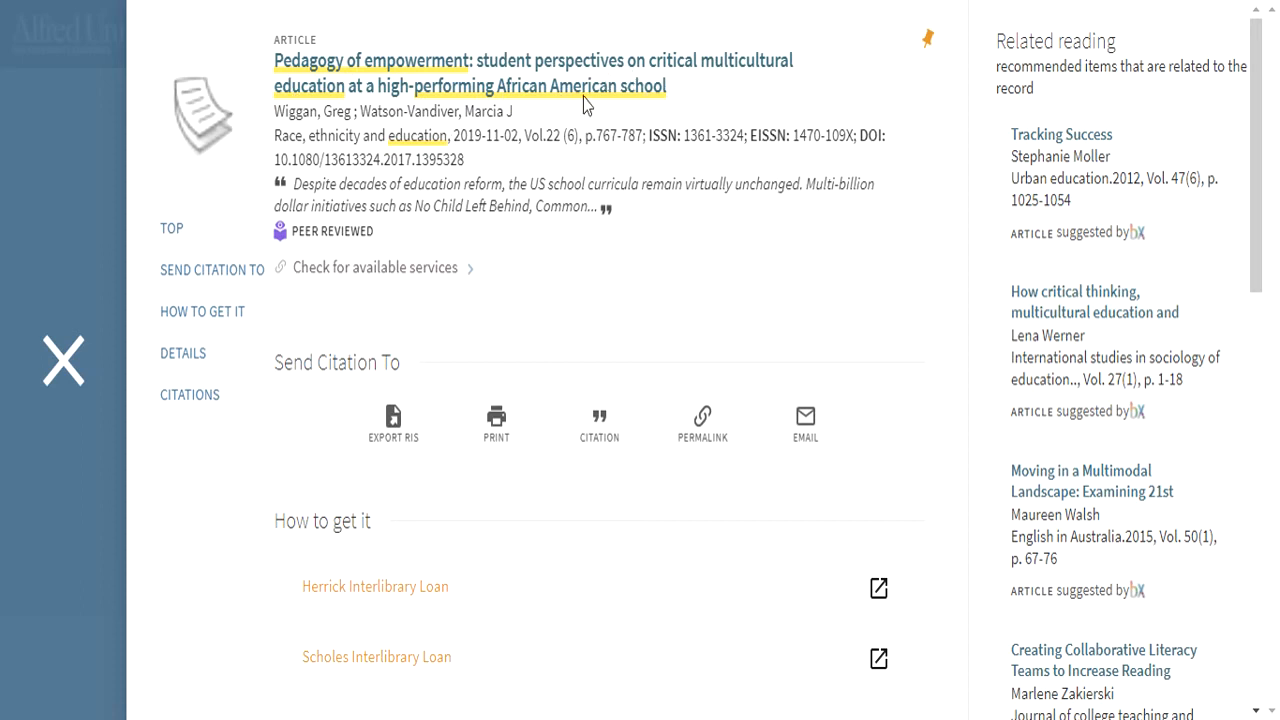
mouse_move(708, 184)
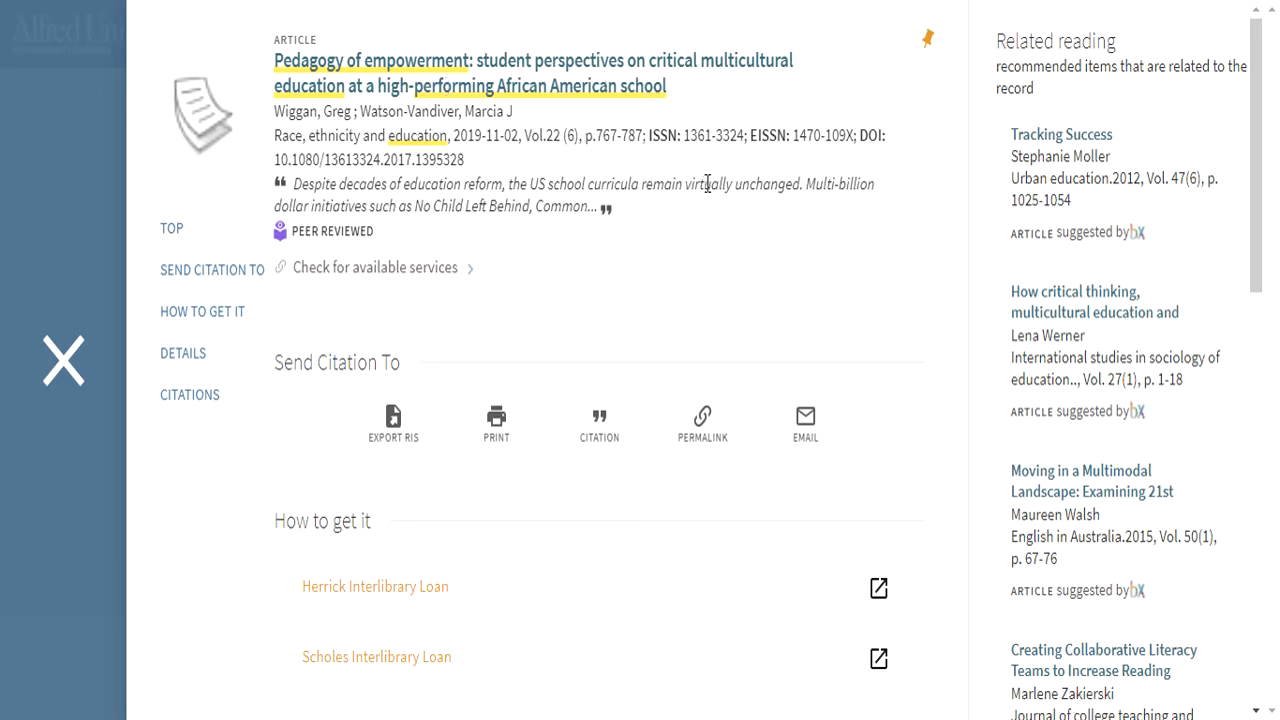
mouse_move(790, 250)
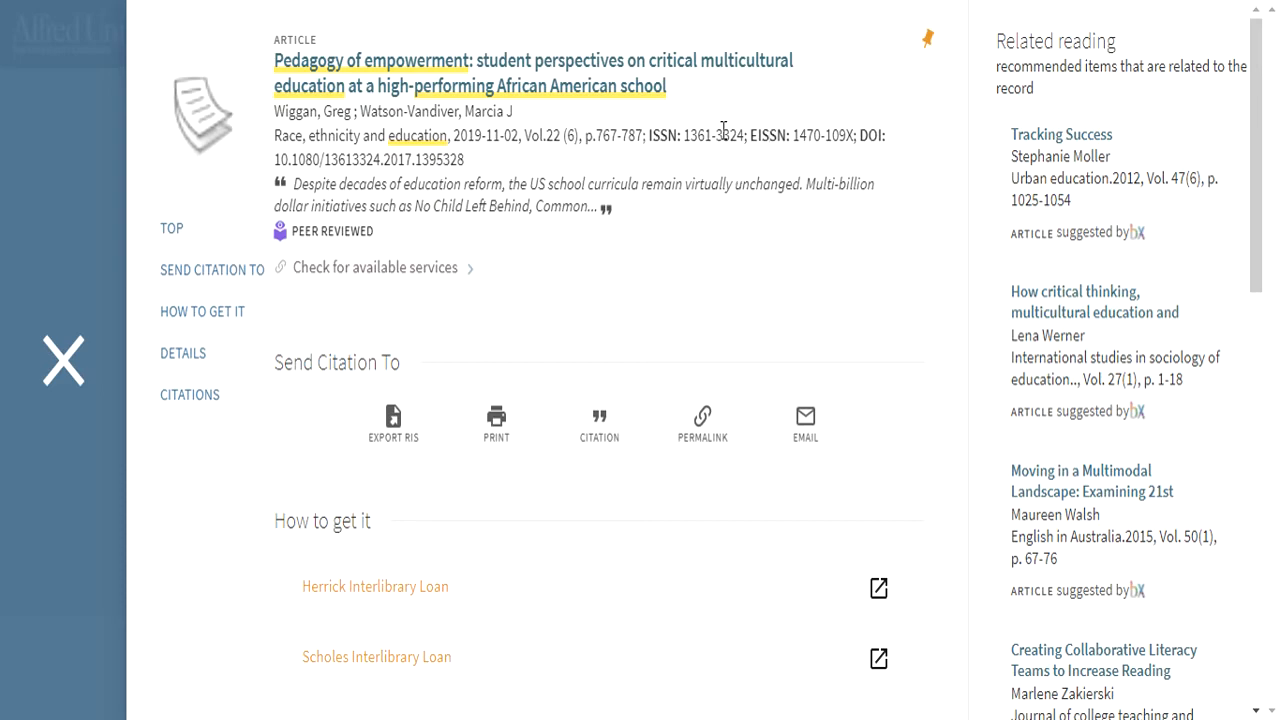
scroll(down, 3)
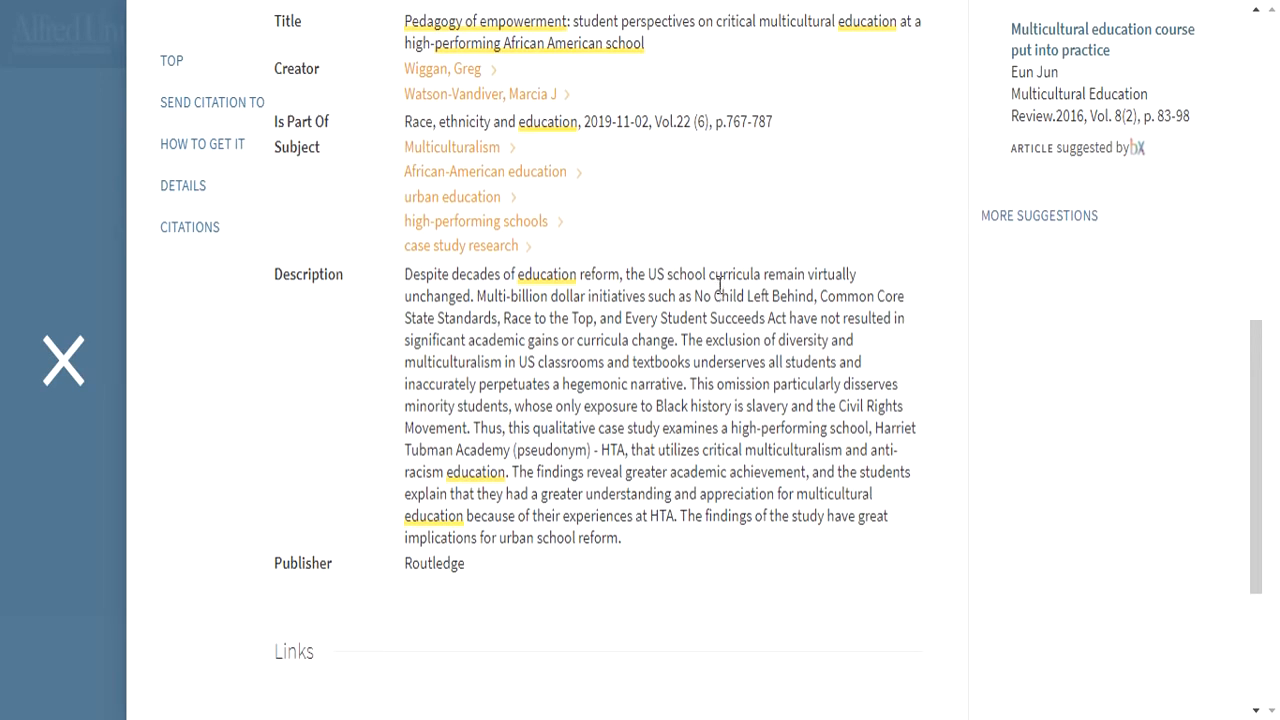
scroll(down, 3)
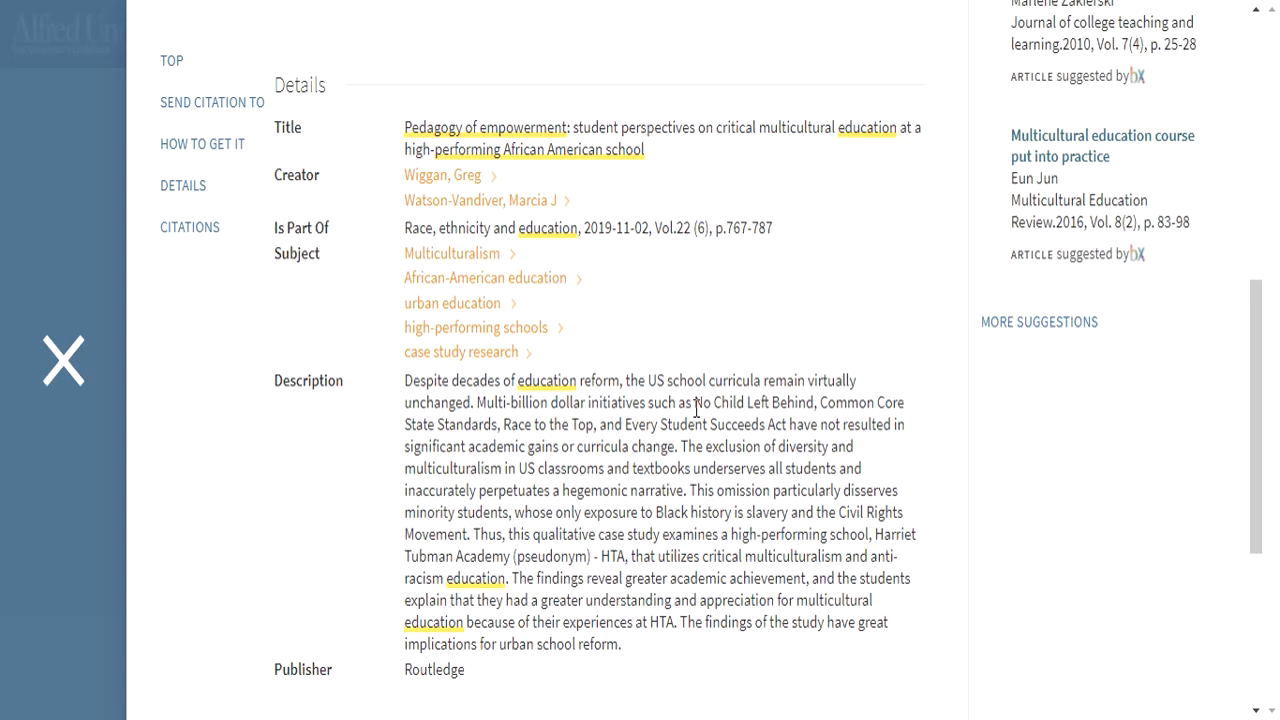
scroll(up, 3)
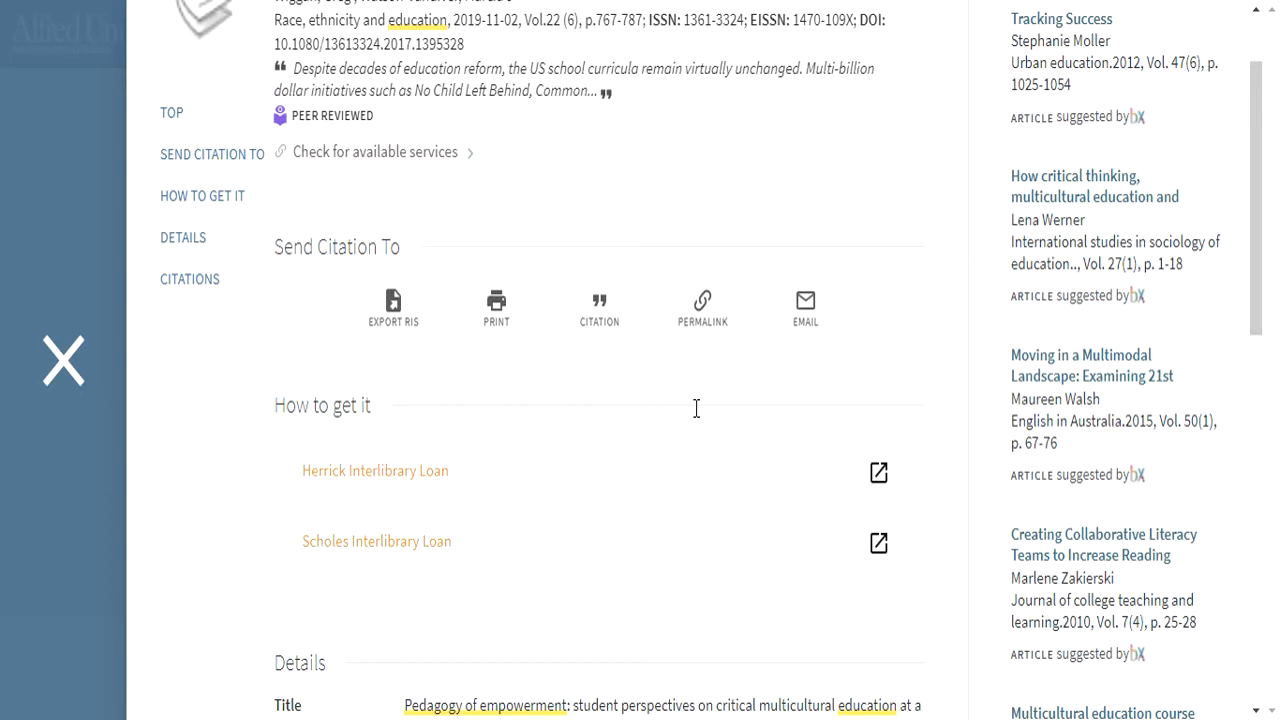
mouse_move(684, 412)
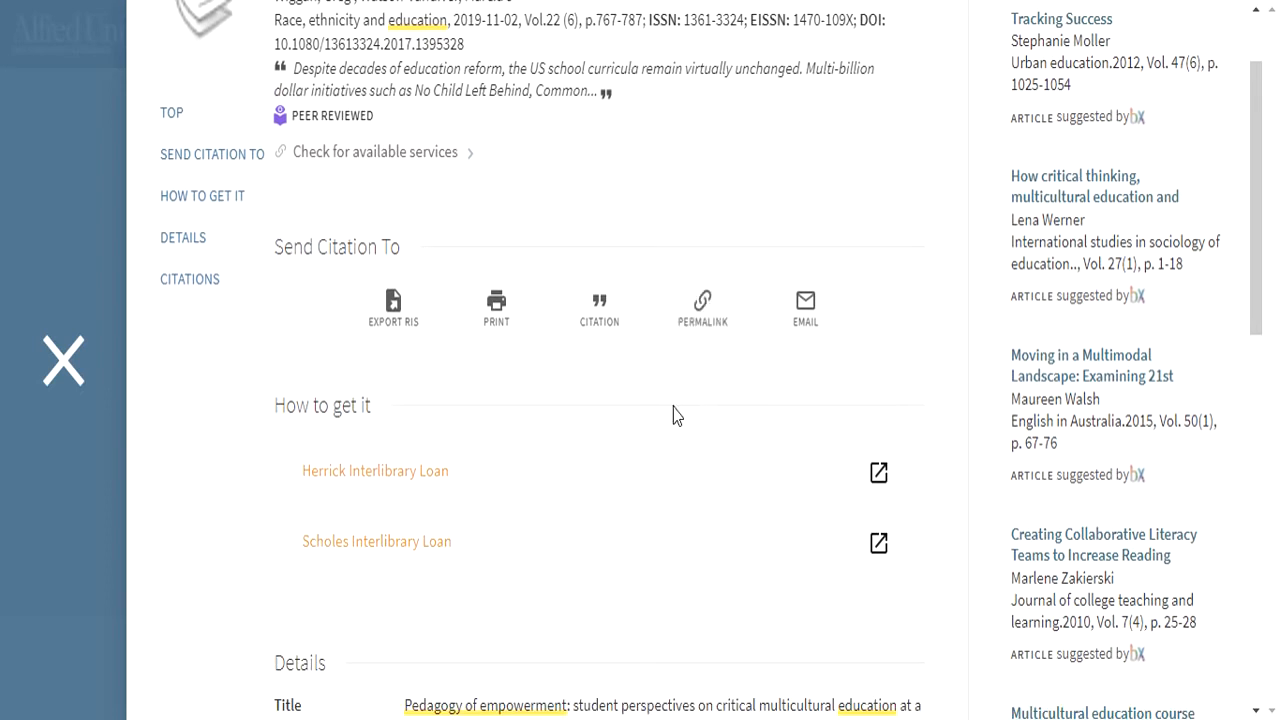
mouse_move(400, 544)
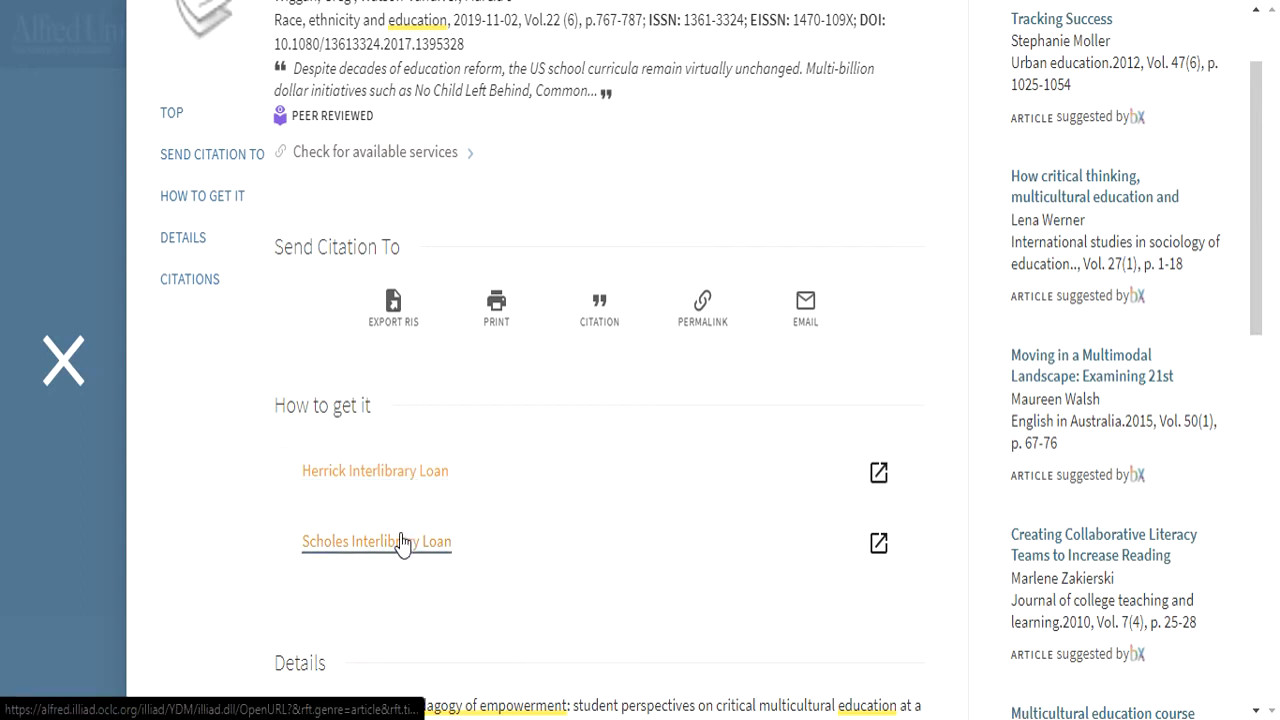
mouse_move(450, 414)
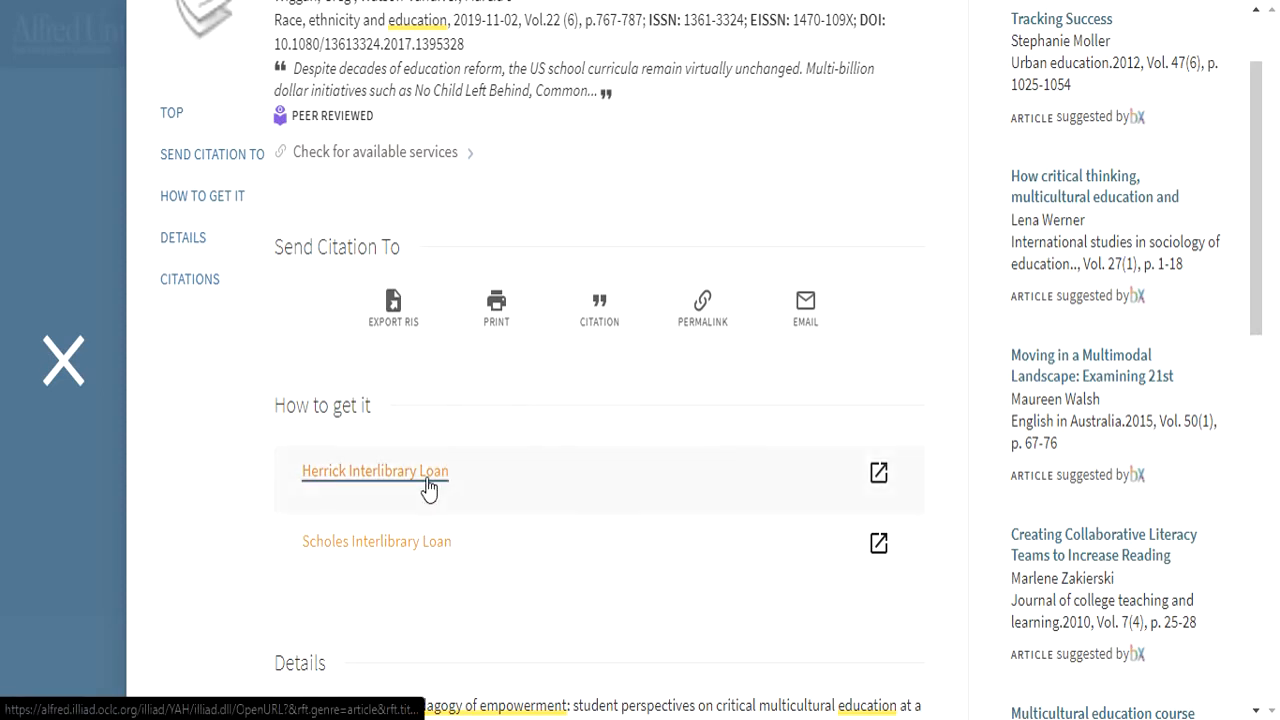
Step: Follow the Herrick Interlibrary Loan link and enter credentials on the ILLiad sign-in page
click(376, 470)
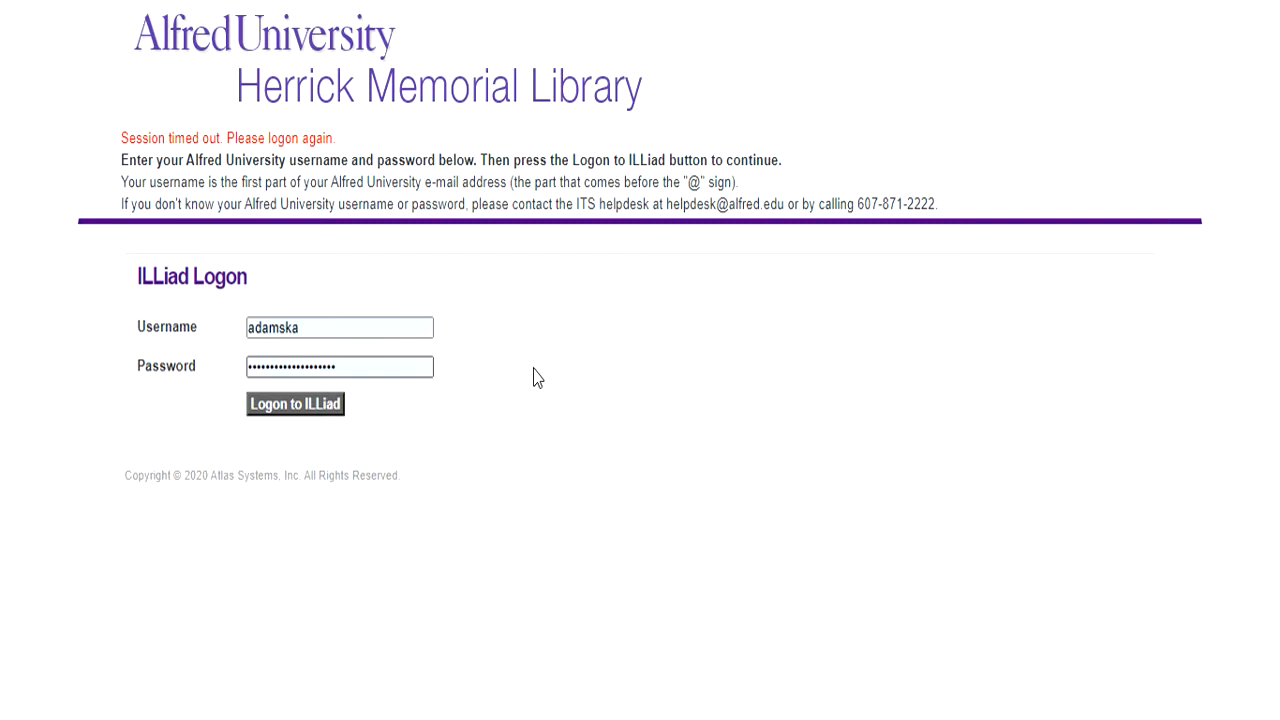
mouse_move(532, 390)
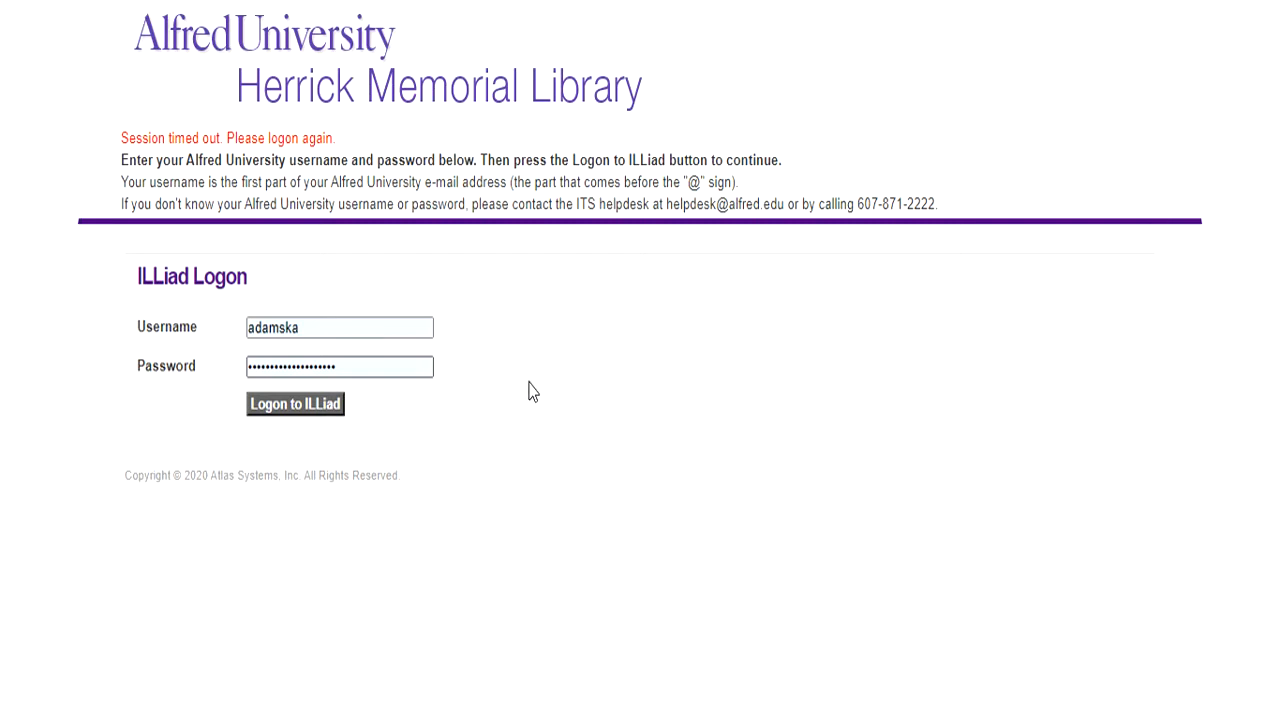
mouse_move(504, 362)
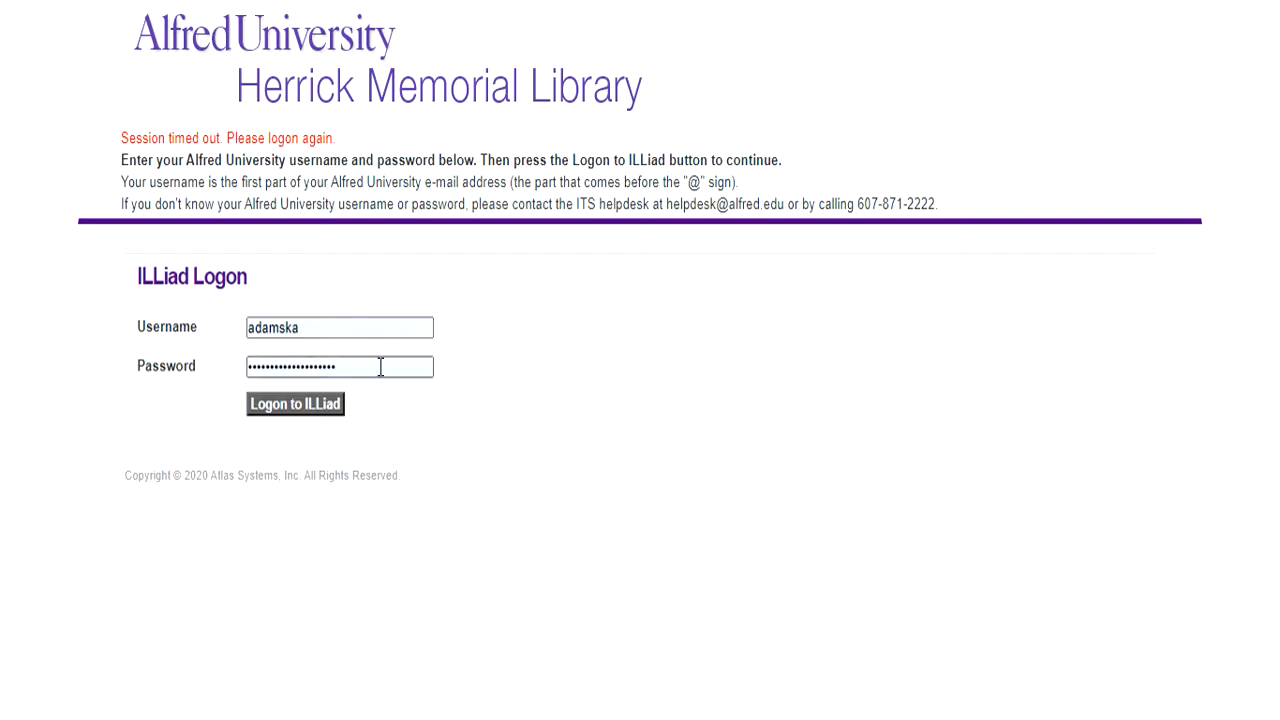
mouse_move(440, 410)
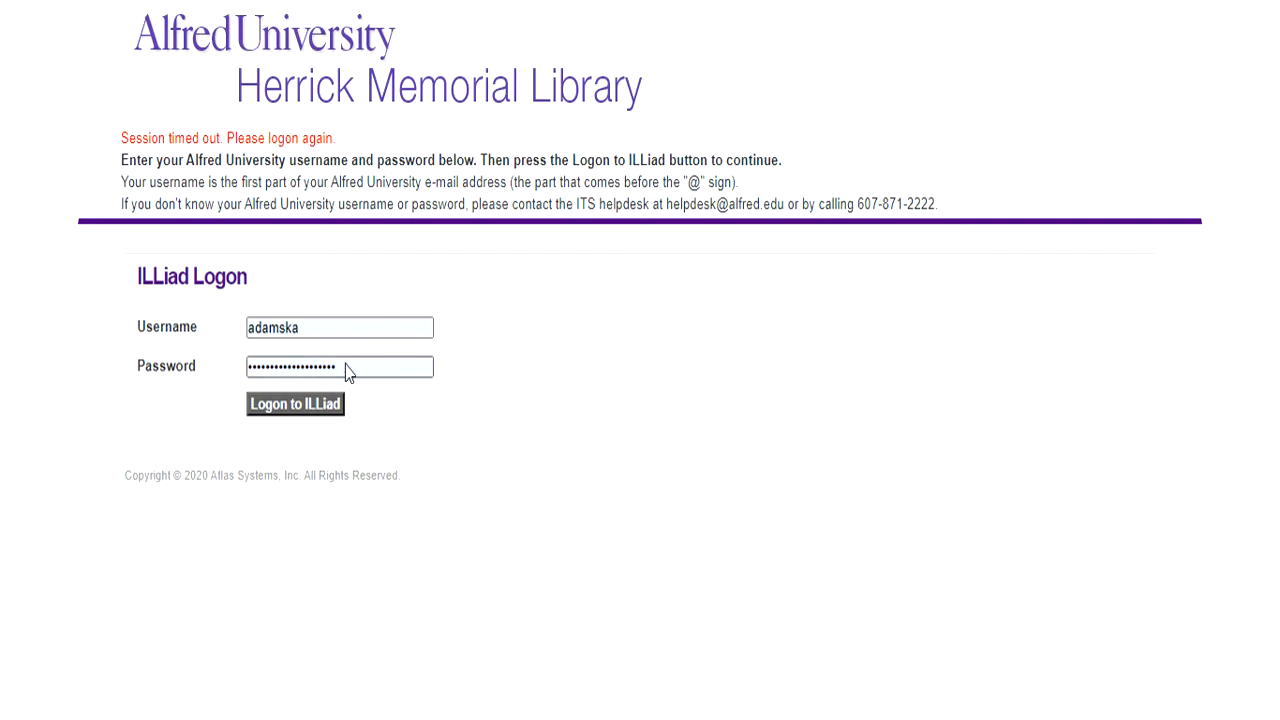
click(296, 404)
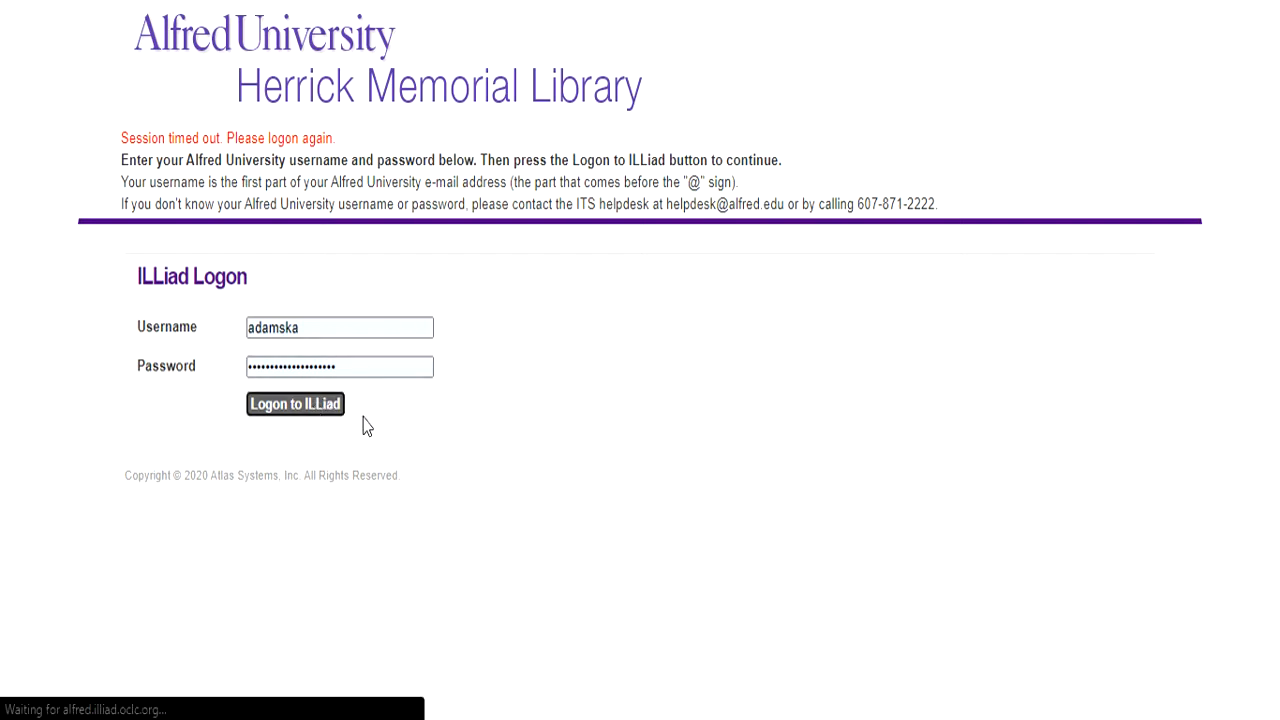
Step: Log on to ILLiad and verify the prefilled Article Request fields: journal, author, volume, pages, ISSN
click(294, 404)
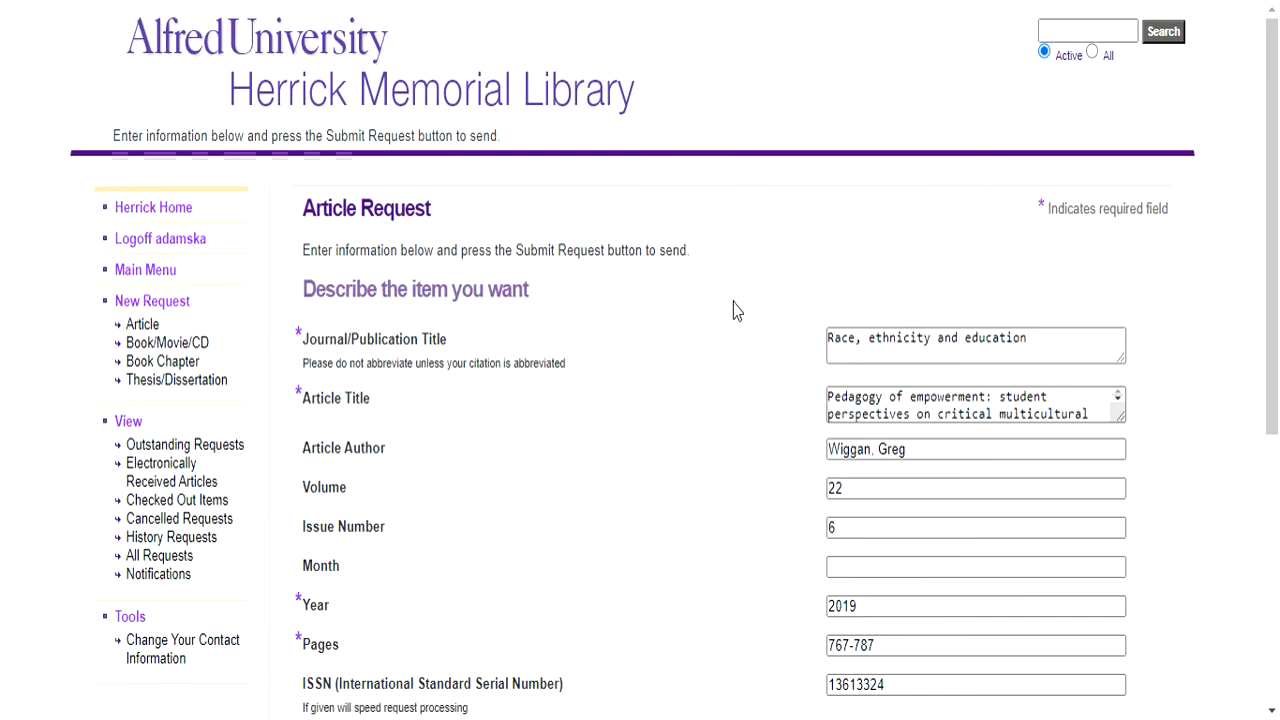
mouse_move(700, 264)
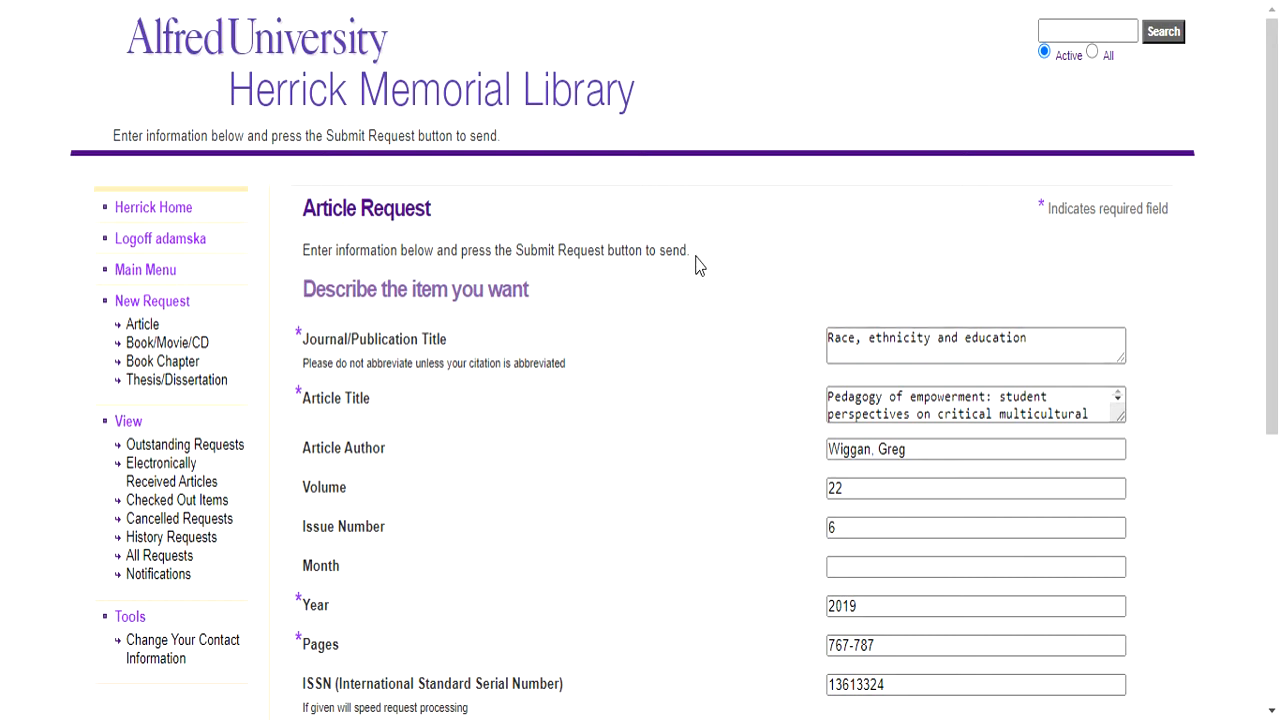
scroll(down, 3)
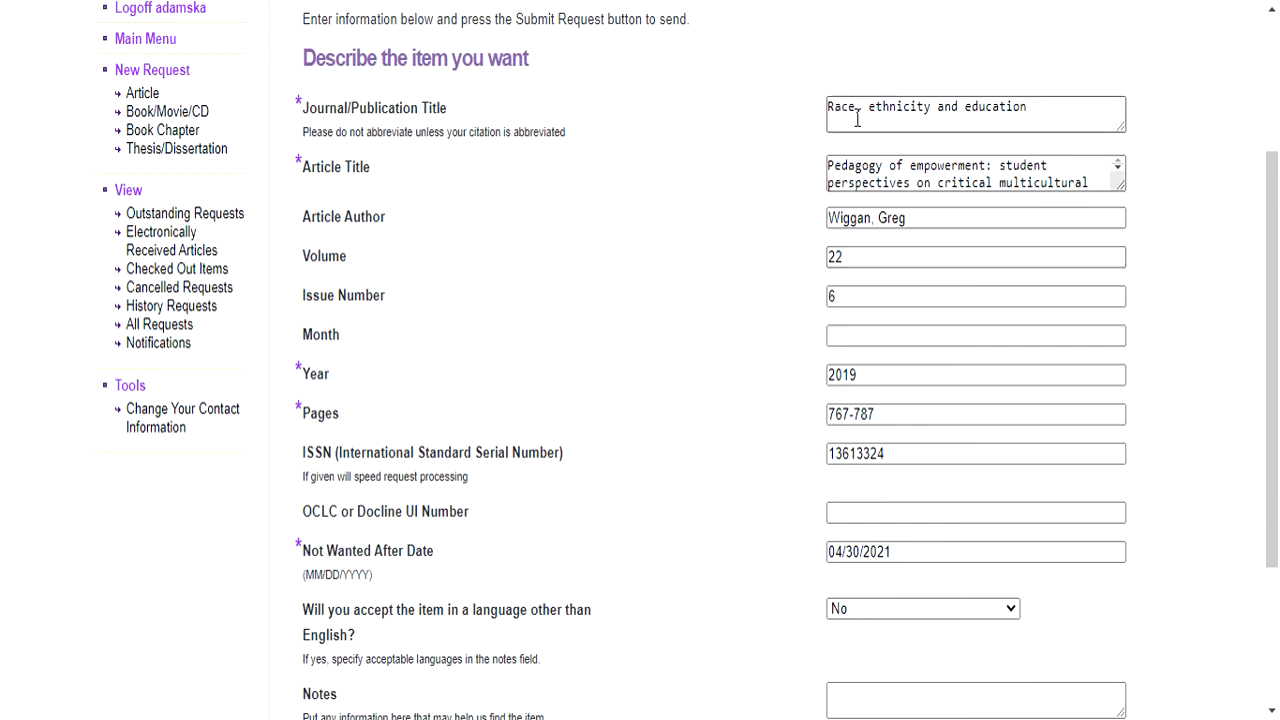
scroll(down, 3)
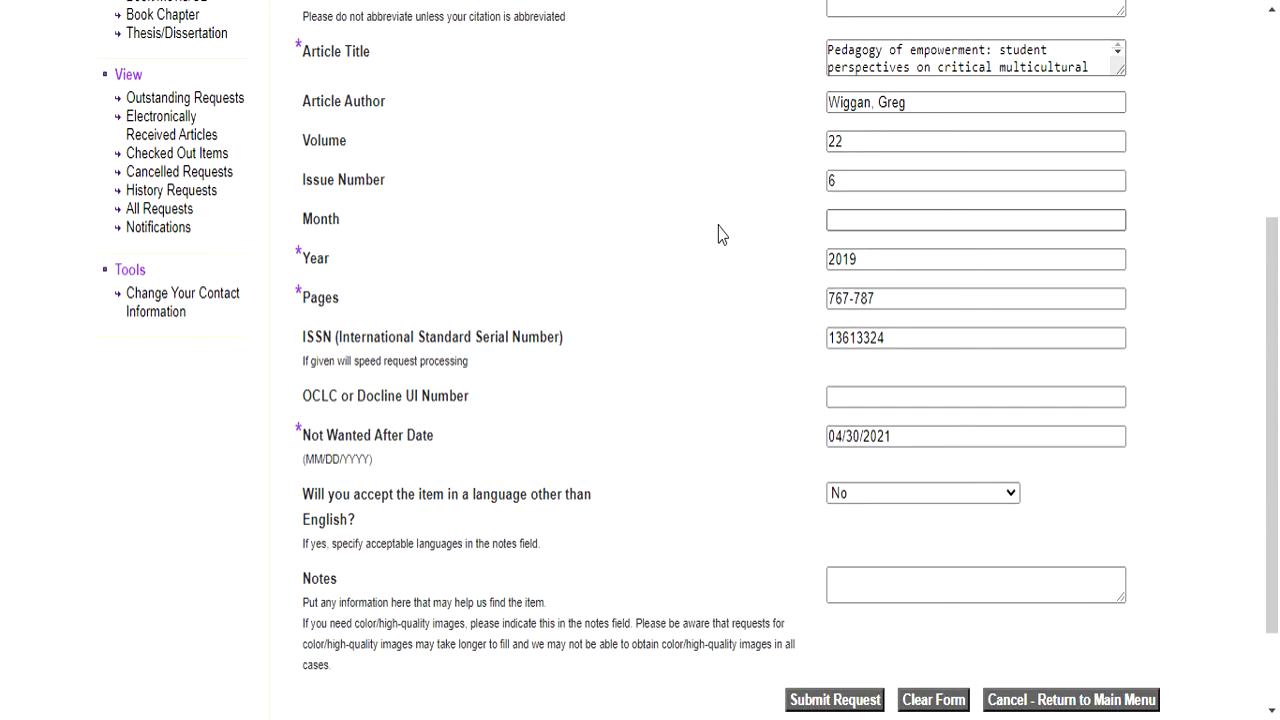
scroll(down, 3)
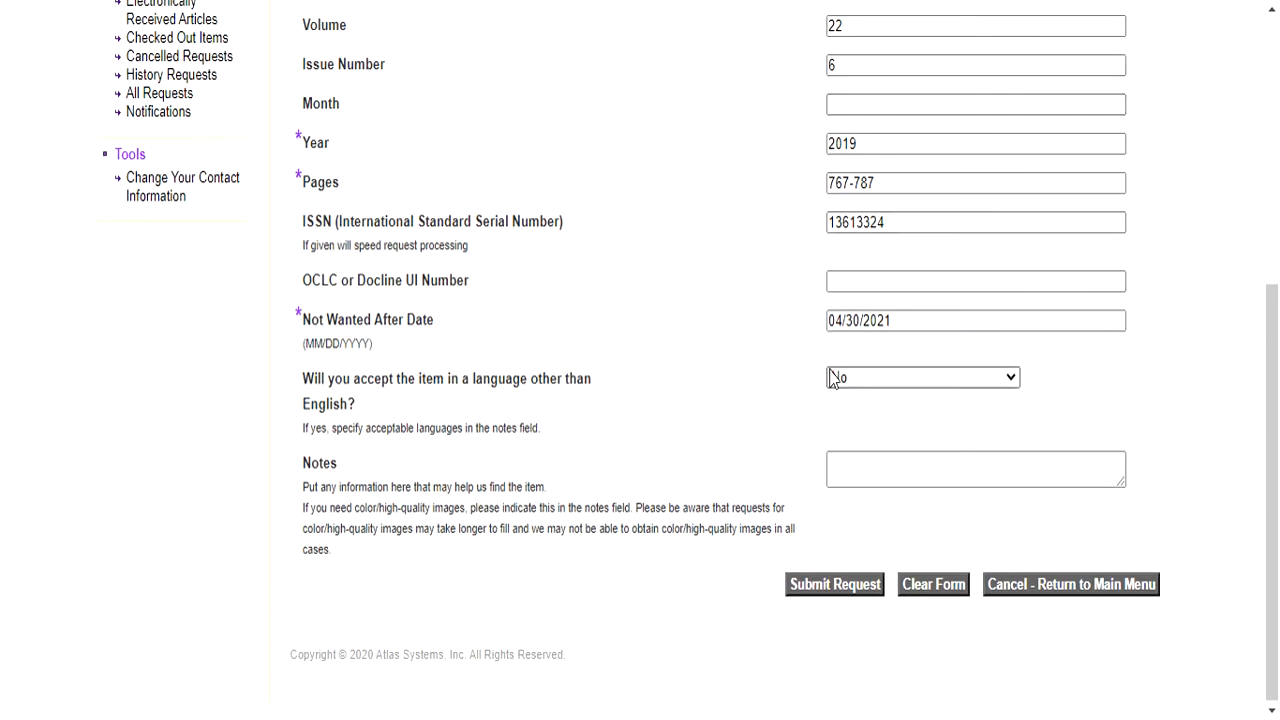
mouse_move(836, 596)
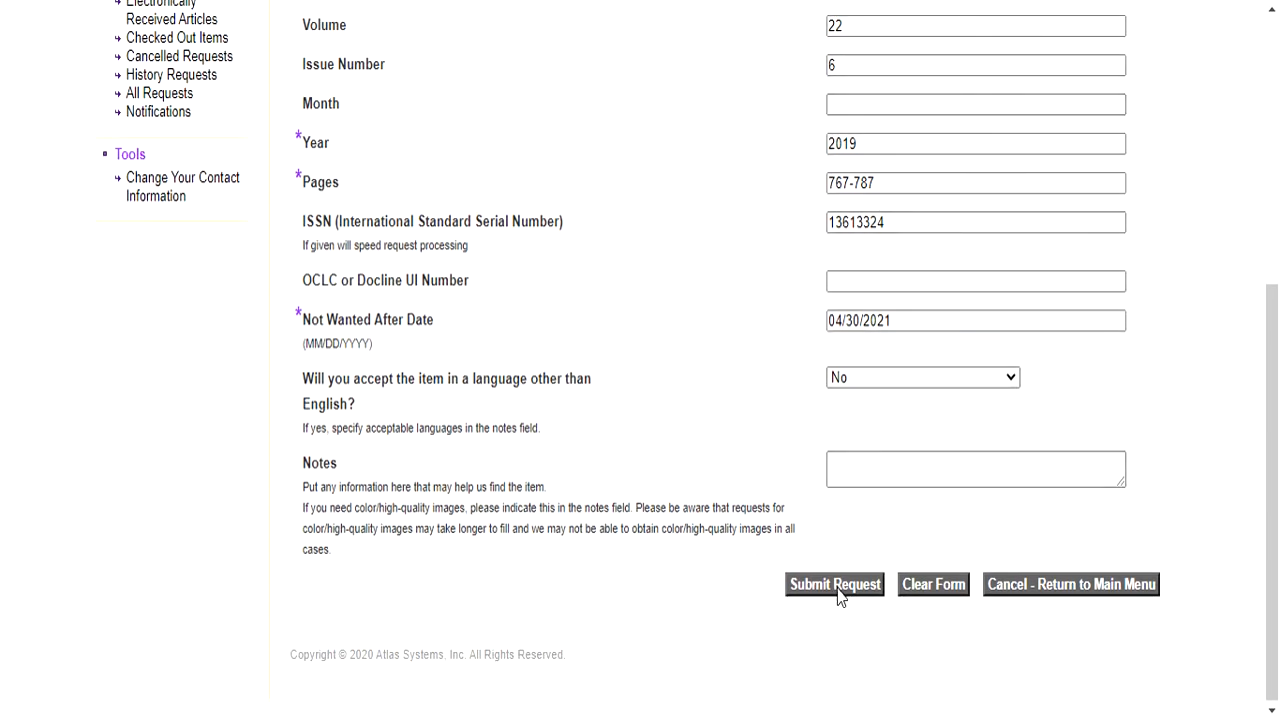
Step: Submit the article request, received as transaction 133739 awaiting copyright clearance
click(832, 584)
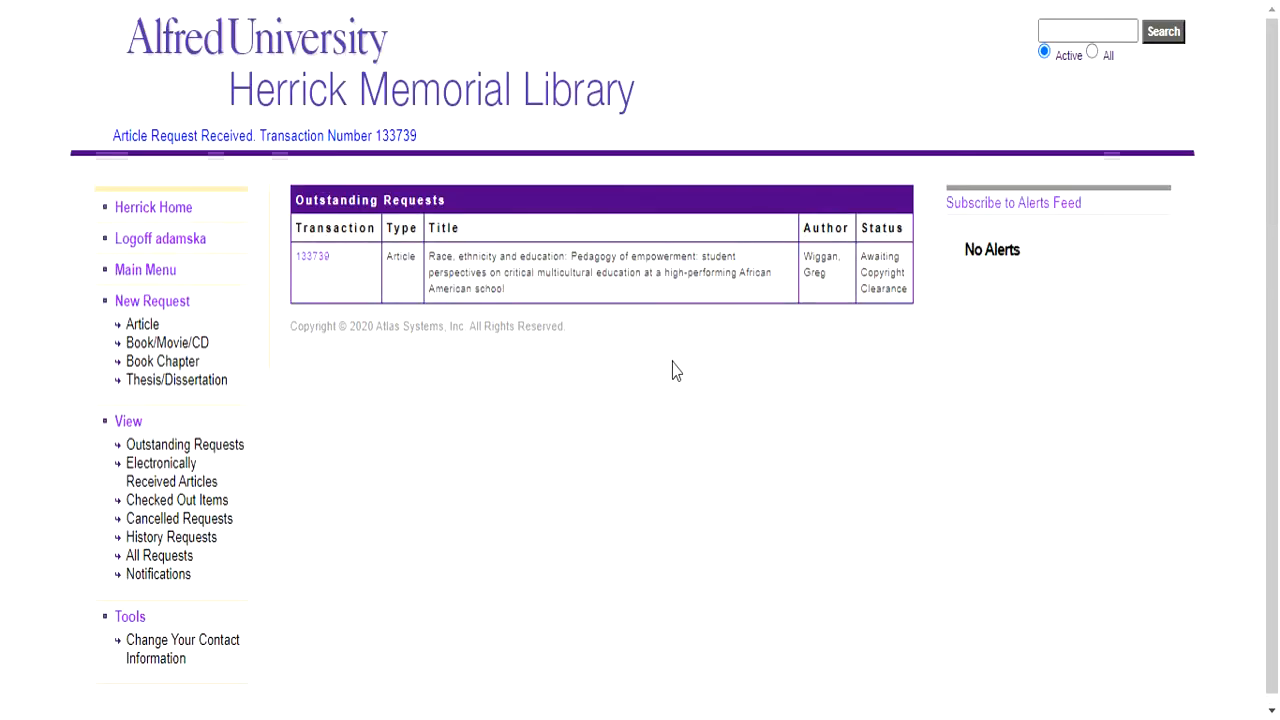
mouse_move(724, 344)
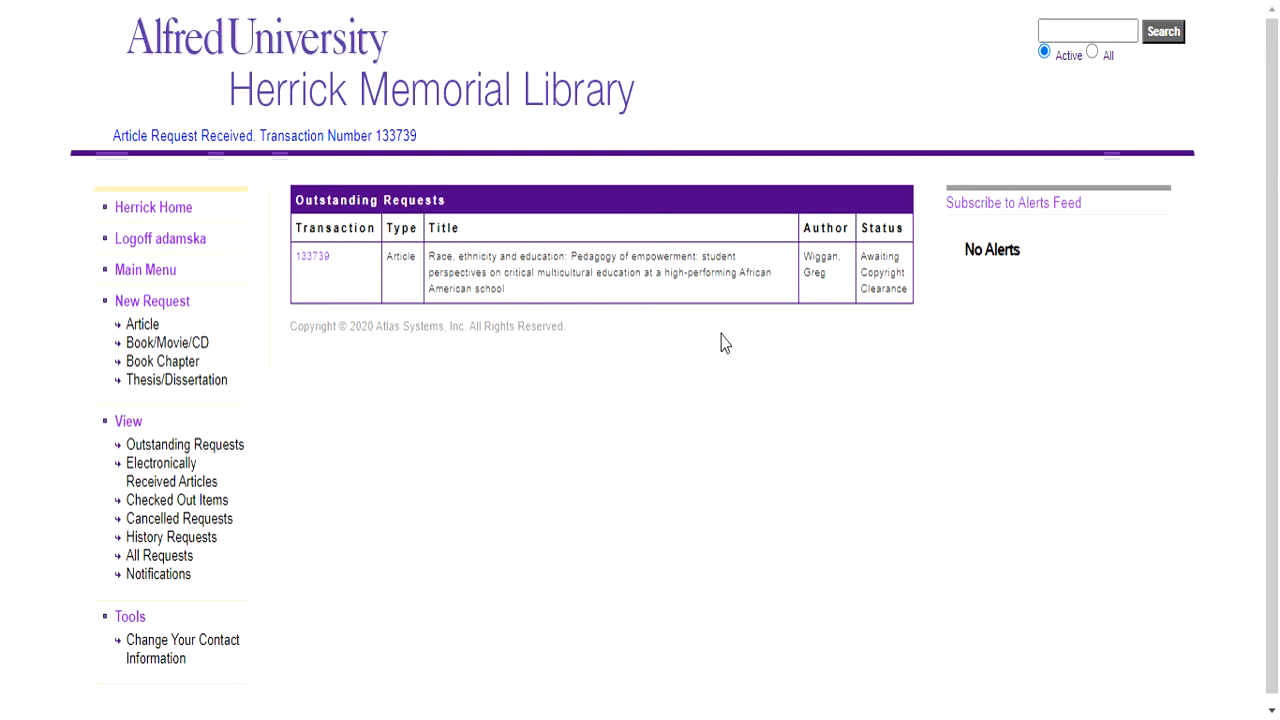
mouse_move(780, 324)
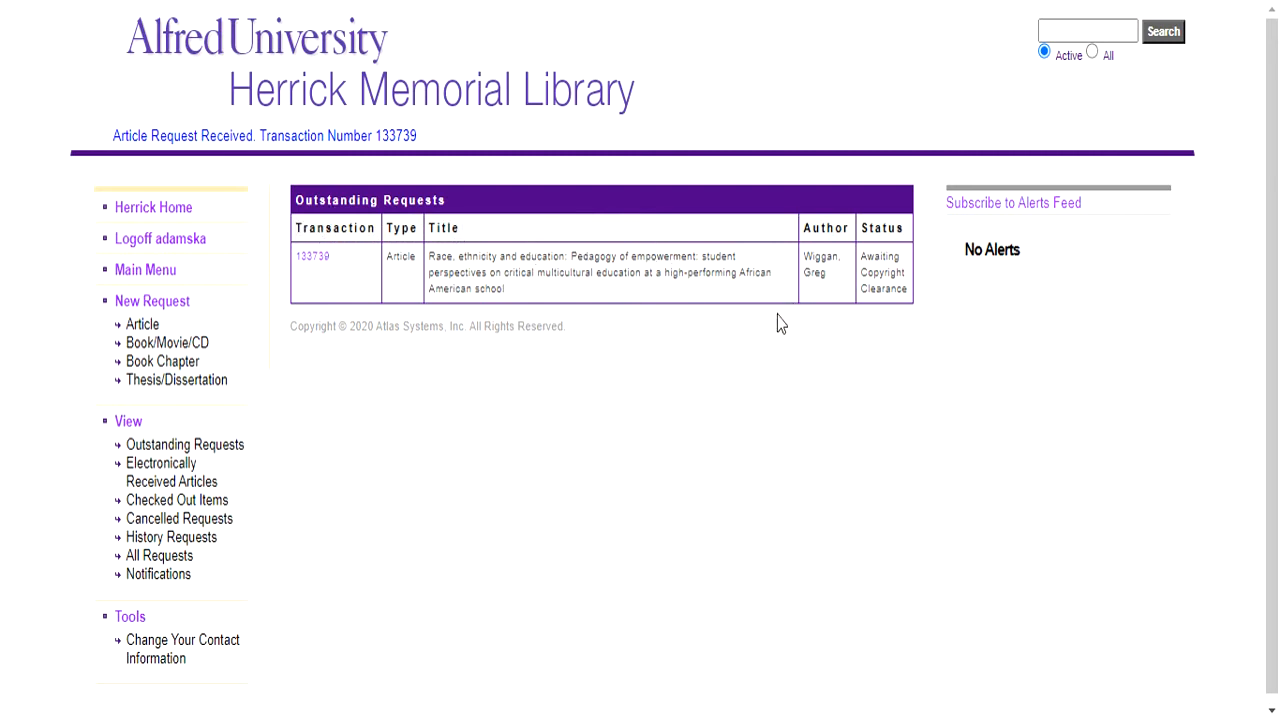
mouse_move(764, 360)
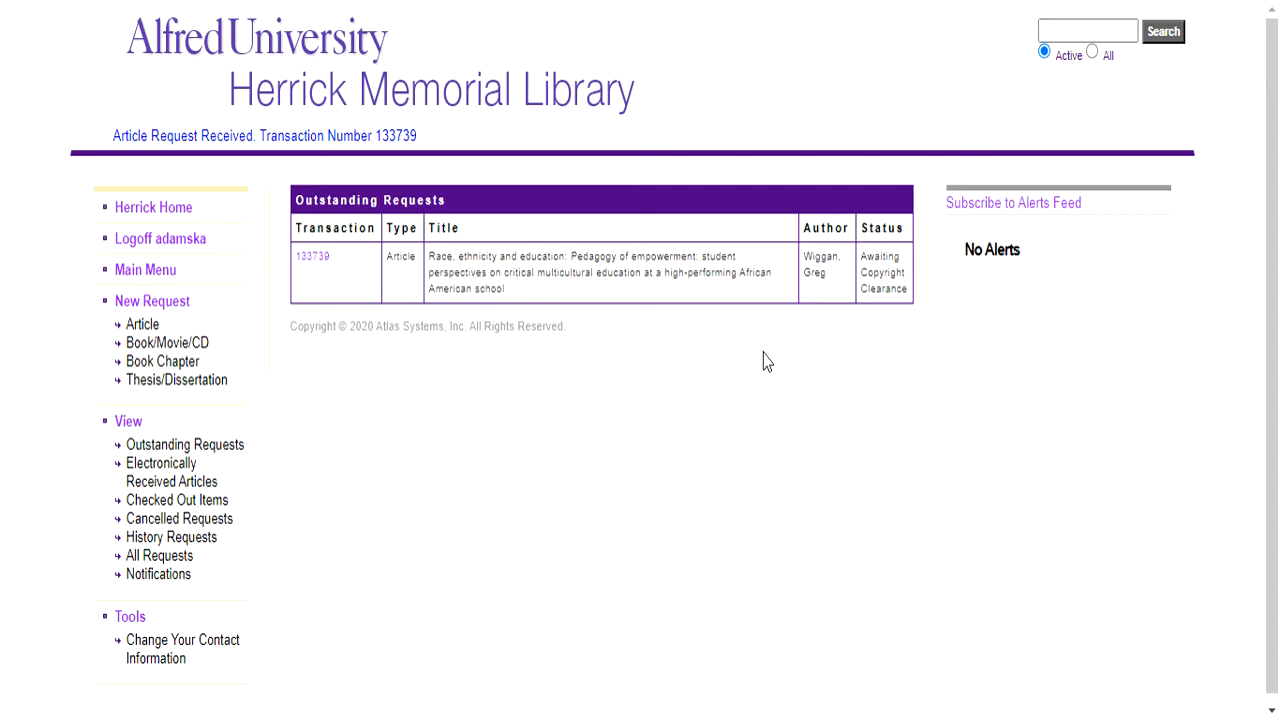
mouse_move(740, 332)
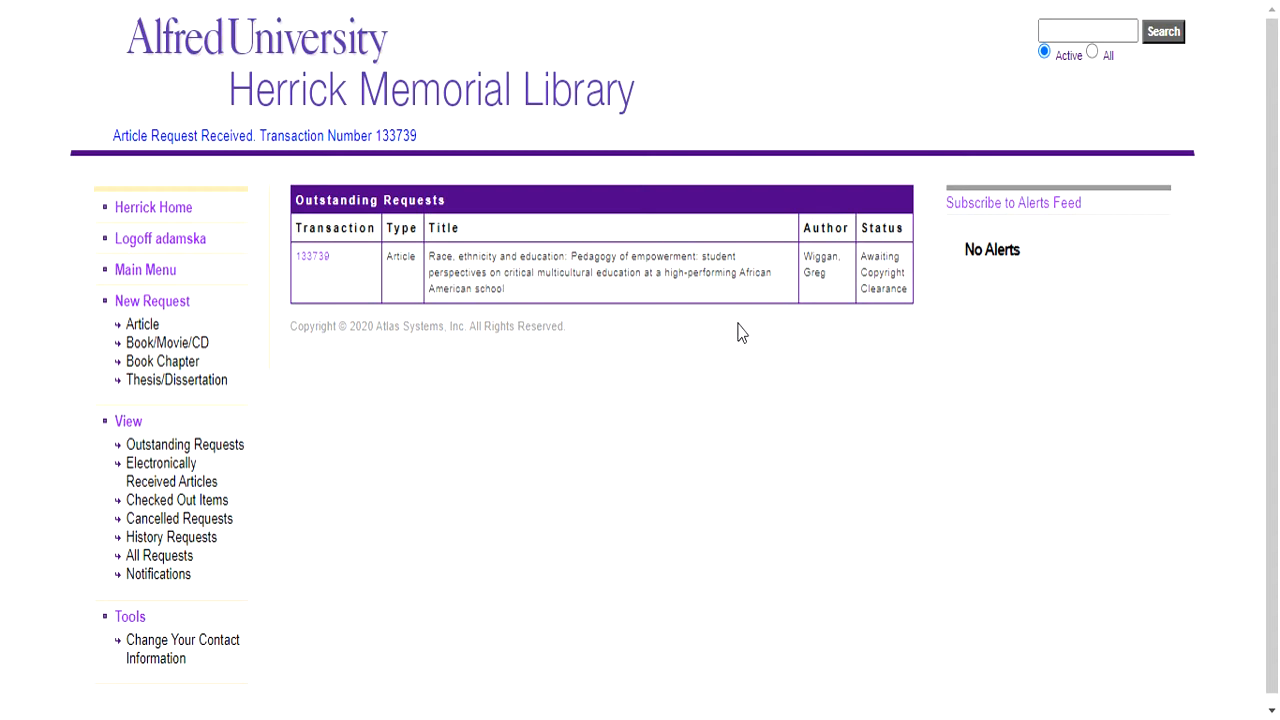
mouse_move(740, 340)
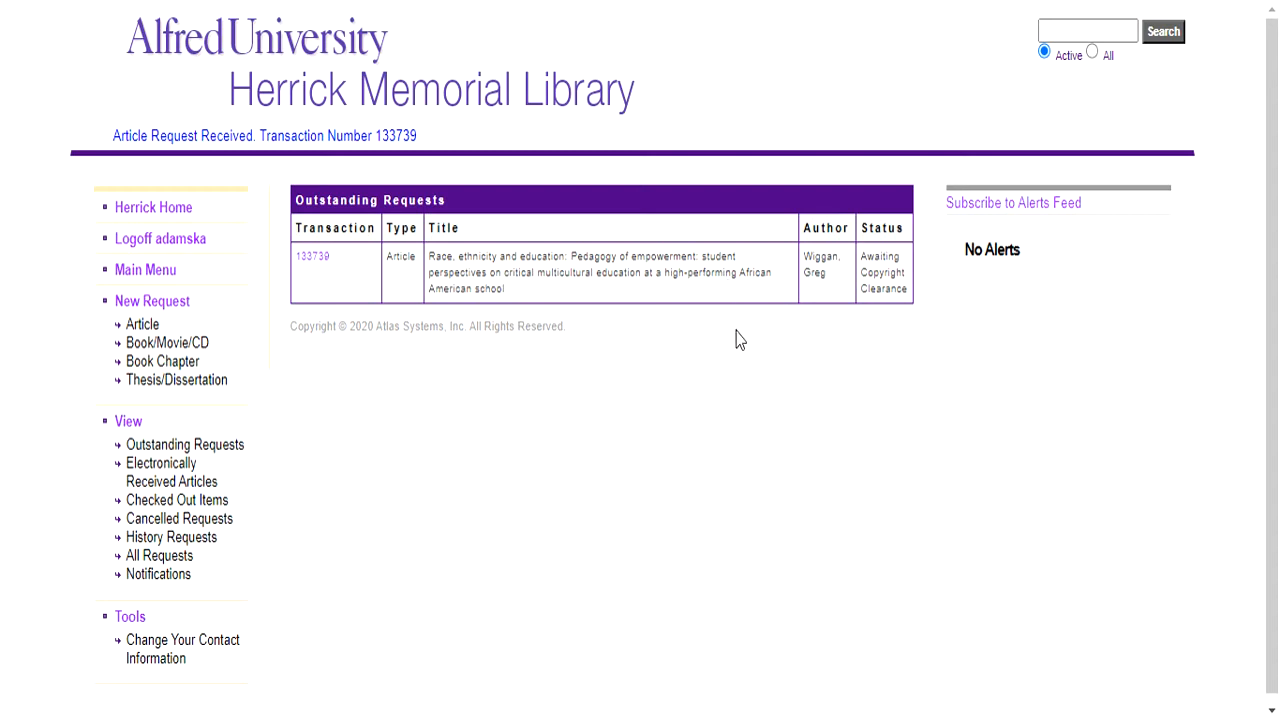
mouse_move(730, 340)
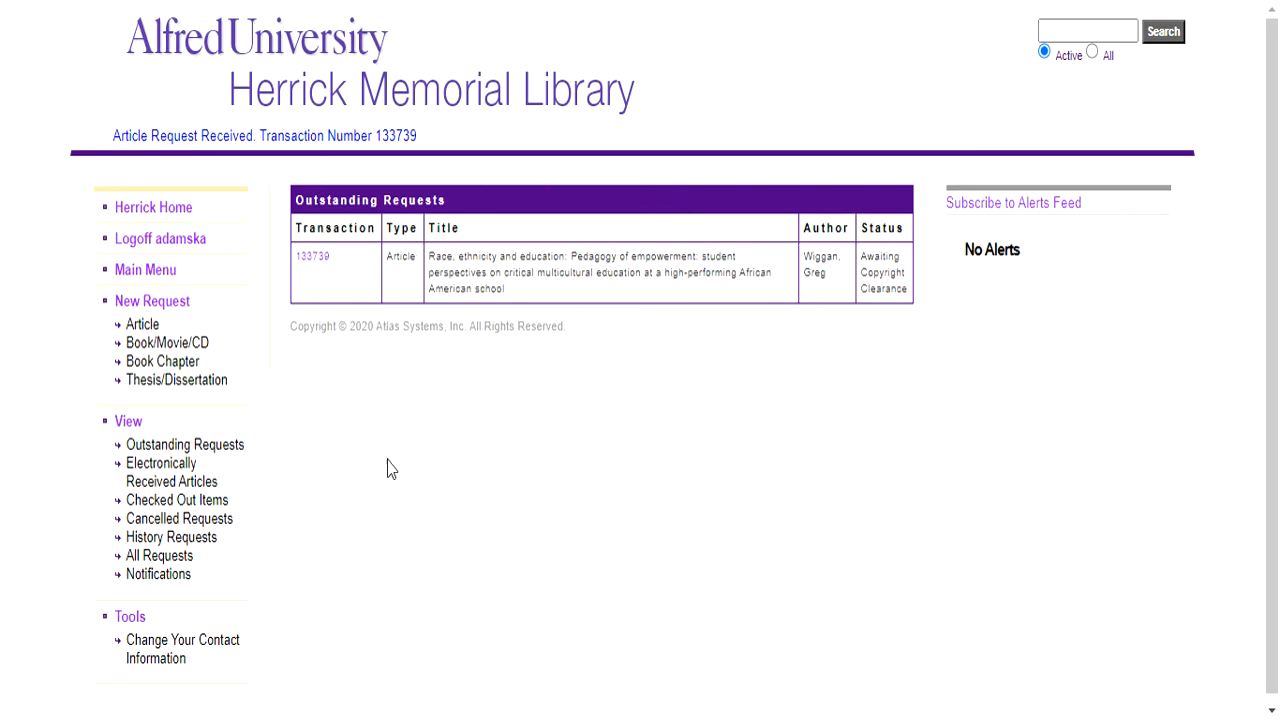
mouse_move(724, 432)
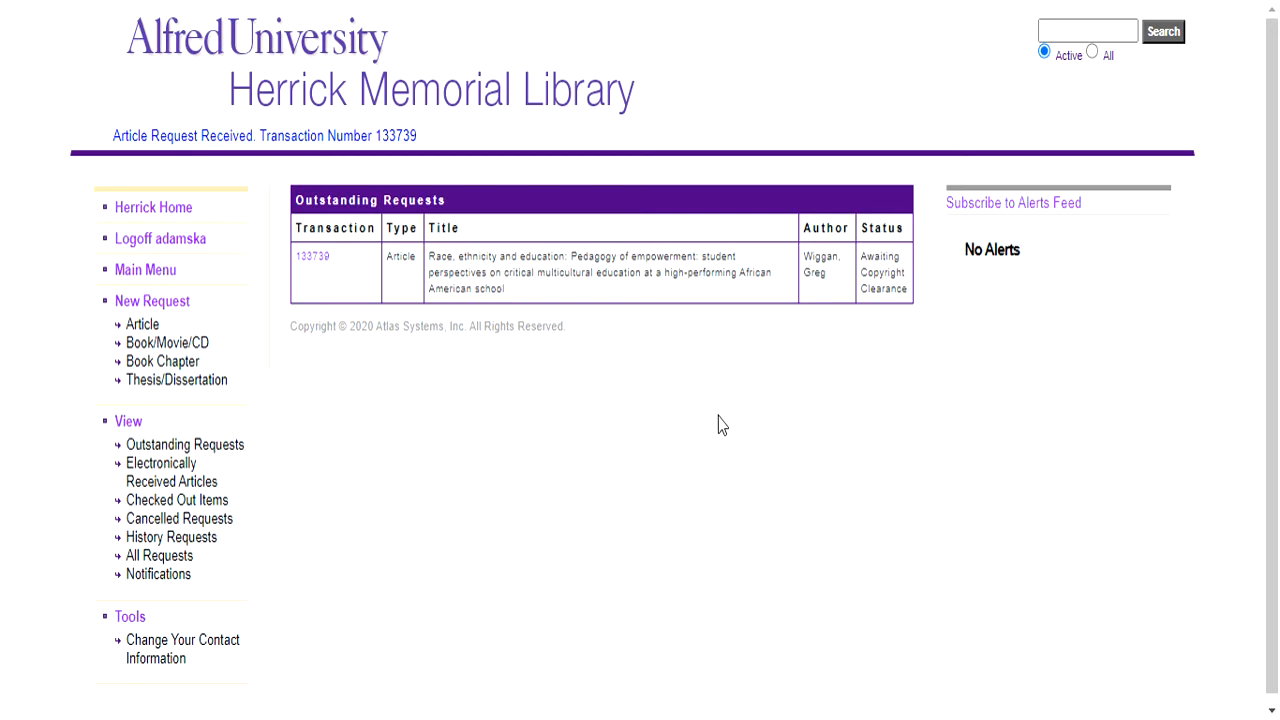
mouse_move(724, 408)
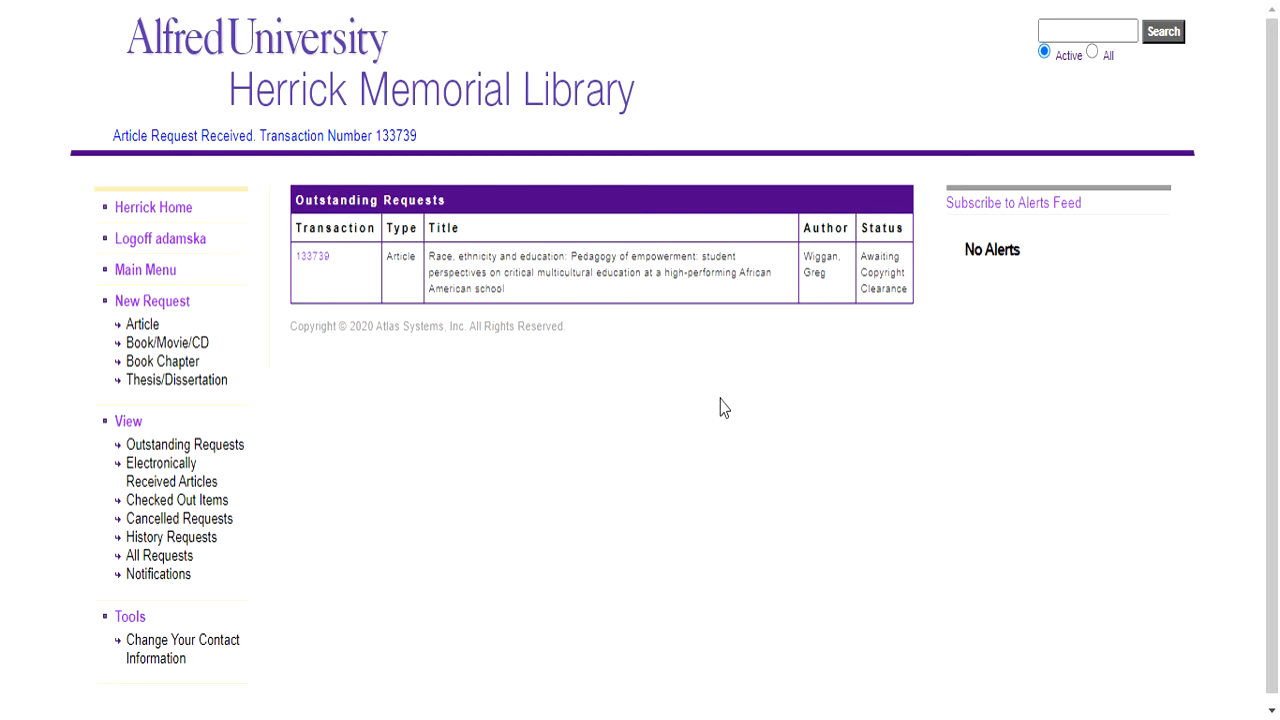
mouse_move(720, 398)
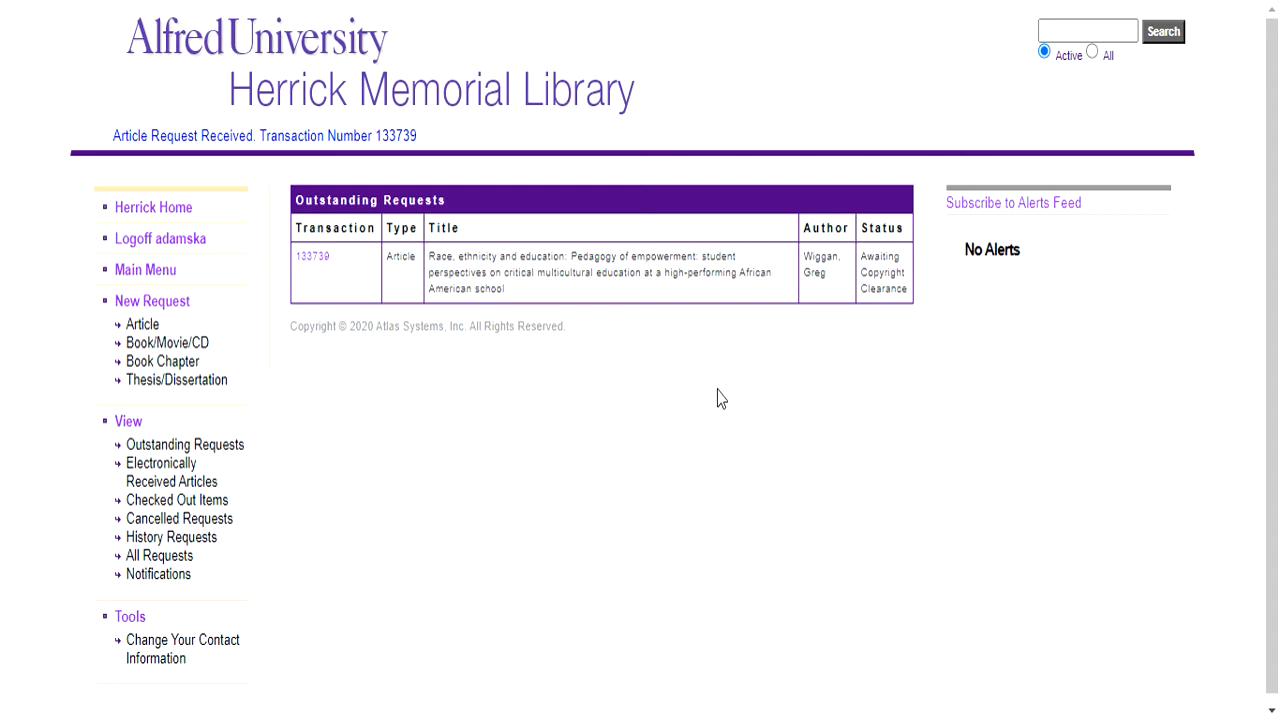
mouse_move(730, 374)
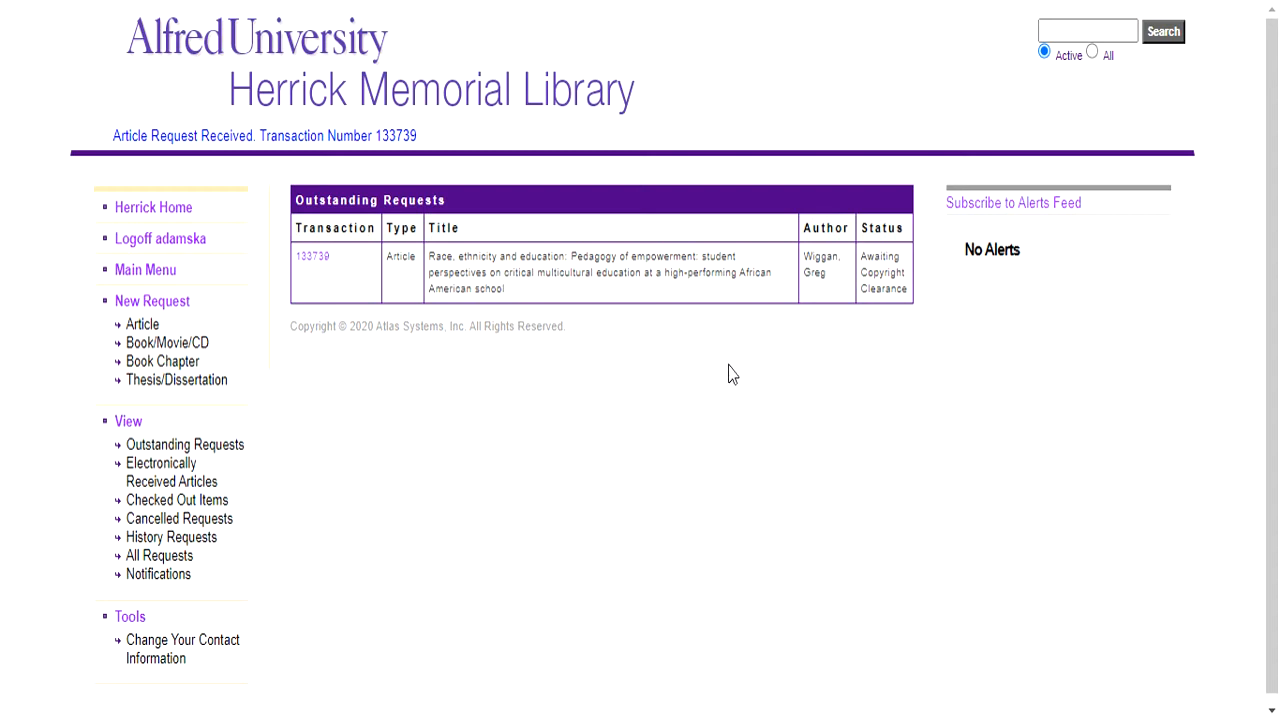
mouse_move(152, 206)
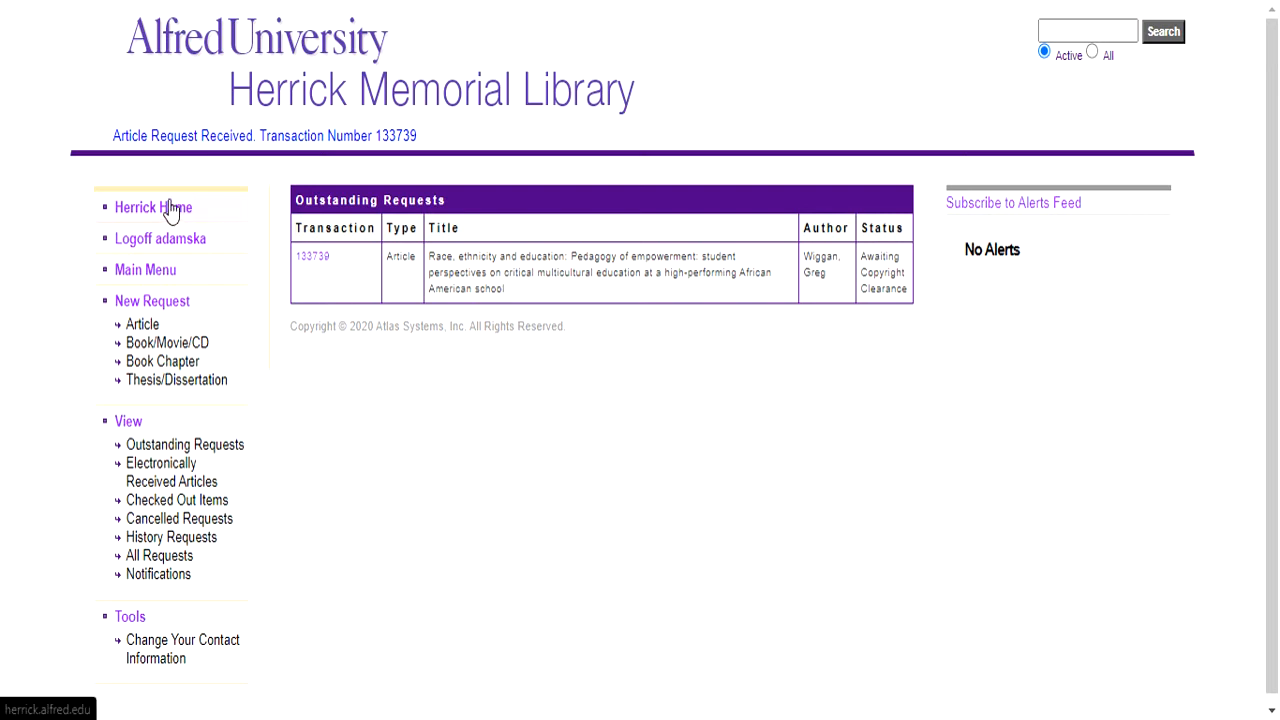
Step: Return to the Herrick homepage and reach the Interlibrary Loan Login from Quick Links
click(152, 206)
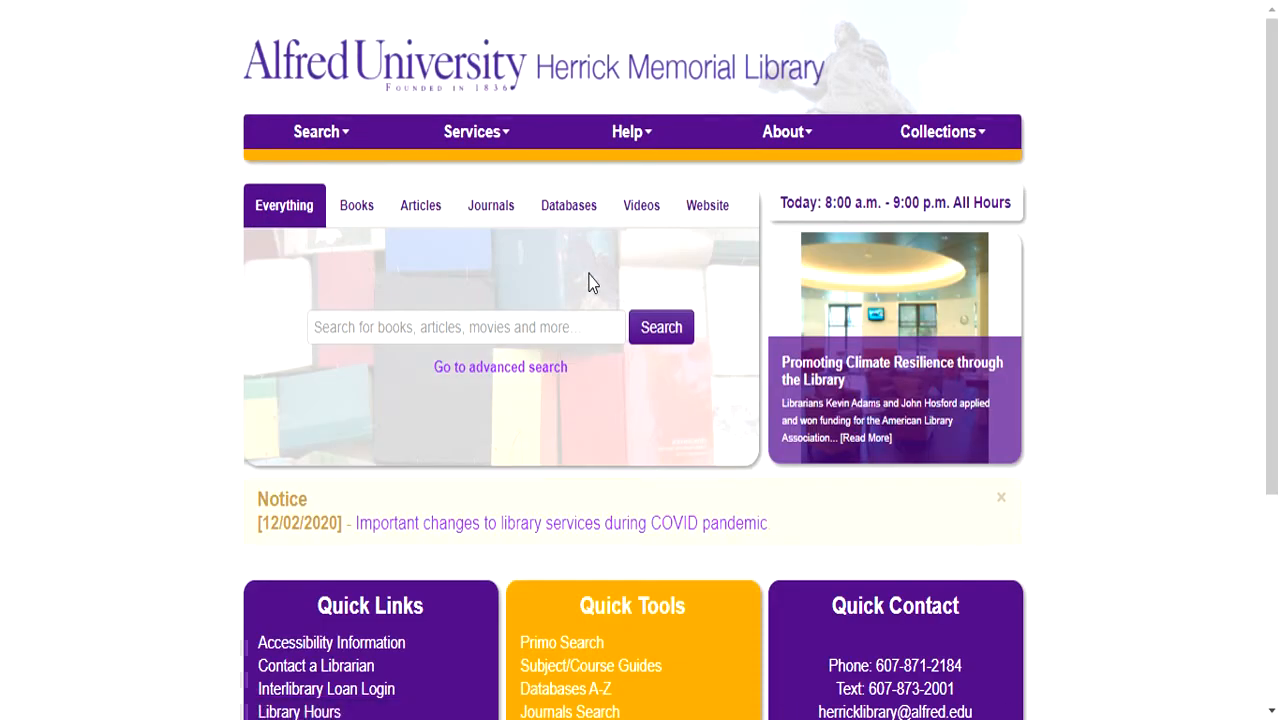
mouse_move(138, 340)
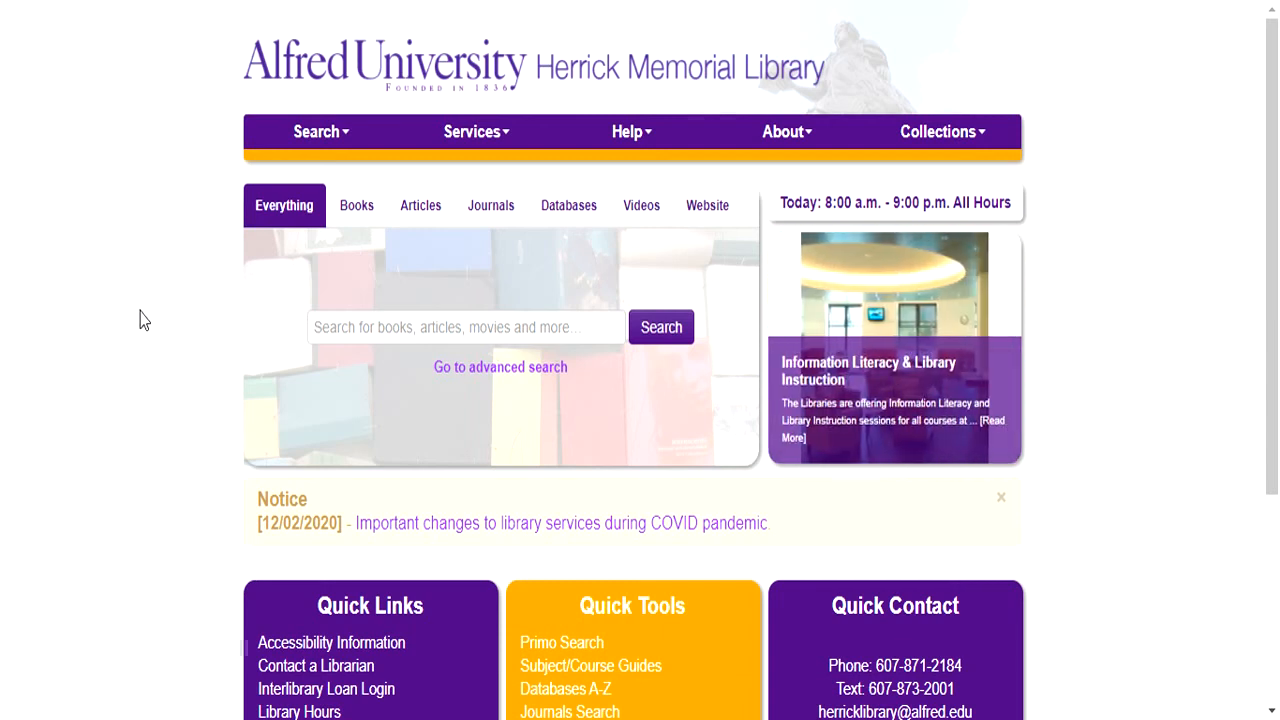
scroll(down, 3)
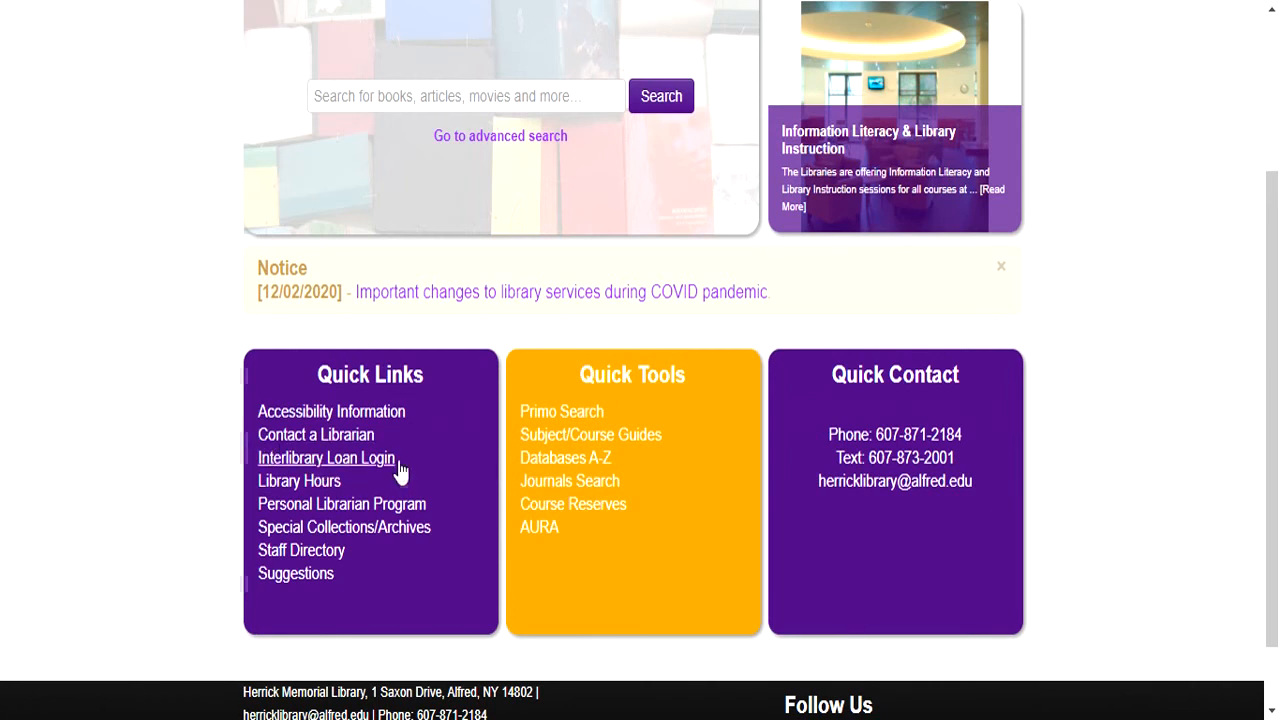
click(326, 458)
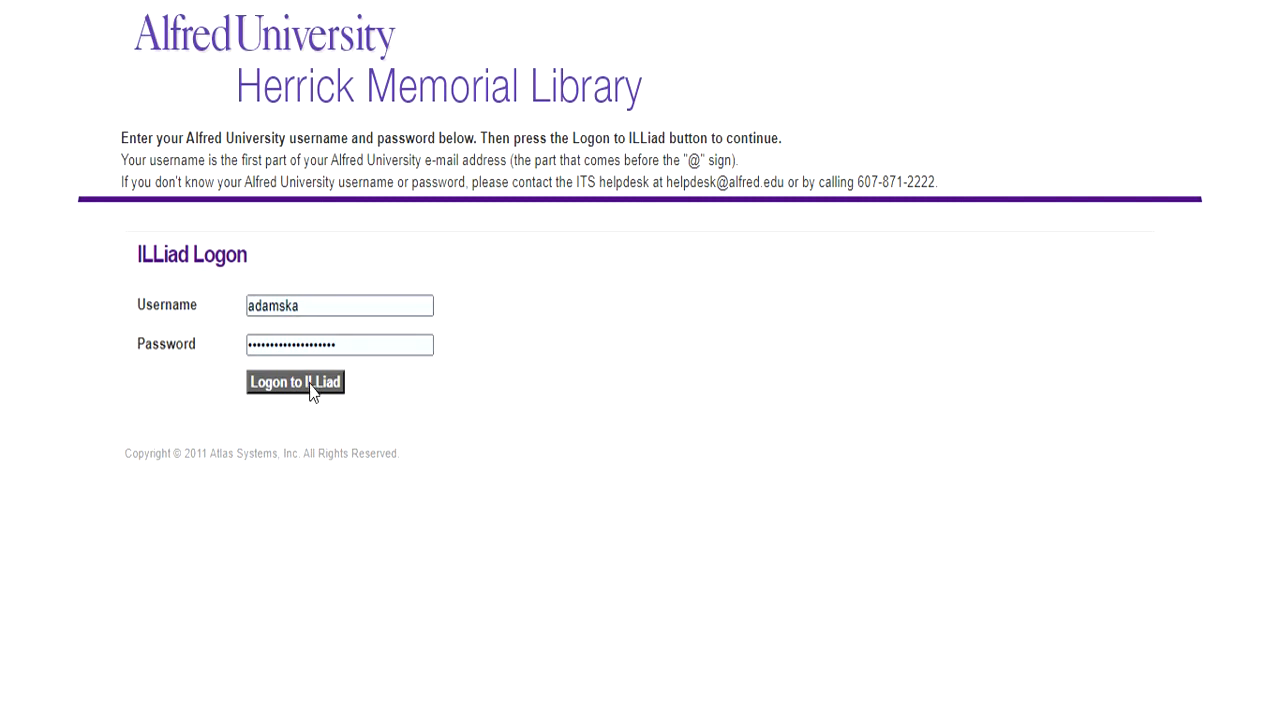
Step: Log on to ILLiad, landing on the main menu with outstanding request 133739 listed
click(294, 382)
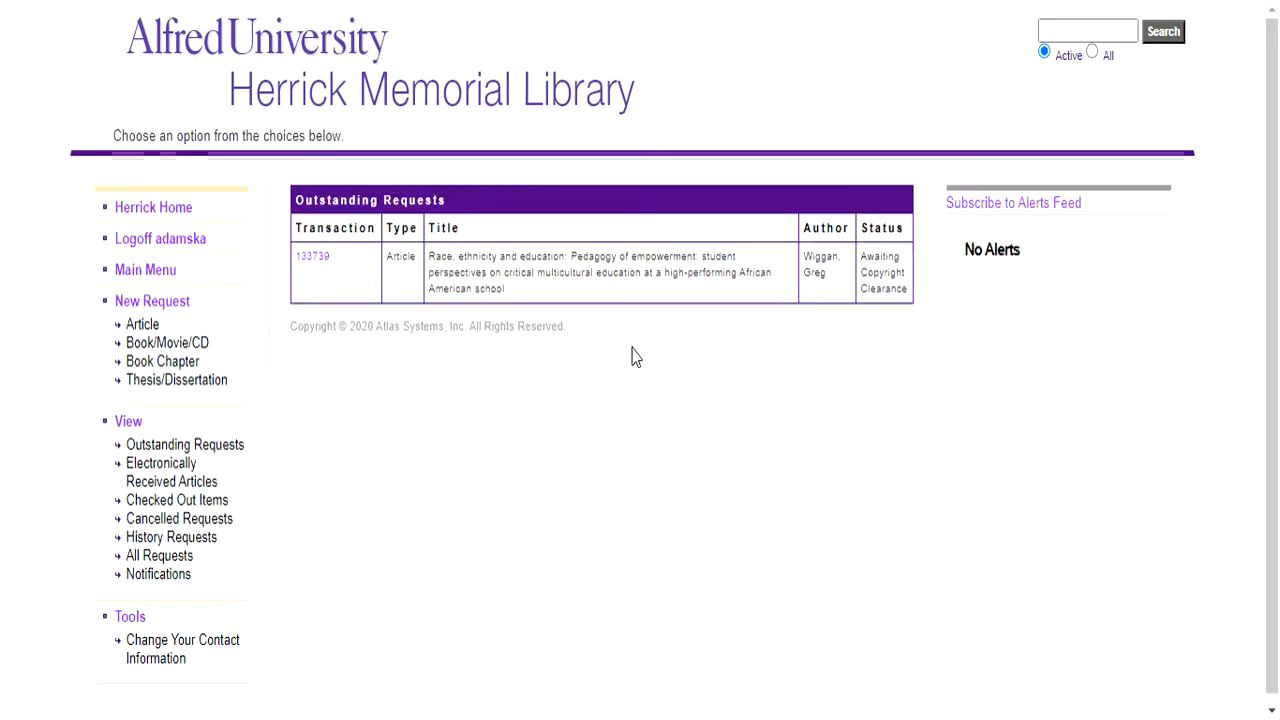
mouse_move(622, 404)
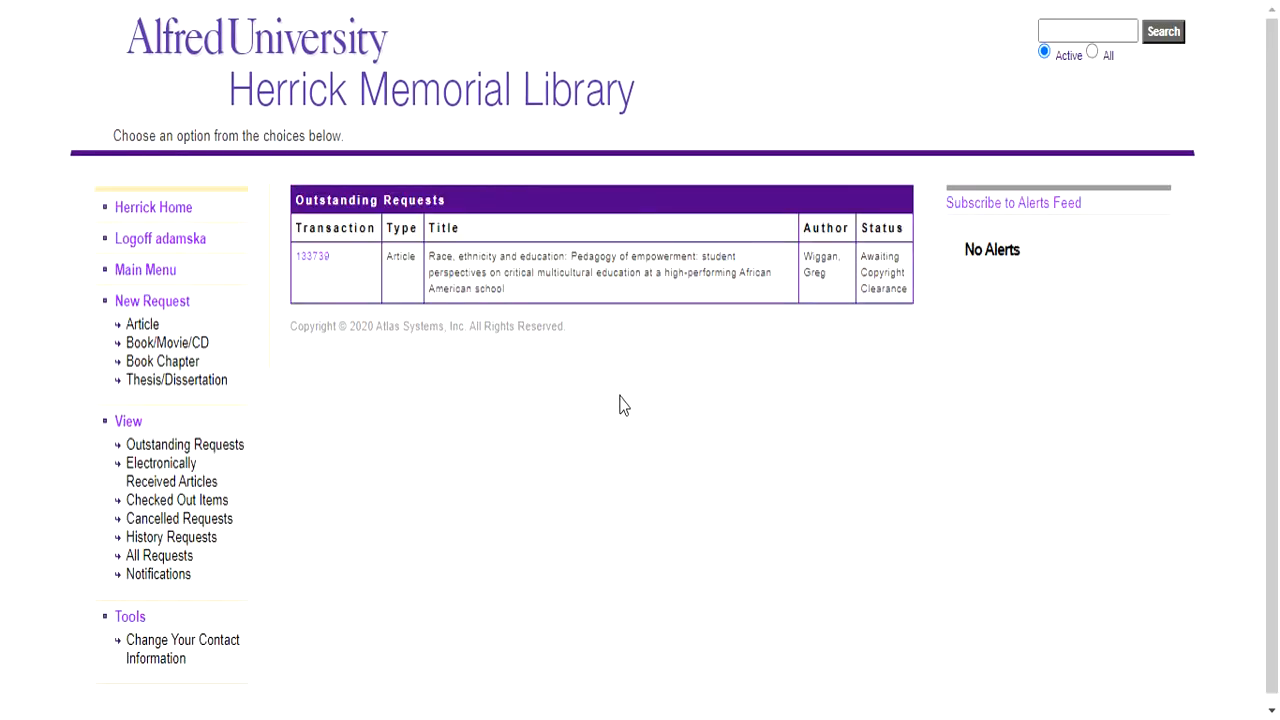
mouse_move(520, 360)
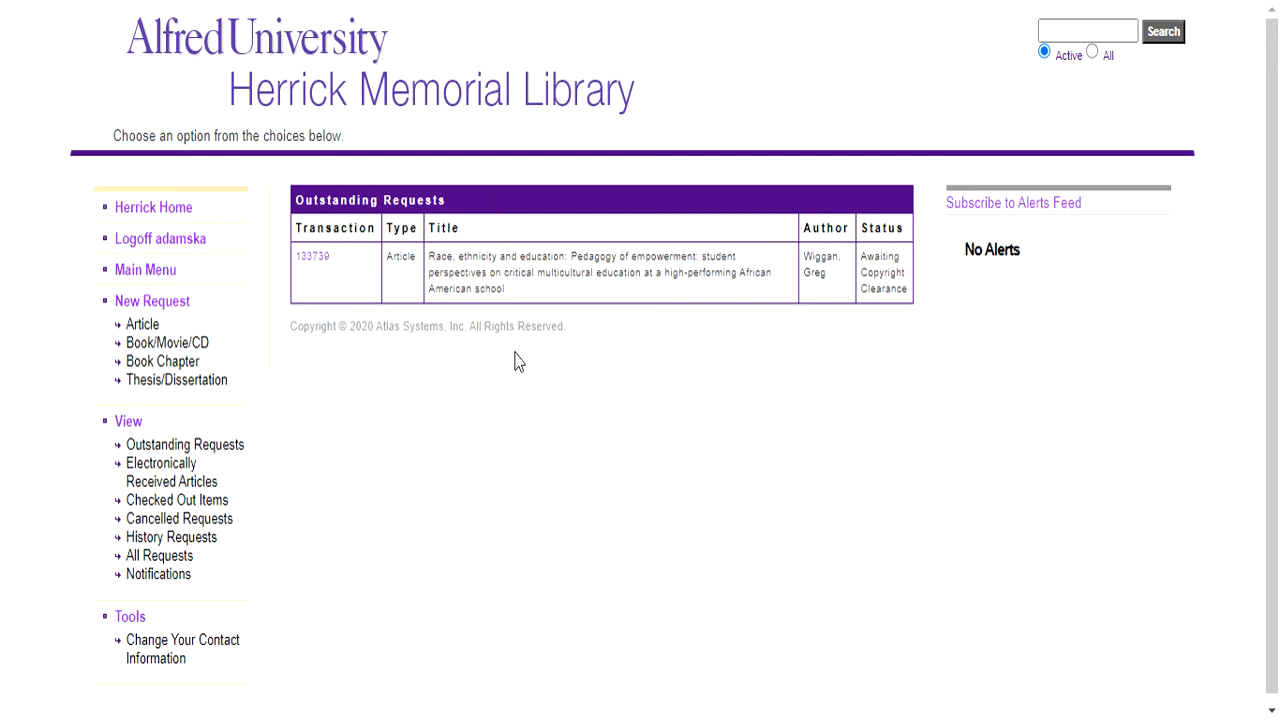
mouse_move(176, 480)
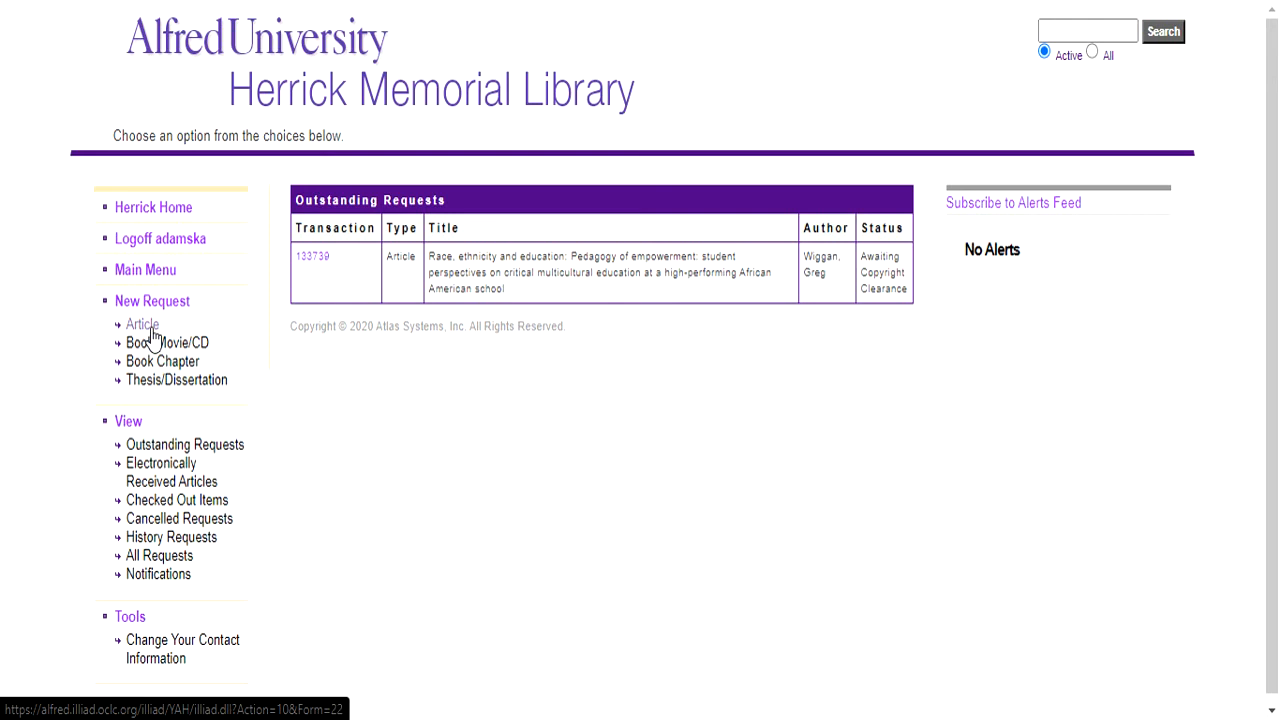
mouse_move(168, 350)
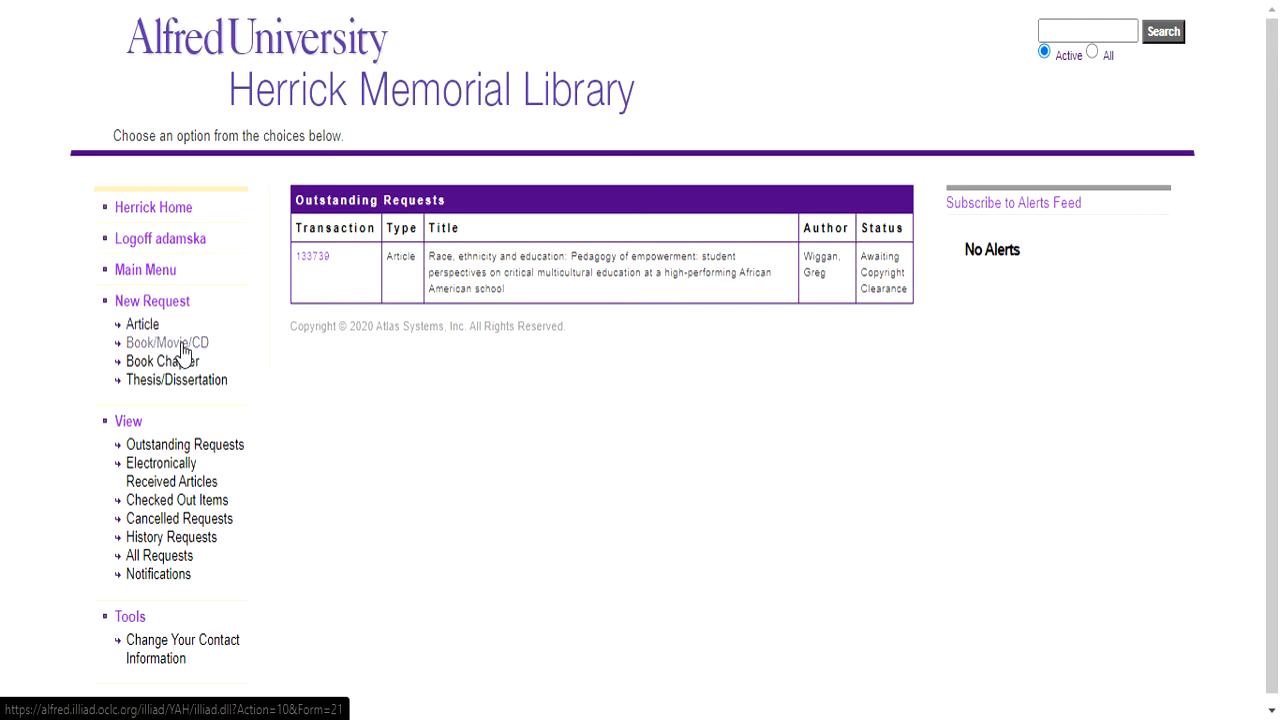
mouse_move(182, 390)
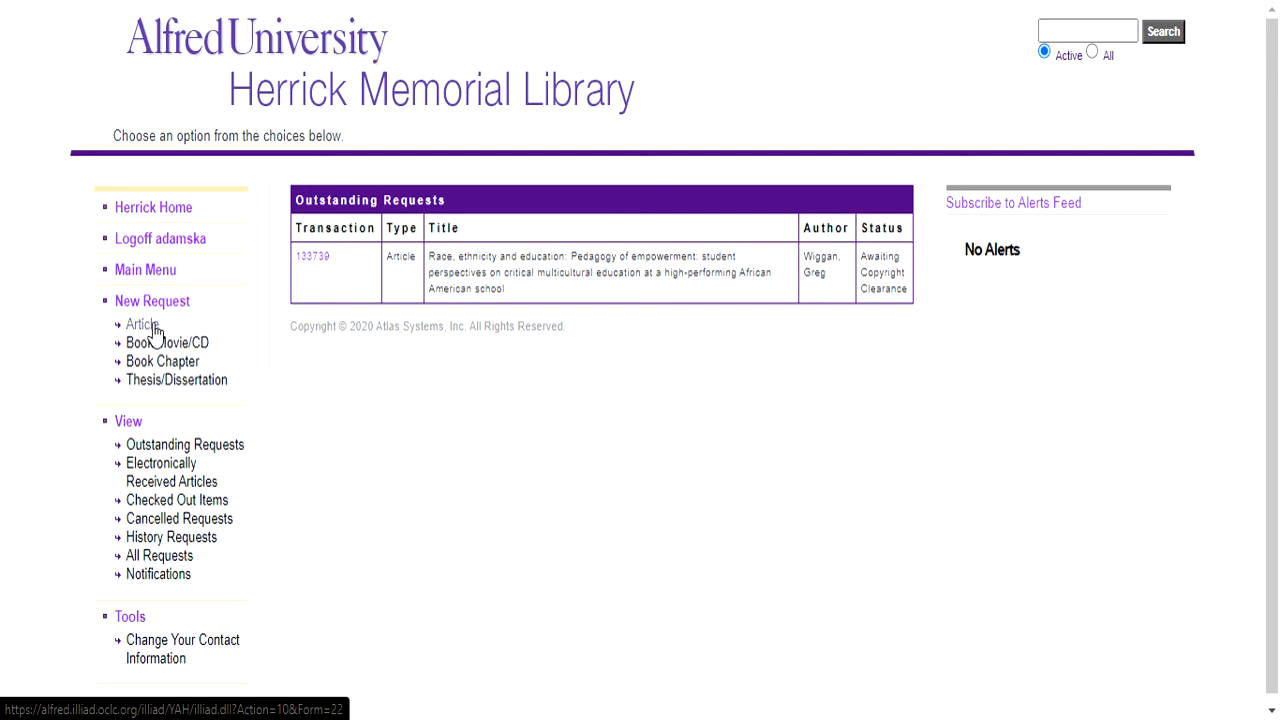
Step: Start a new Article request and review the blank form's fields, not-wanted-after date 04/30/2021 prefilled
click(142, 324)
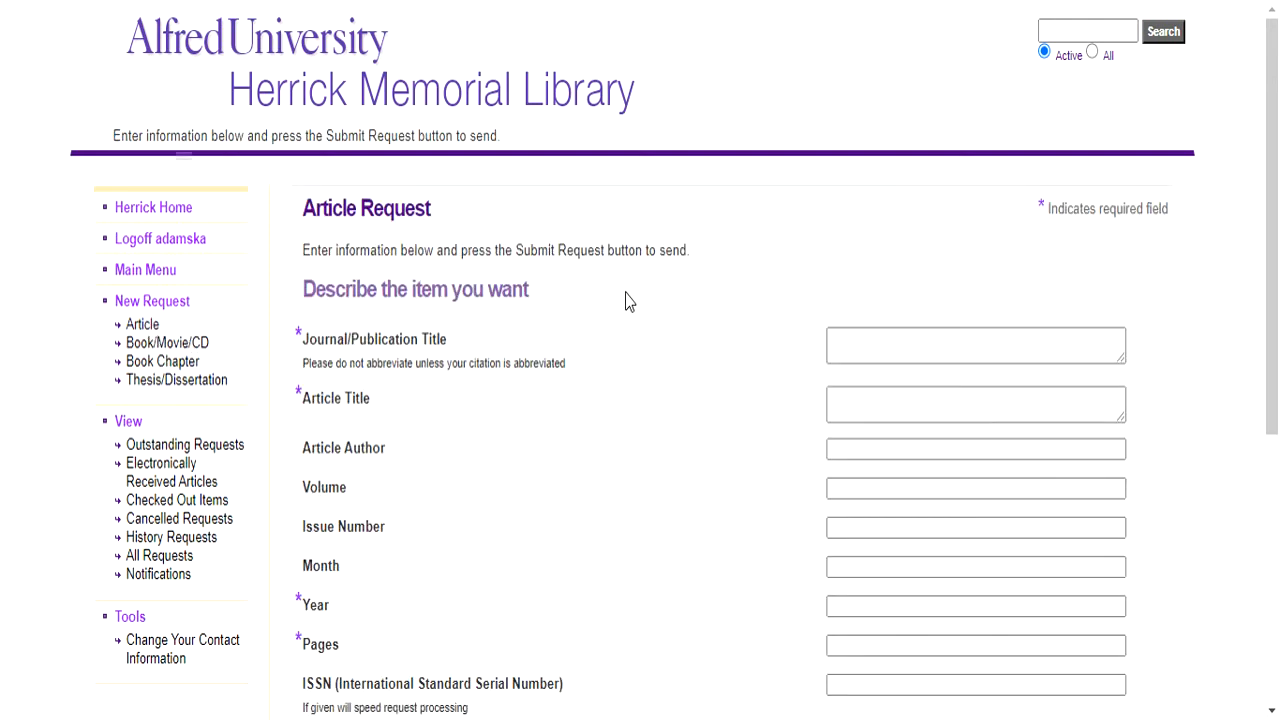
scroll(down, 3)
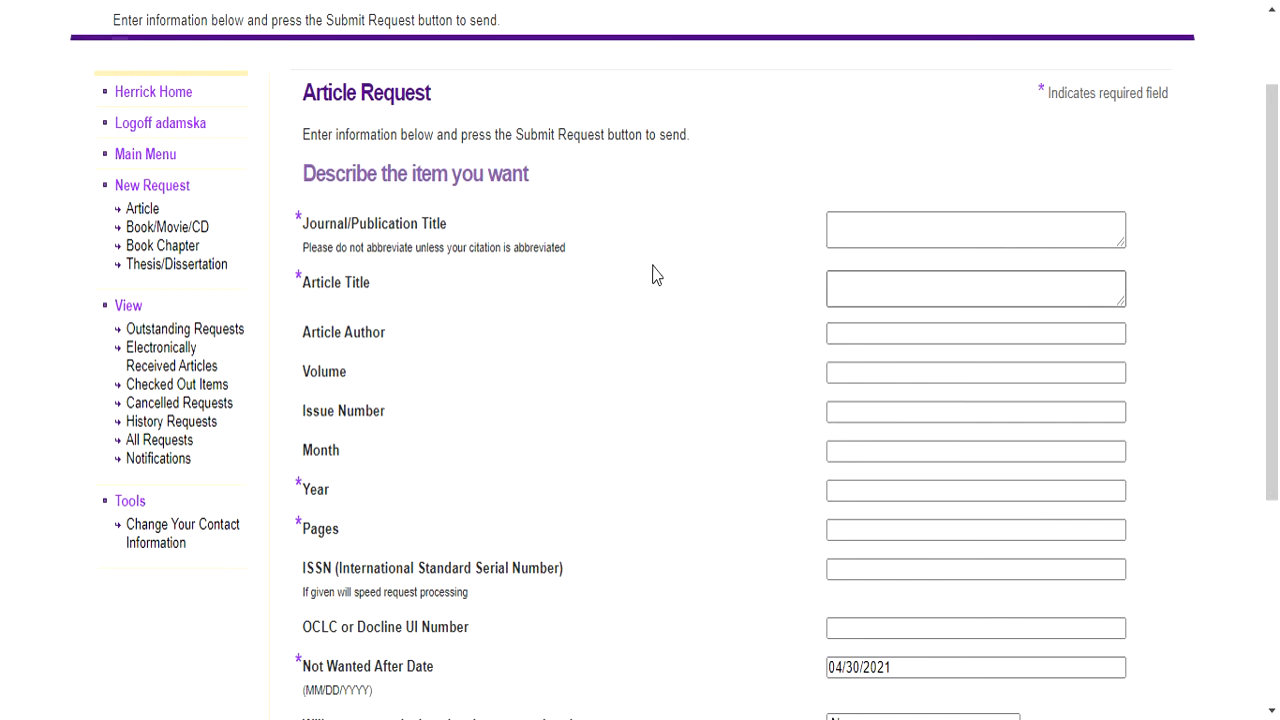
mouse_move(724, 276)
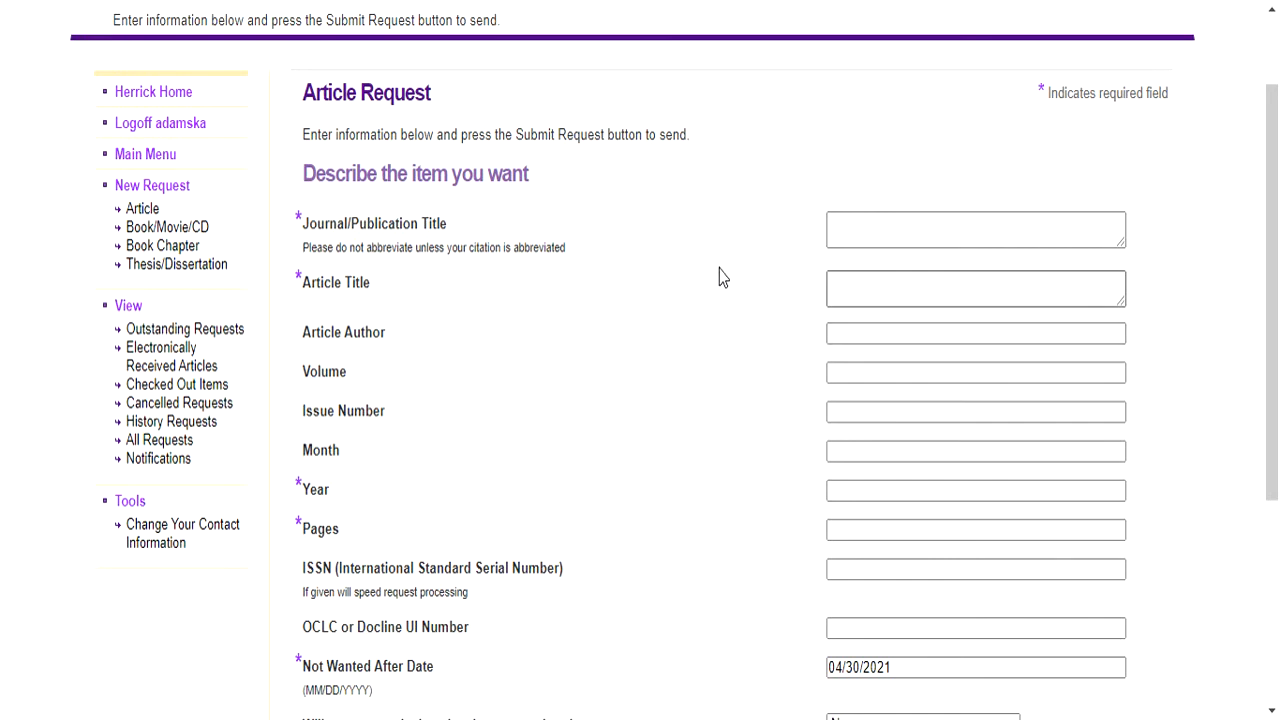
mouse_move(364, 296)
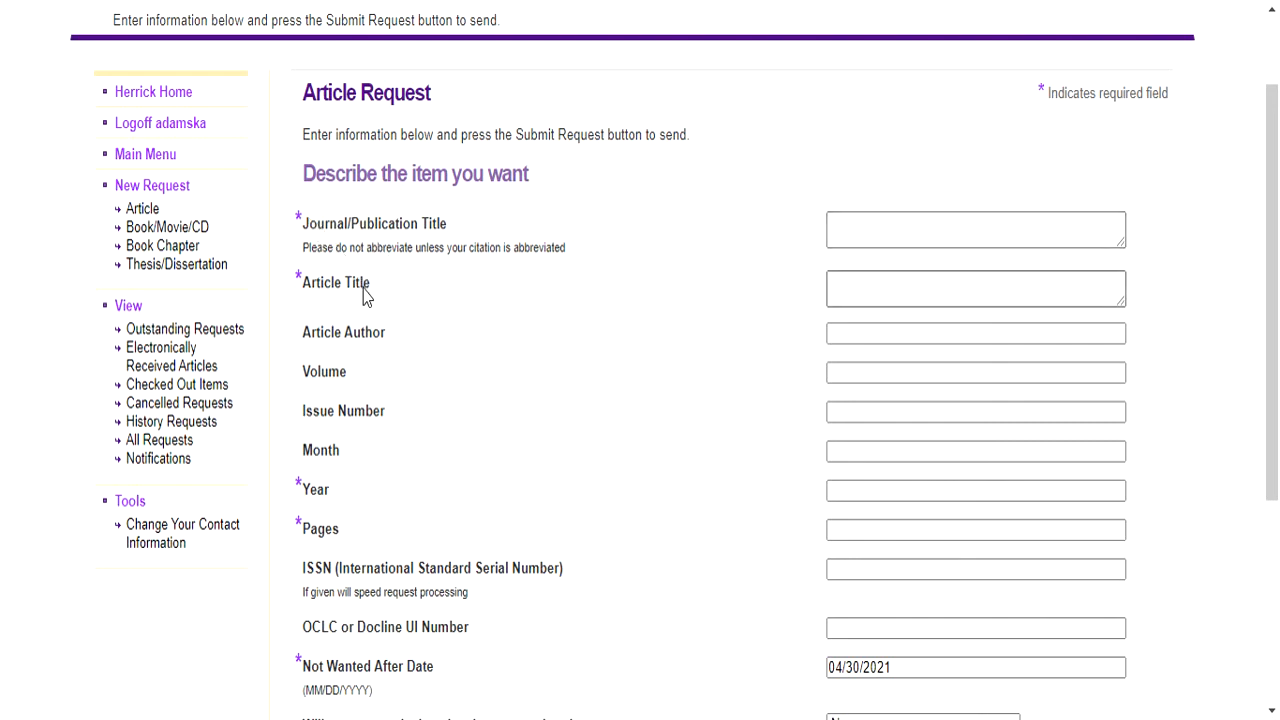
scroll(down, 3)
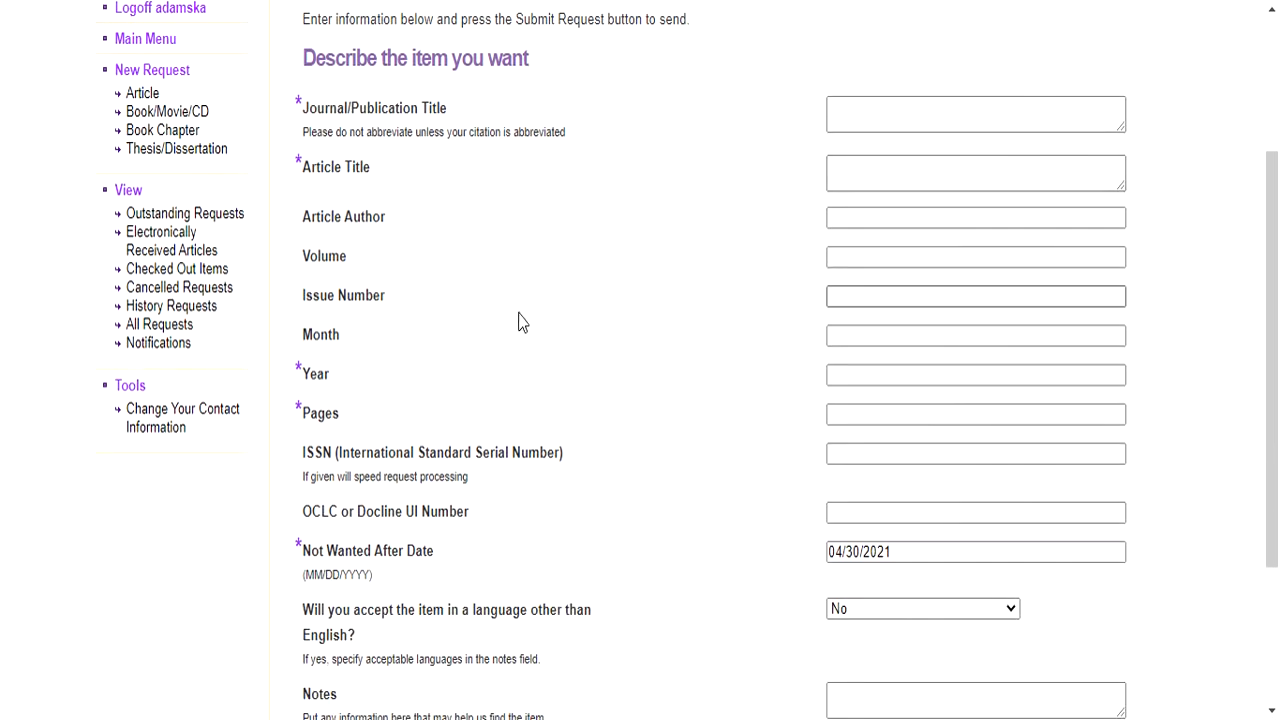
scroll(down, 3)
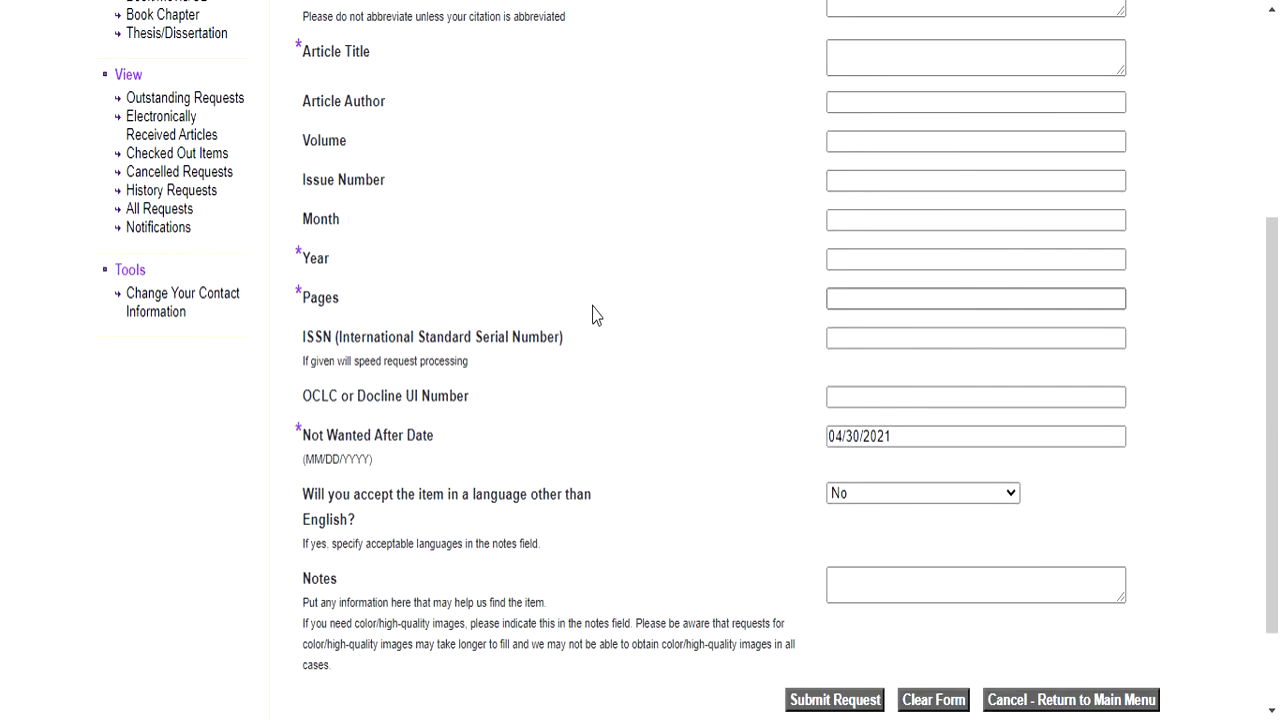
scroll(up, 3)
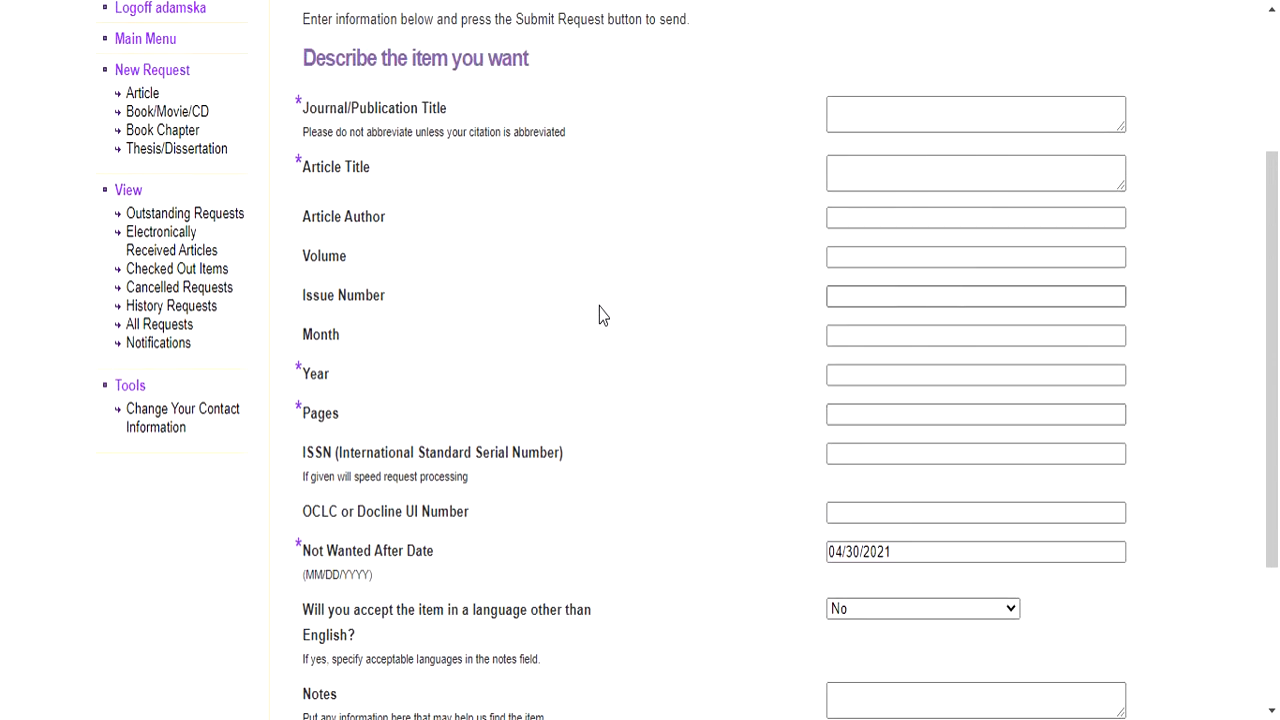
scroll(down, 3)
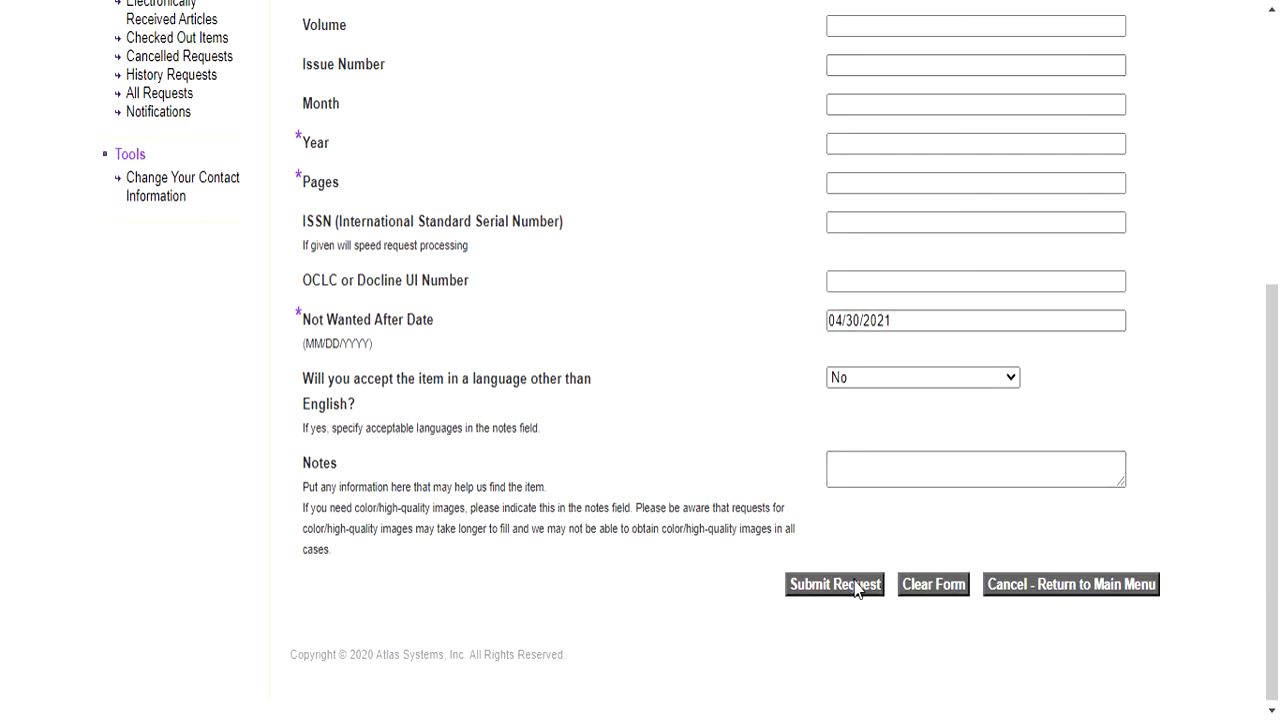
mouse_move(756, 414)
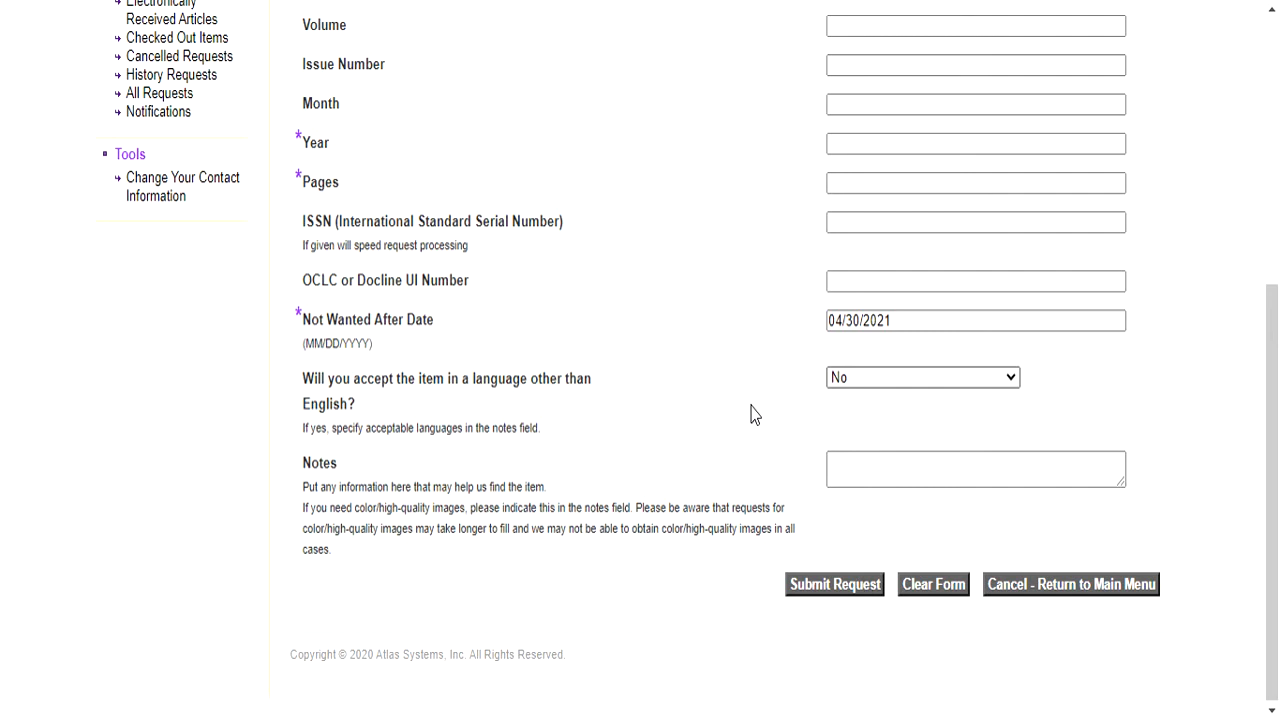
scroll(up, 3)
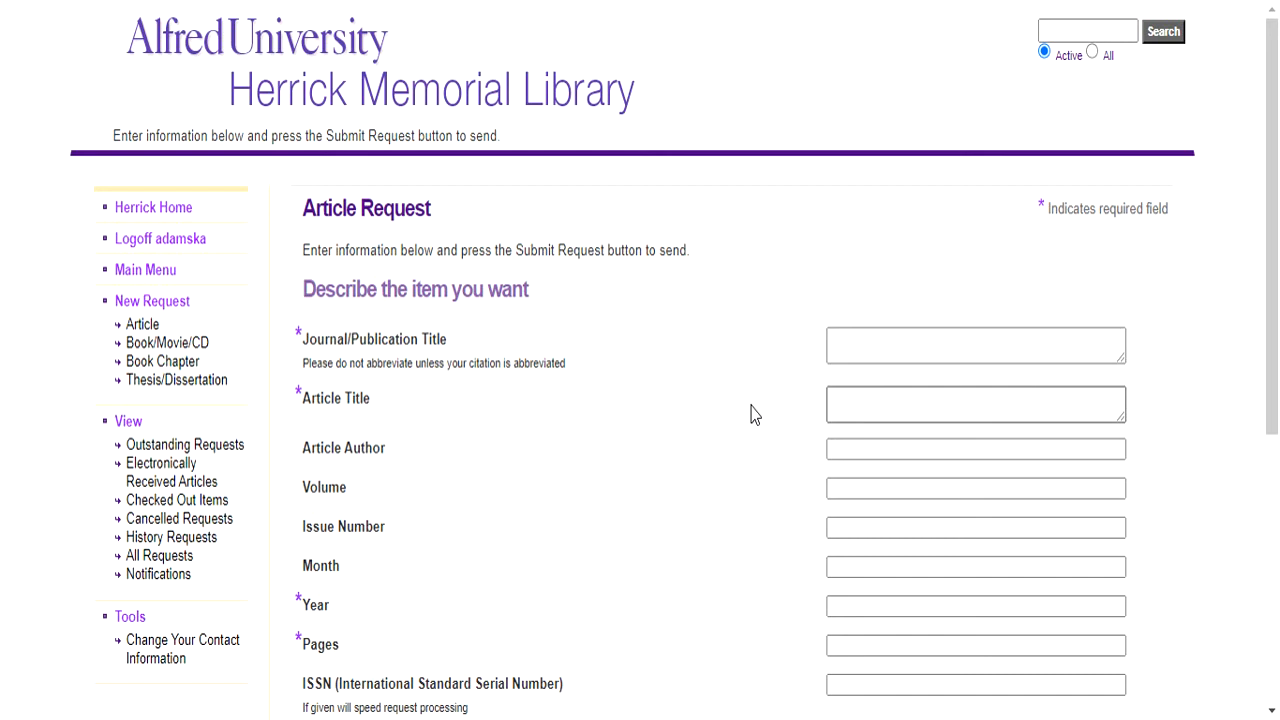
mouse_move(768, 424)
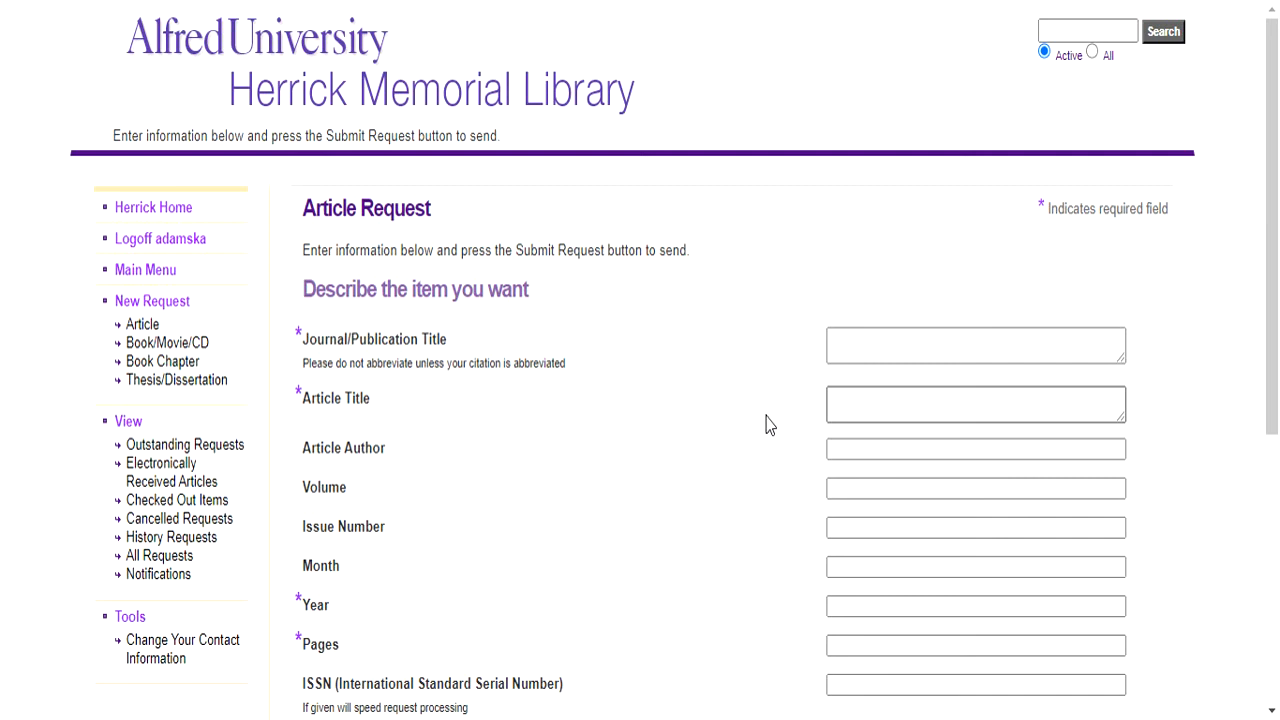
mouse_move(212, 556)
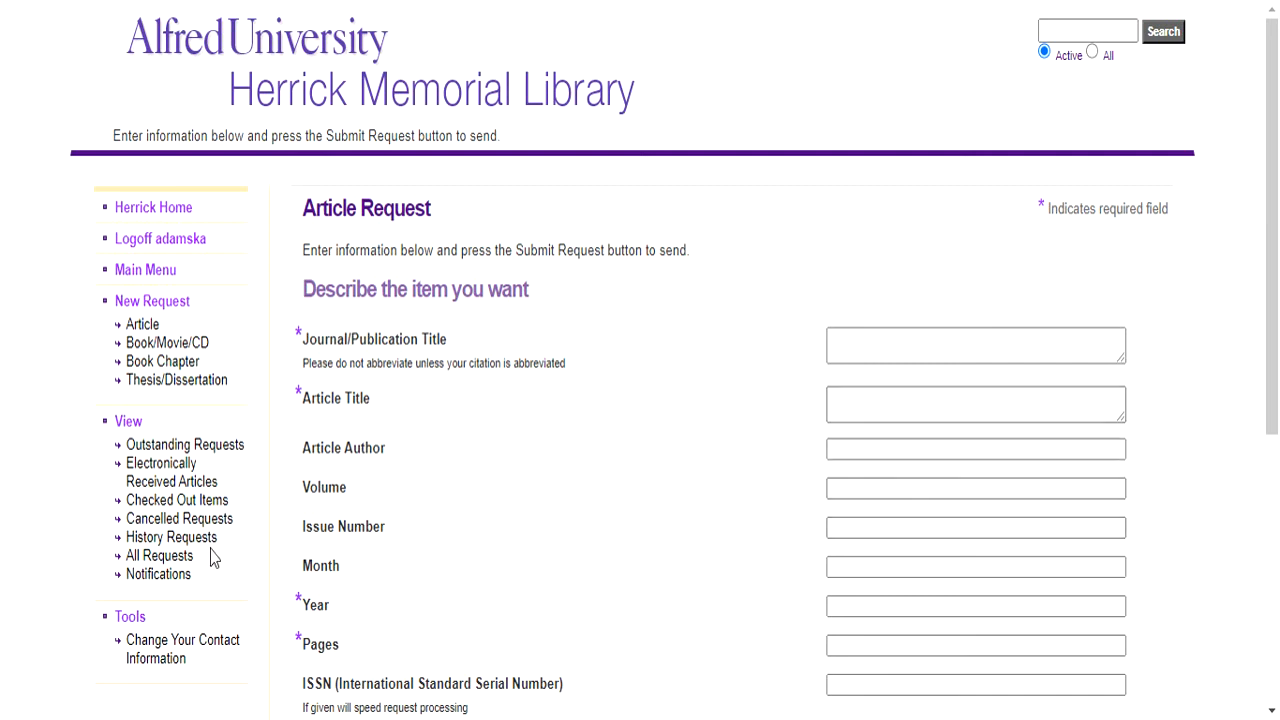